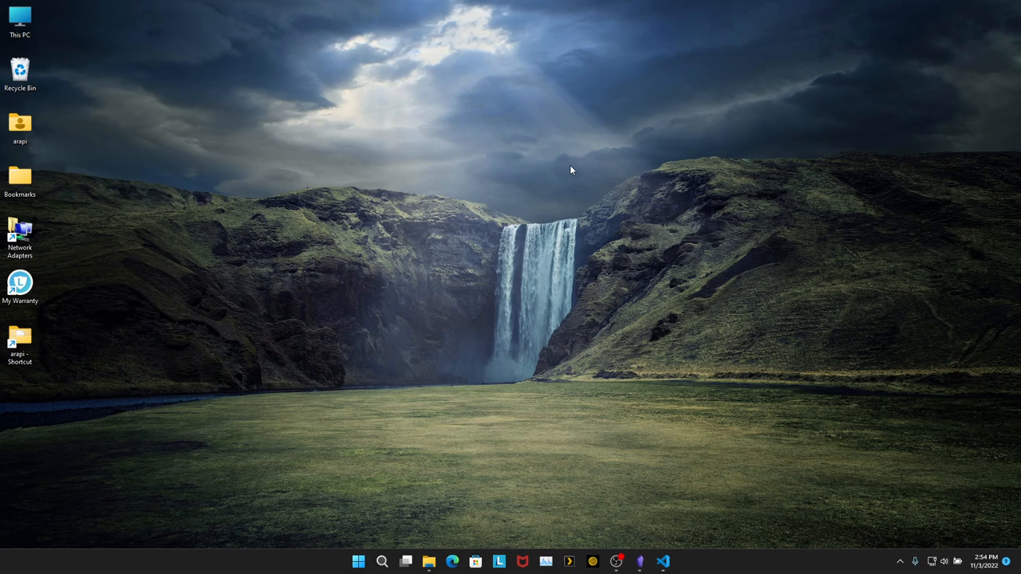
pyautogui.moveTo(587, 242)
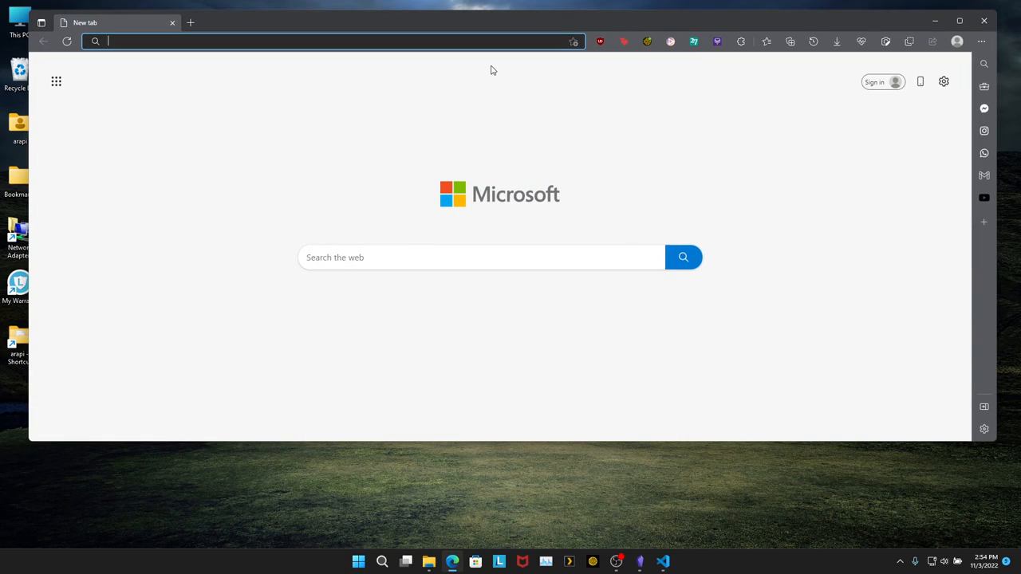
# Search for jellyfin, reach jellyfin.org's Documentation and bring Getting Started into view.
pyautogui.write('jellyfin')
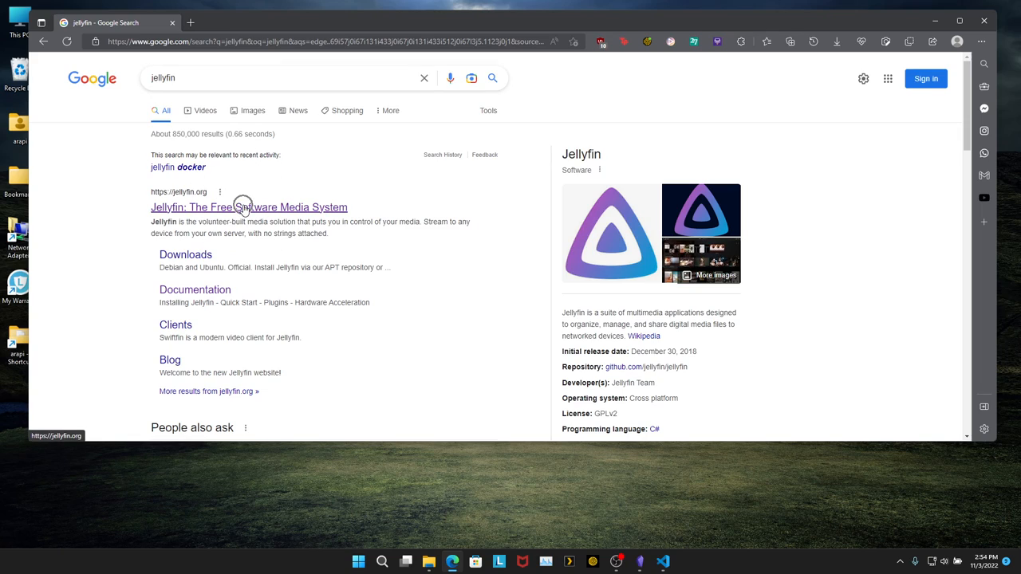
pyautogui.click(249, 207)
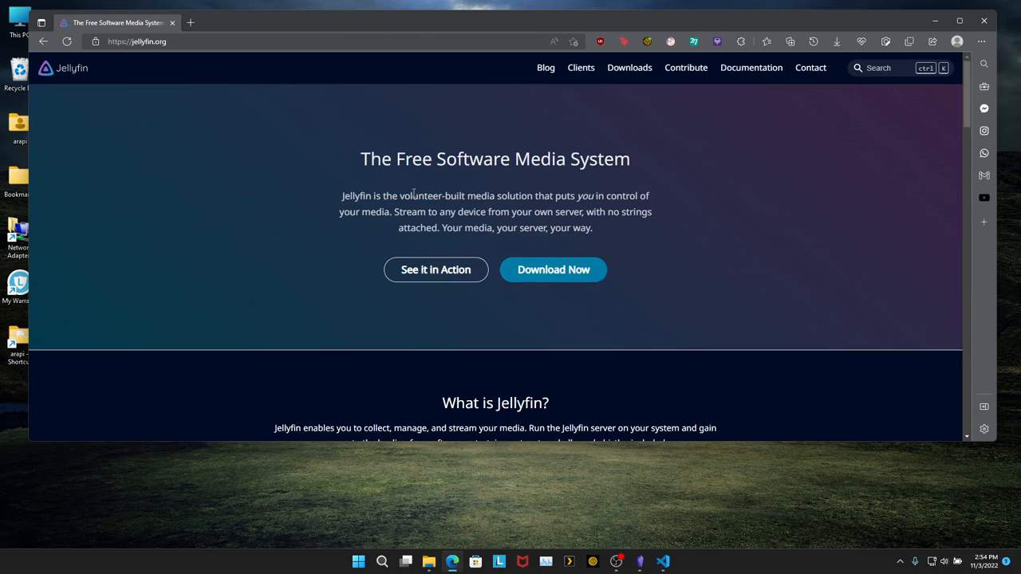
pyautogui.moveTo(750, 67)
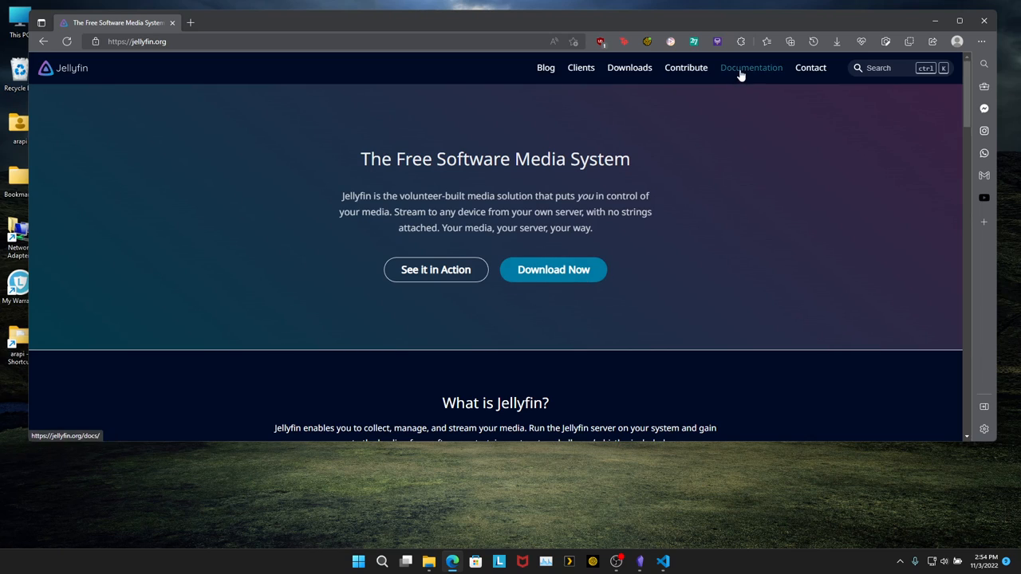
pyautogui.click(750, 67)
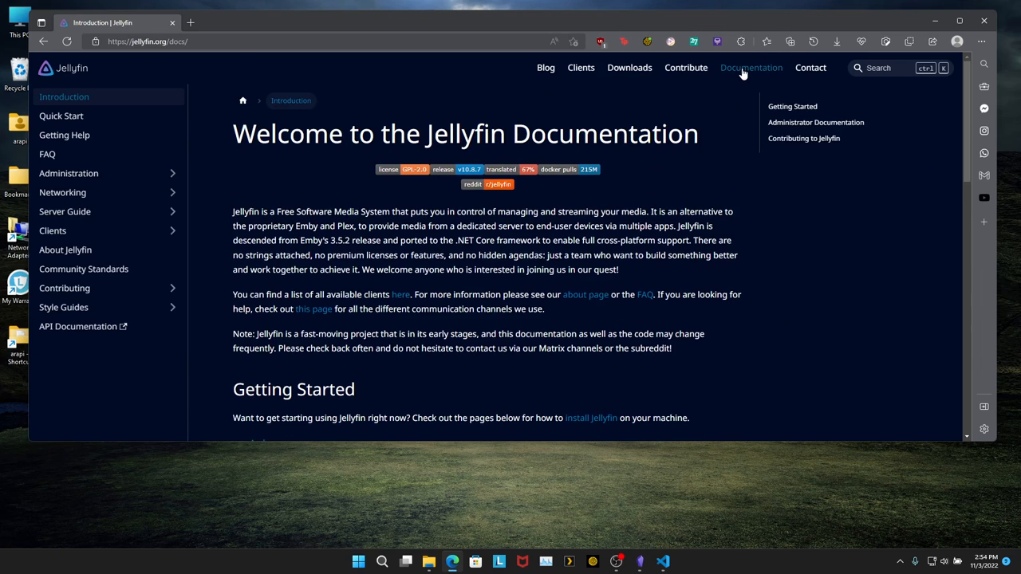
pyautogui.scroll(-3)
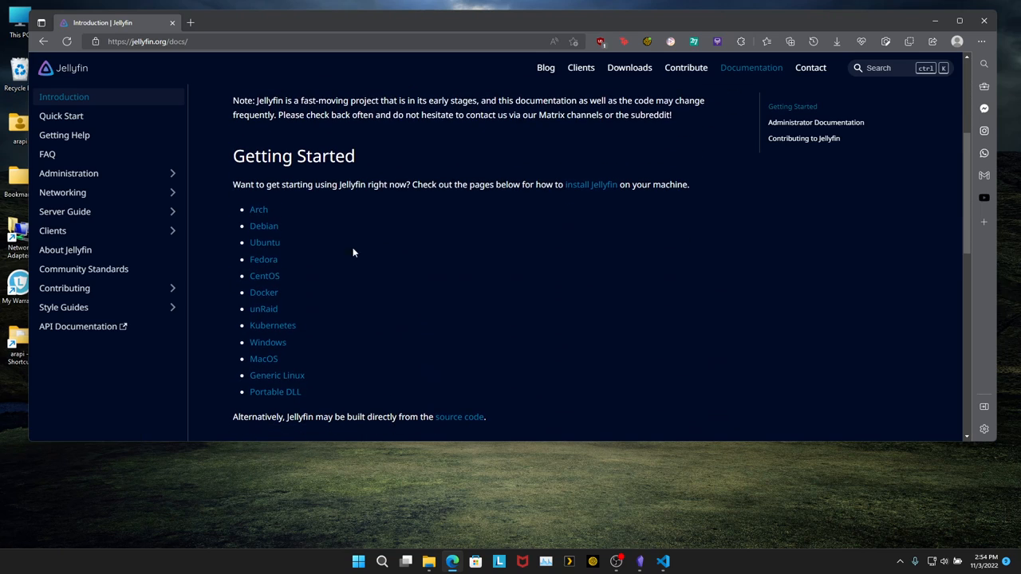
pyautogui.moveTo(262, 291)
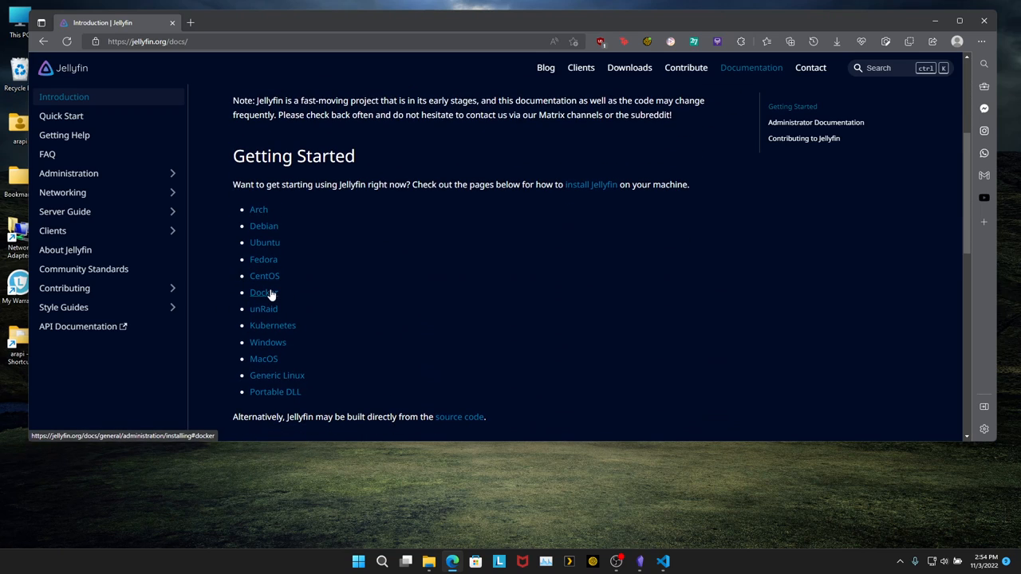
# Open the Docker guide under Getting Started and select its docker pull command.
pyautogui.click(261, 292)
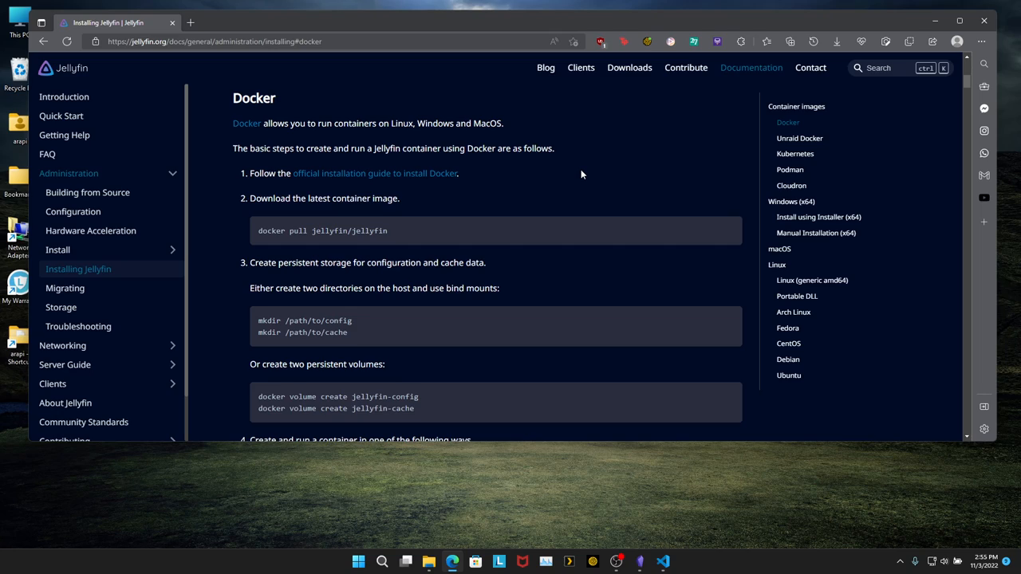
pyautogui.moveTo(402, 230)
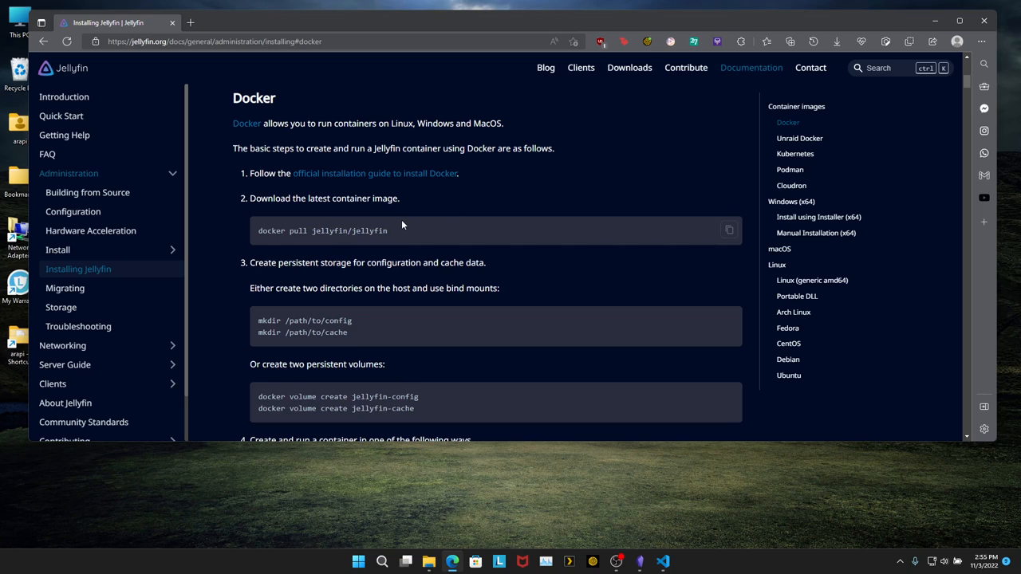
pyautogui.doubleClick(323, 229)
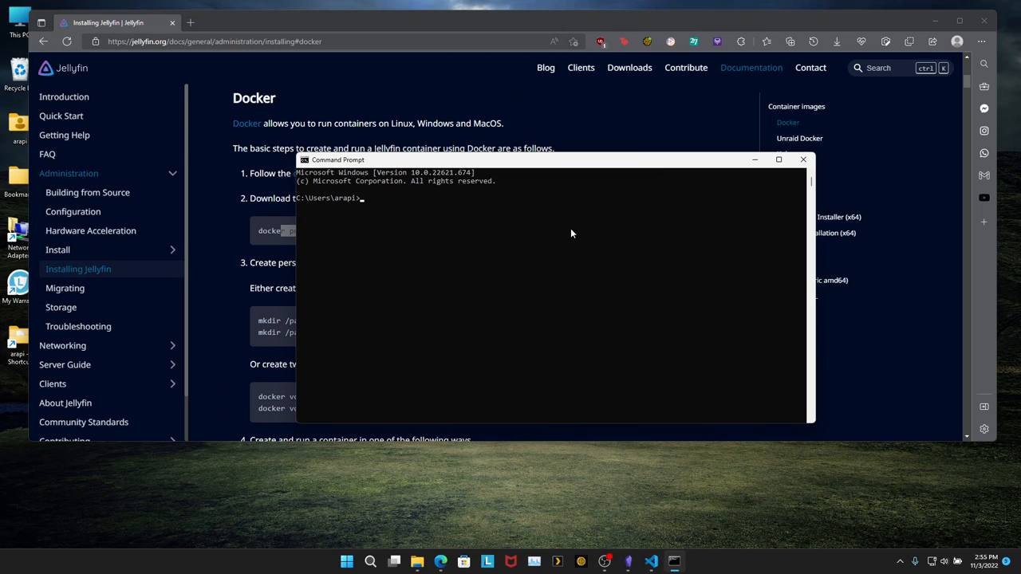
# Run docker pull jellyfin/jellyfin, then list the local Docker images.
pyautogui.write('docker pull jellyfin/jellyfin')
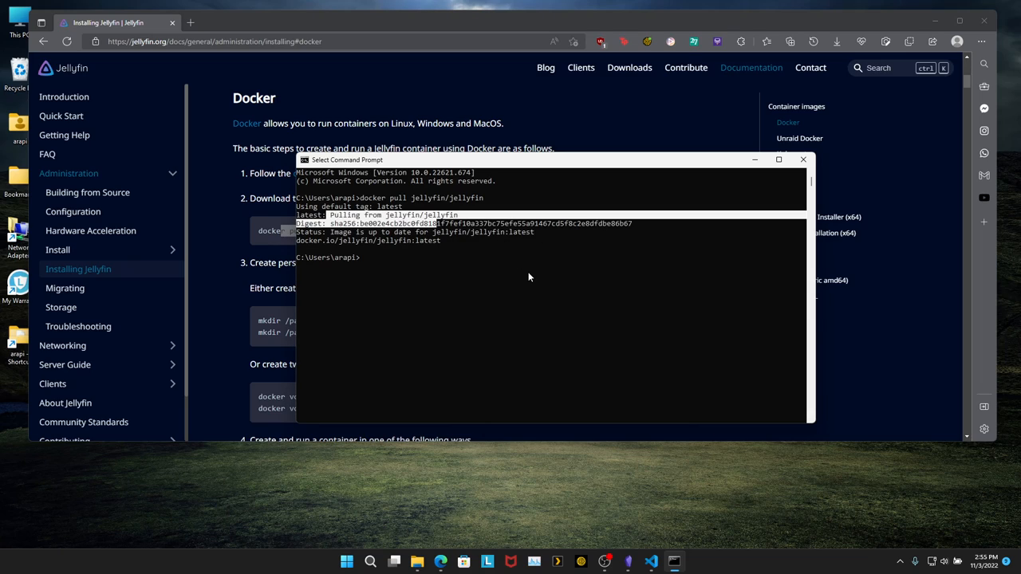
pyautogui.write('docker images')
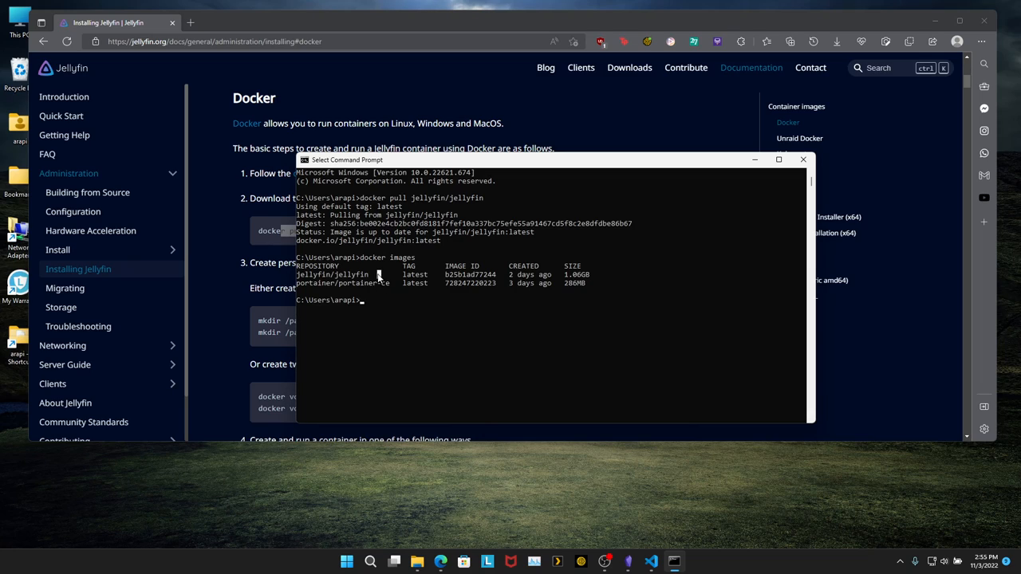
pyautogui.moveTo(332, 279)
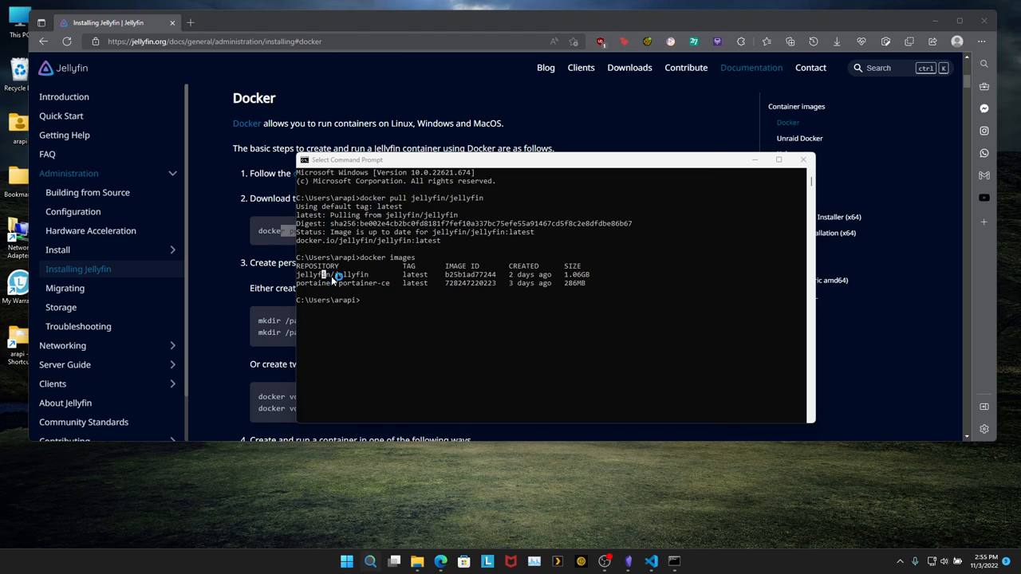
pyautogui.moveTo(598, 484)
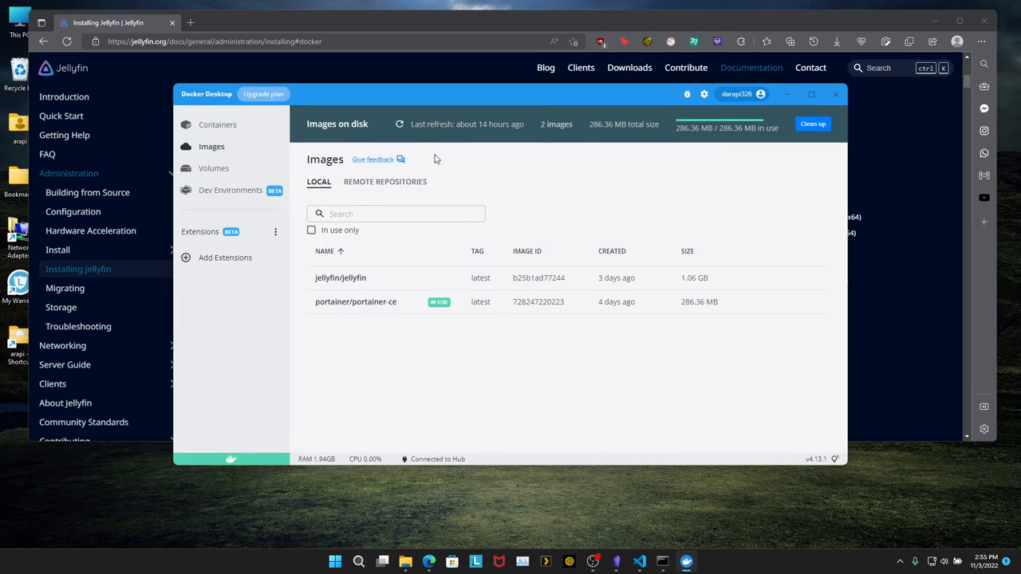
pyautogui.moveTo(356, 278)
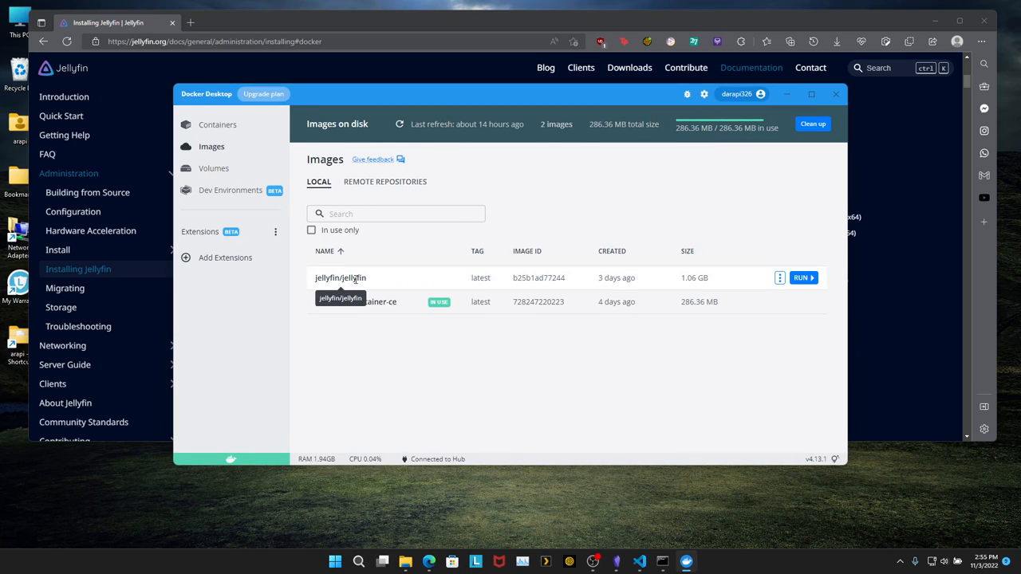
pyautogui.moveTo(794, 124)
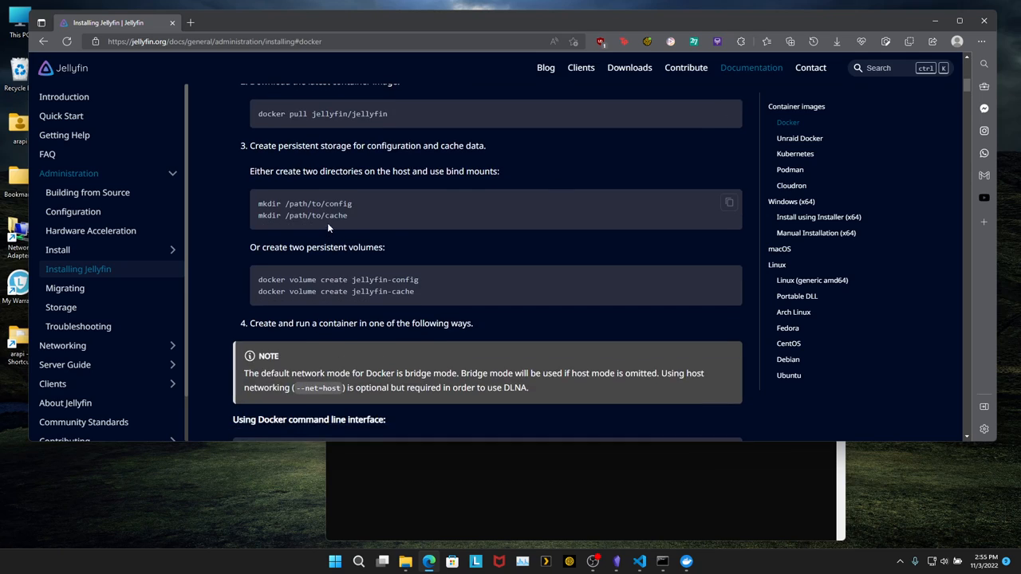
# Select the mkdir commands in the persistent-storage step of the Docker guide.
pyautogui.doubleClick(338, 204)
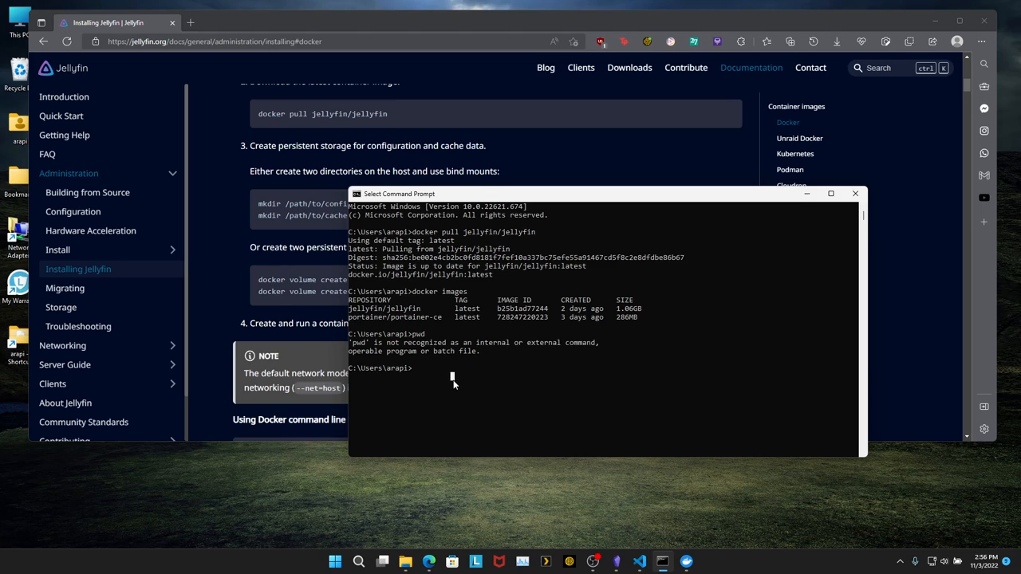
# Create the docker\jellyfin\config and docker\jellyfin\cache folders with mkdir.
pyautogui.write('mk')
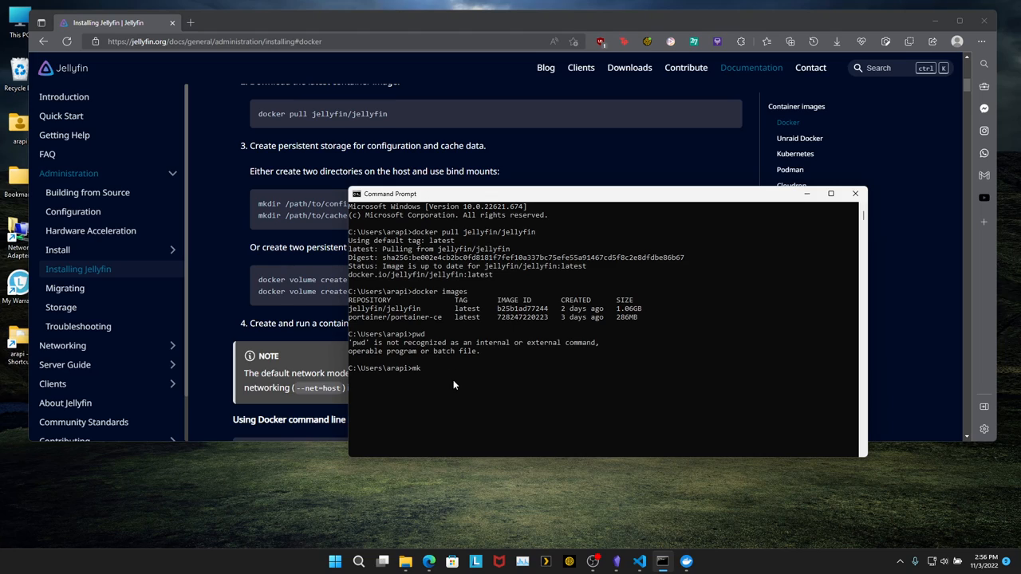
pyautogui.write('dir')
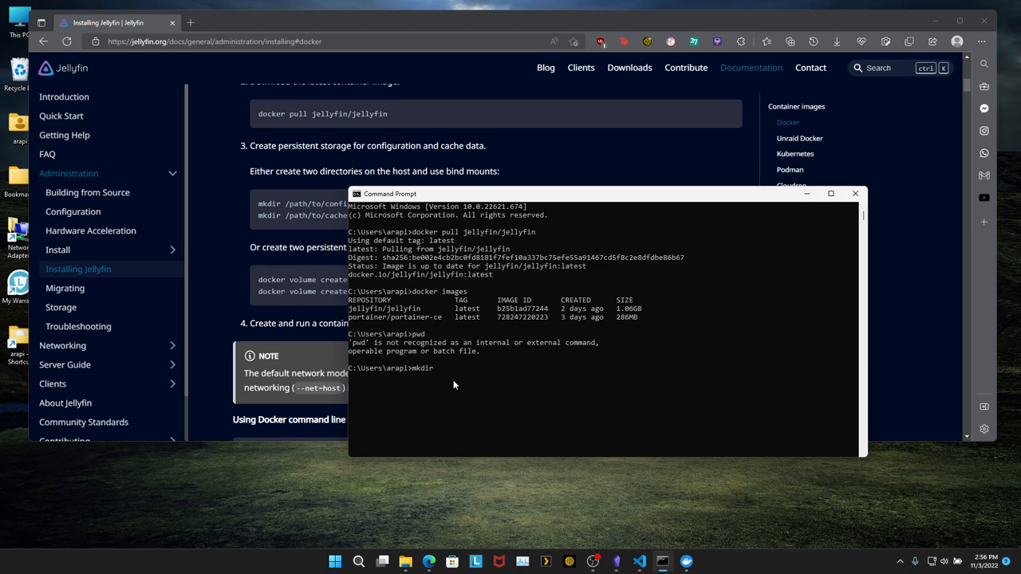
pyautogui.write('d')
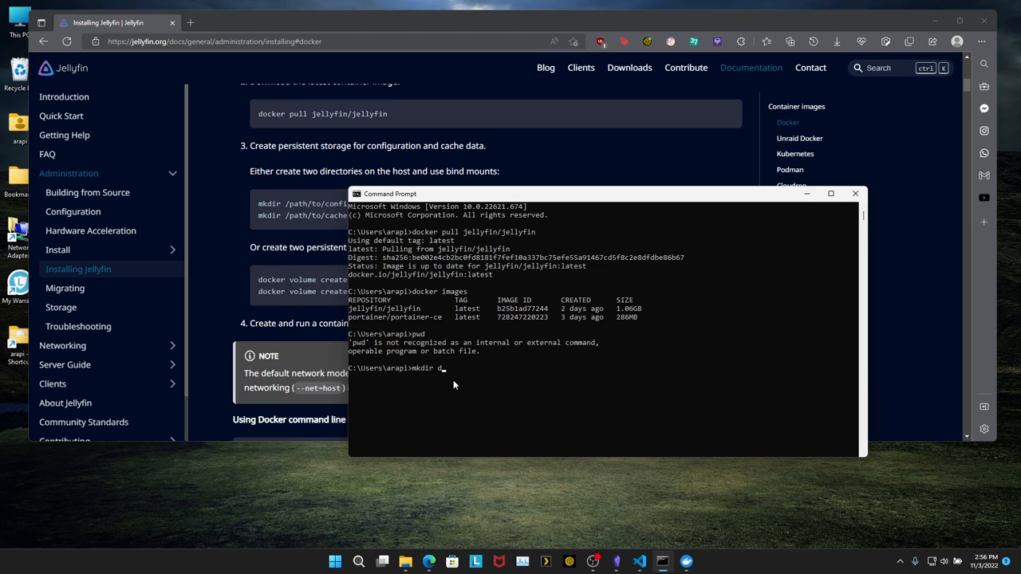
pyautogui.write('ocker\\jellyfin\\confi')
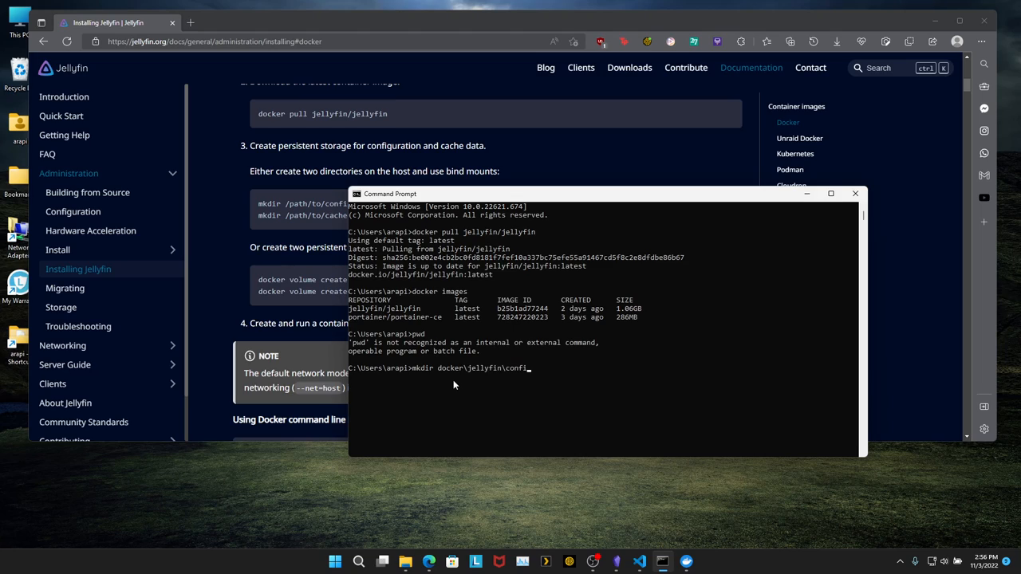
pyautogui.press('Return')
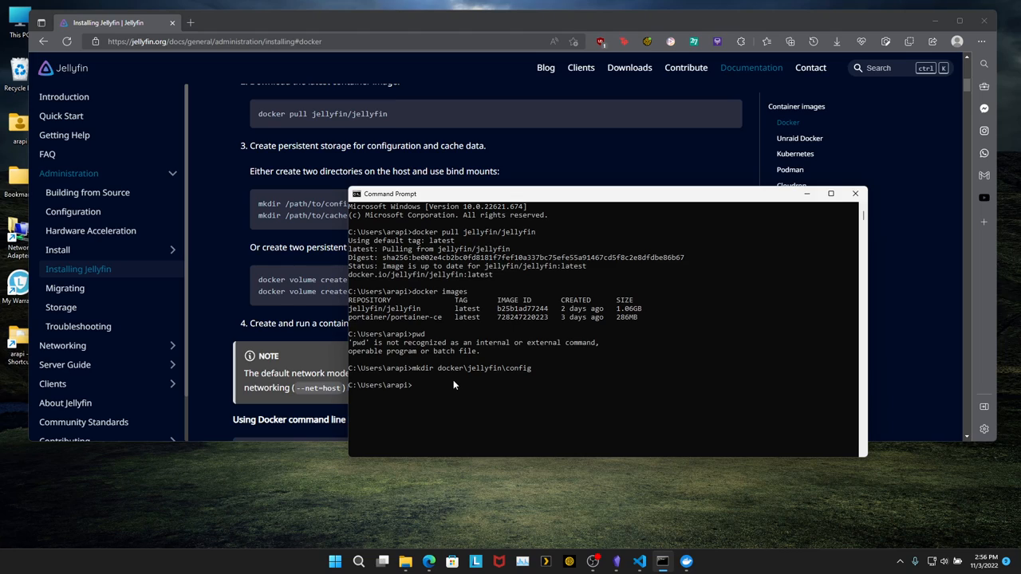
pyautogui.write('mkdir docker\\jellyfin\\c')
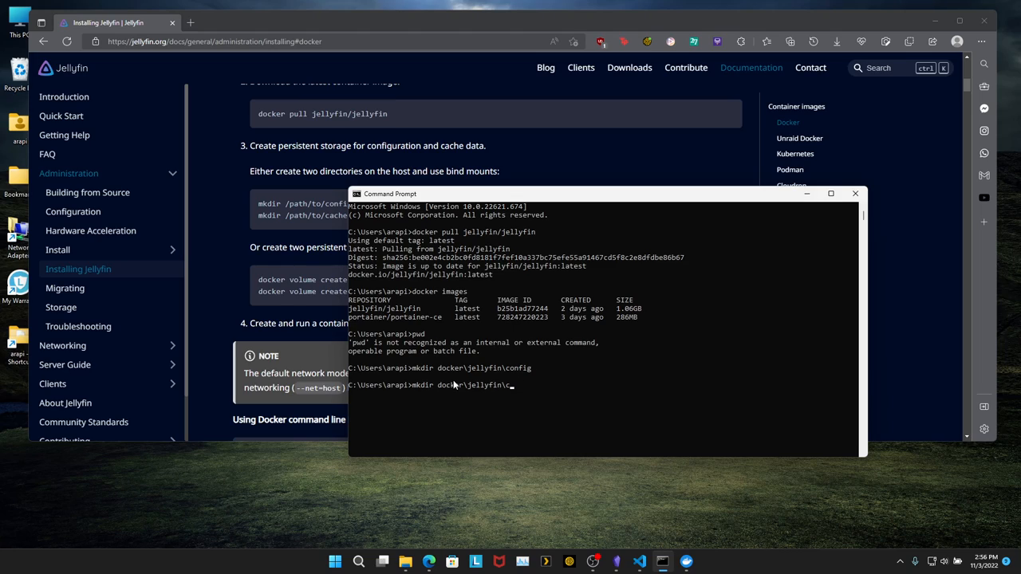
pyautogui.press('Return')
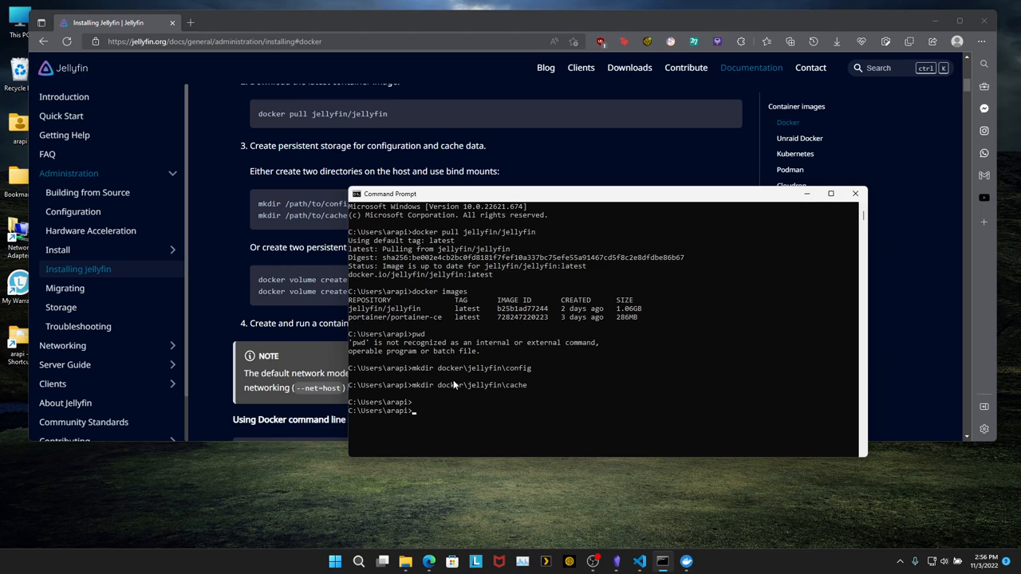
pyautogui.press('Return')
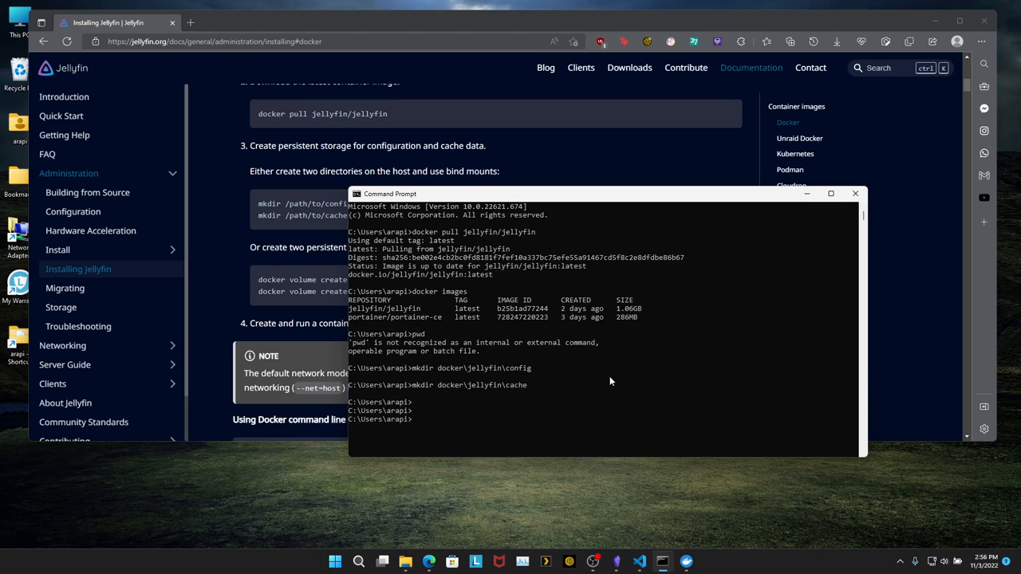
# Change into docker\jellyfin and confirm cache and config are listed there.
pyautogui.write('cd docker')
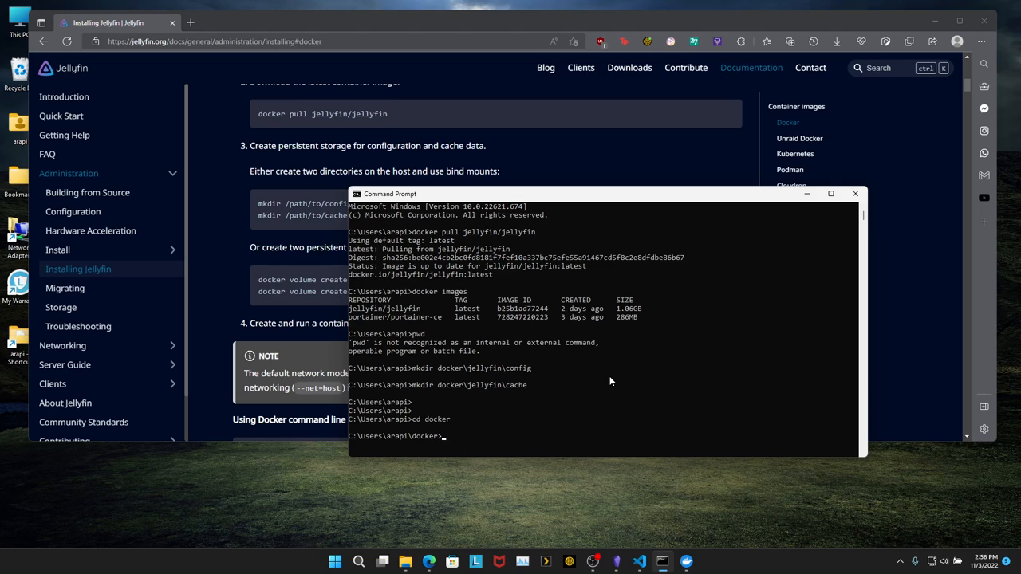
pyautogui.write('cd jellyfin')
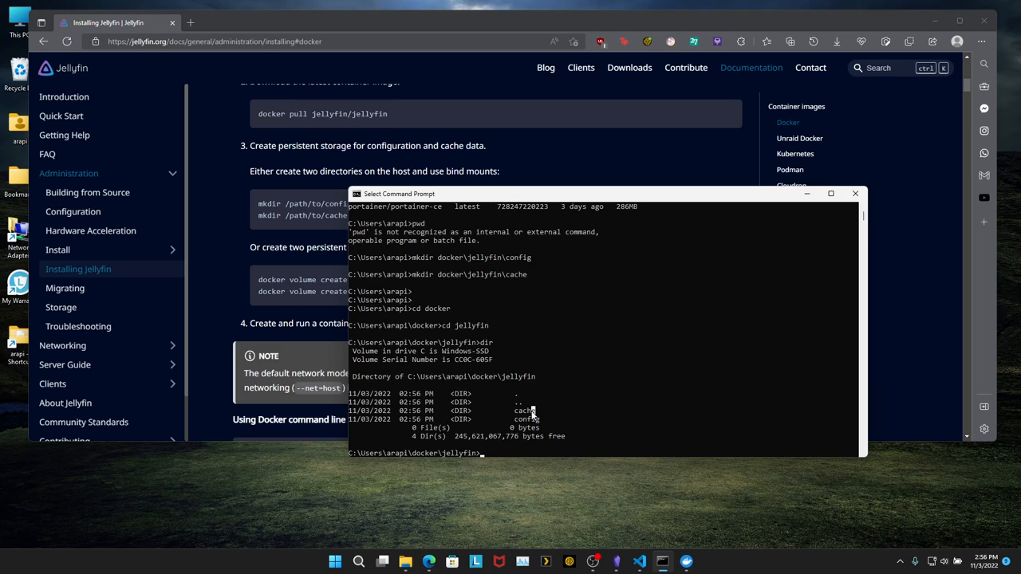
pyautogui.moveTo(661, 391)
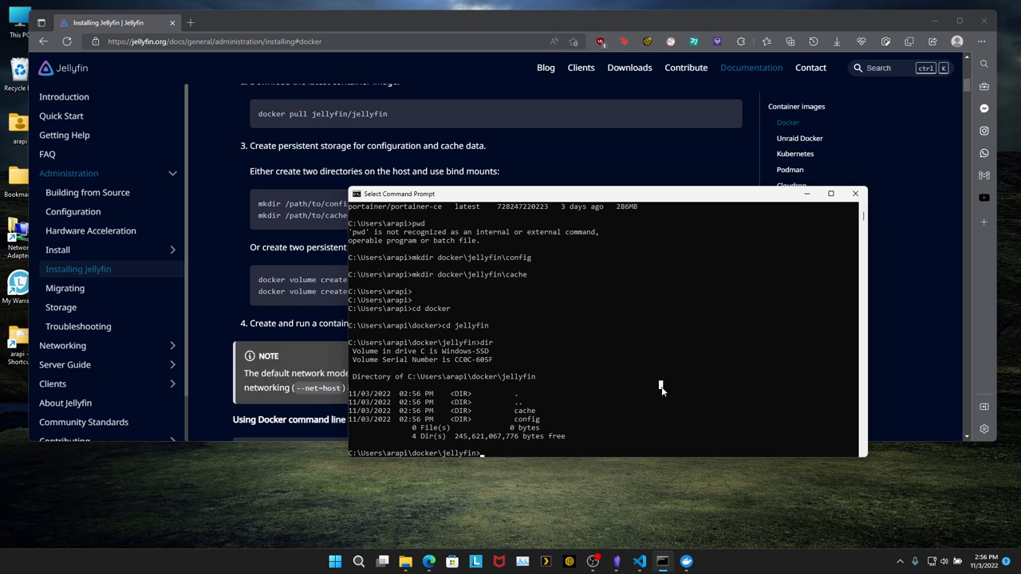
pyautogui.click(383, 562)
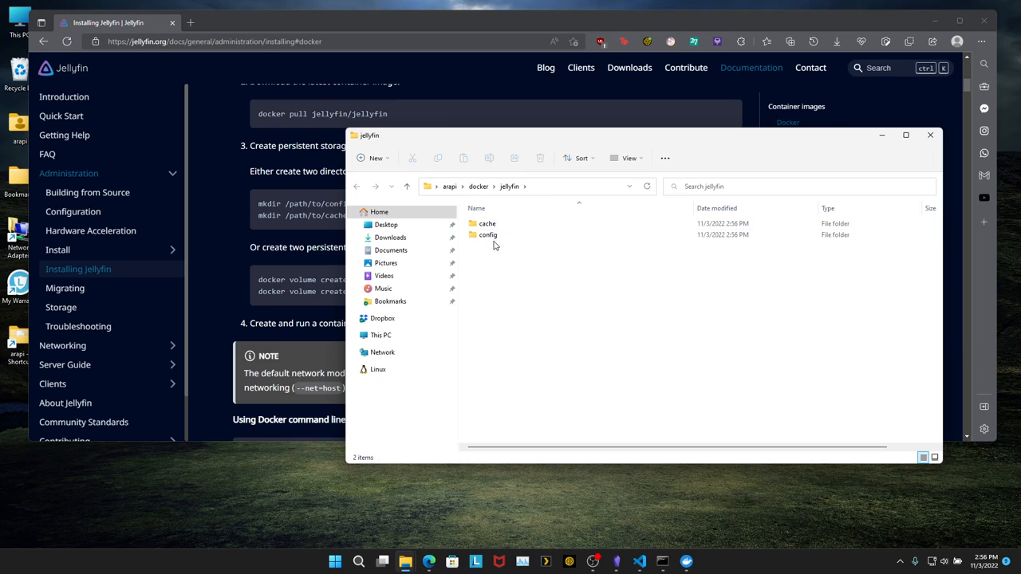
# Grab the jellyfin folder path, look inside the empty cache folder, and return to jellyfin.
pyautogui.press('ctrl+a')
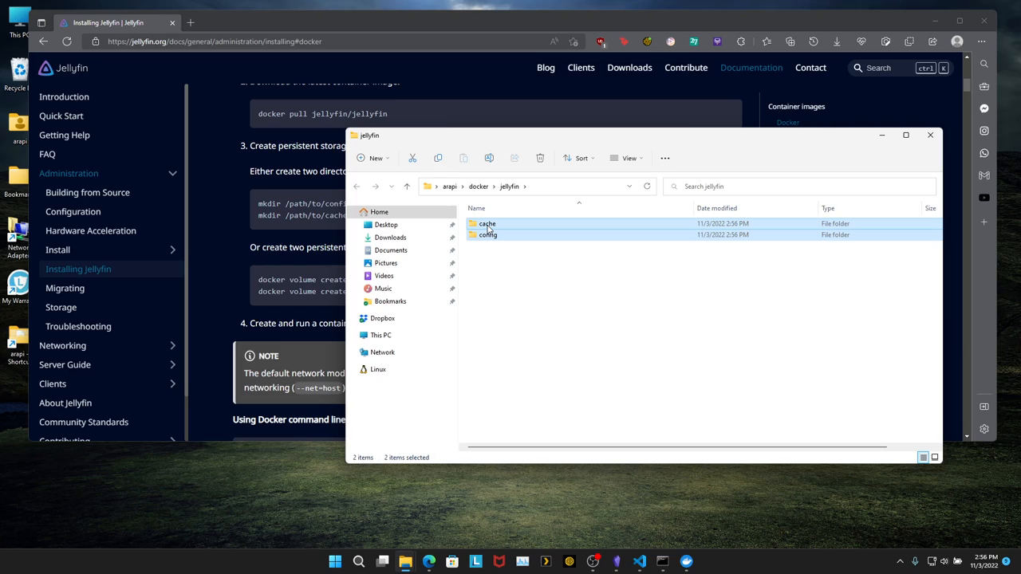
pyautogui.moveTo(488, 224)
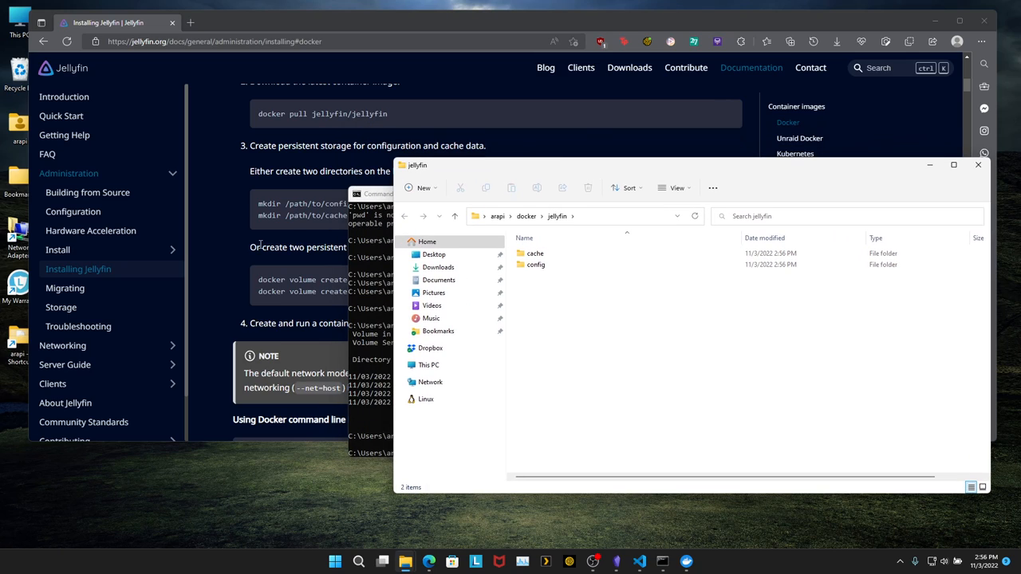
pyautogui.click(558, 217)
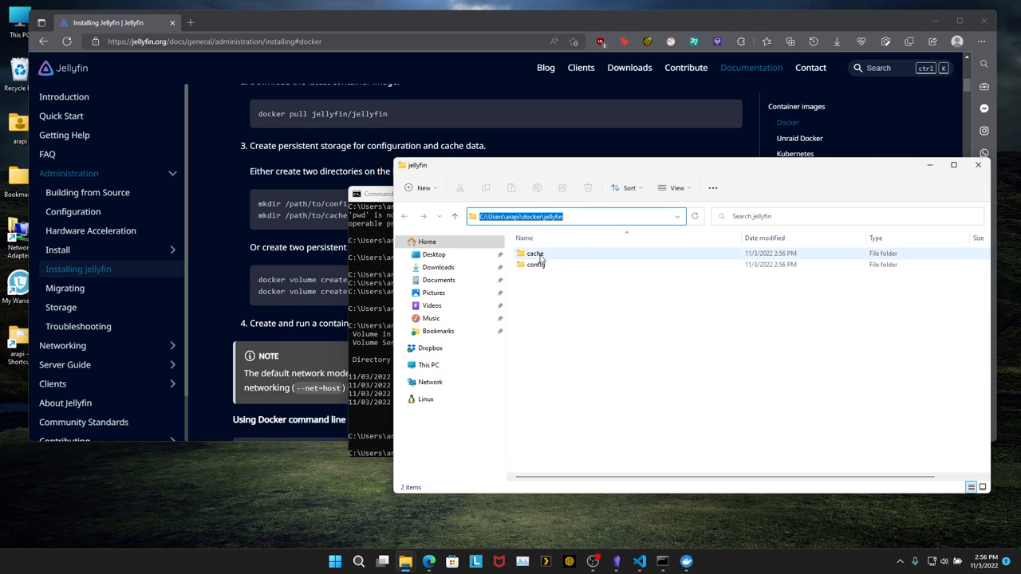
pyautogui.doubleClick(535, 254)
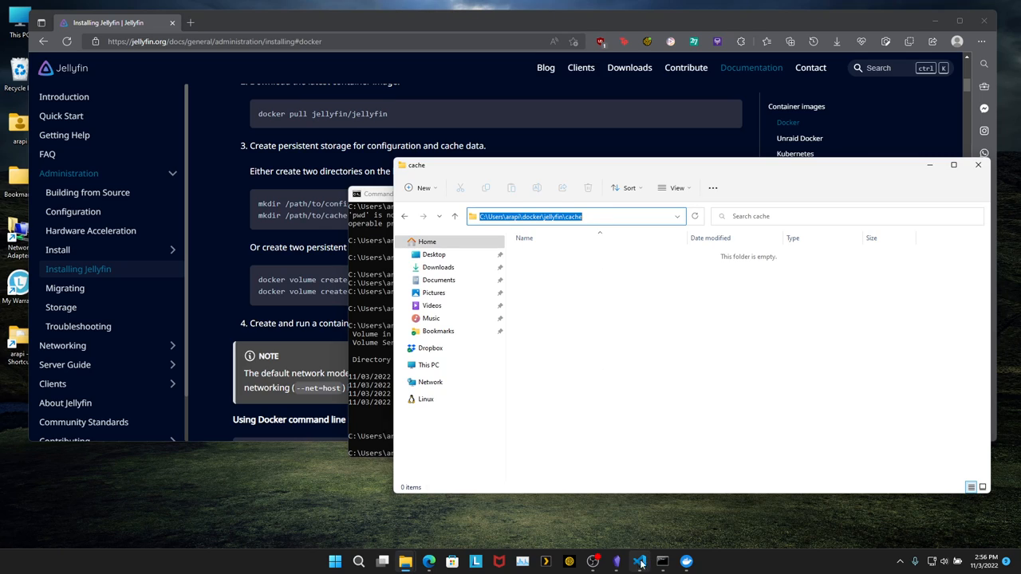
pyautogui.click(640, 561)
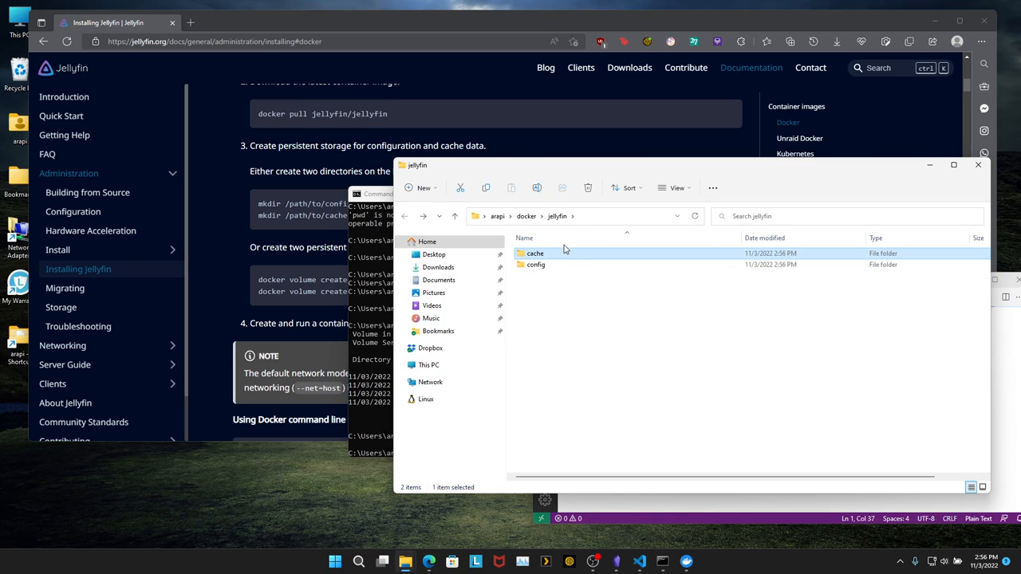
# Open config and note C:\Users\arapi\docker\jellyfin\config in the VS Code scratch file.
pyautogui.doubleClick(536, 265)
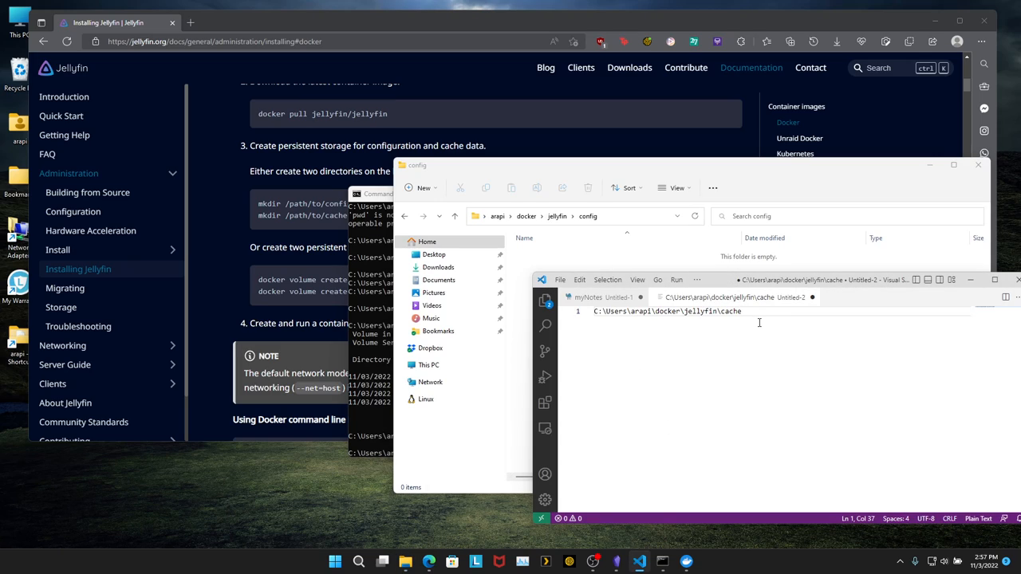
pyautogui.write('C:\\Users\\arapi\\docker\\jellyfin\\config')
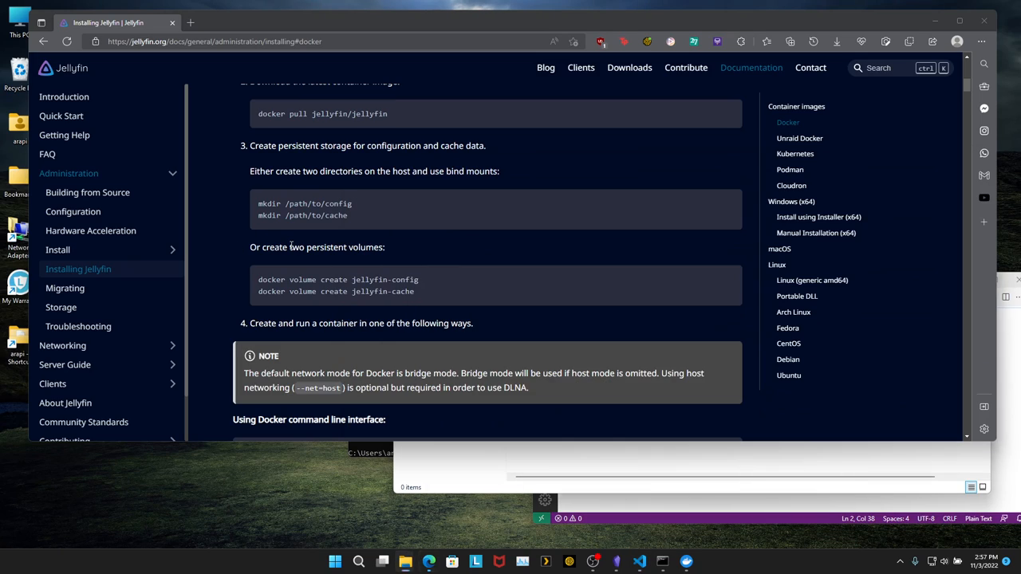
pyautogui.scroll(-3)
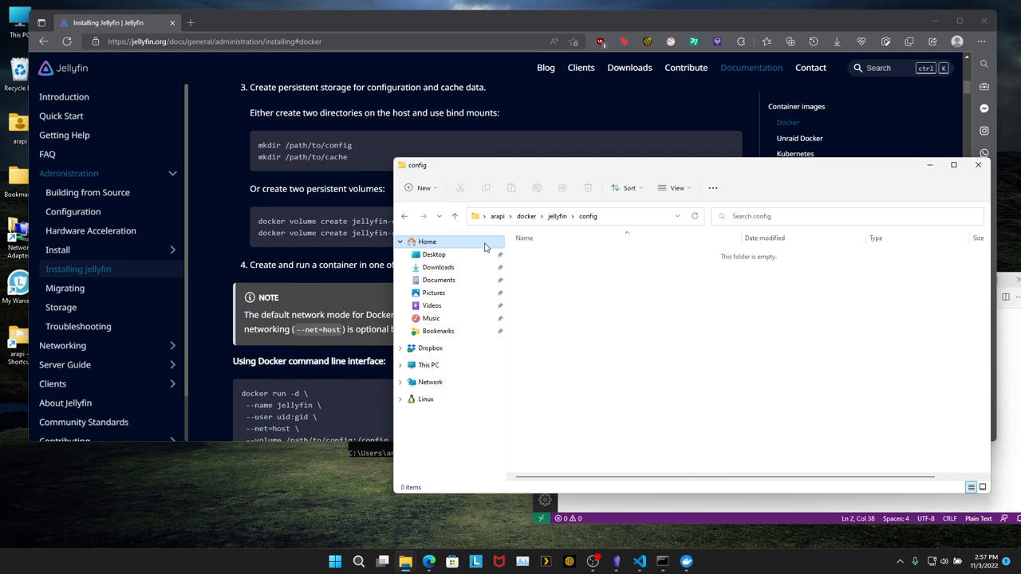
# Go to Videos\Movies and select its full path in the address bar.
pyautogui.click(430, 306)
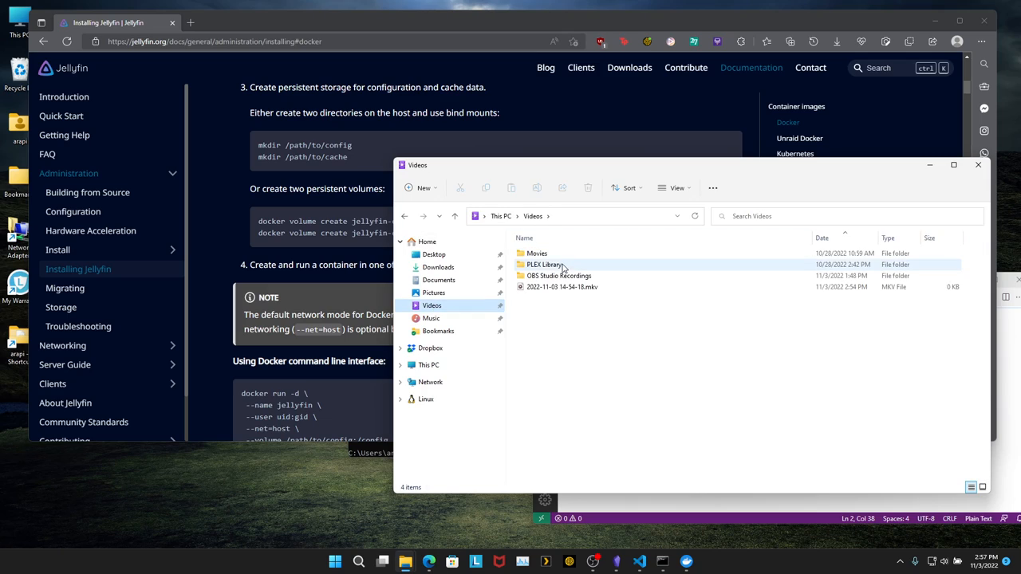
pyautogui.doubleClick(536, 252)
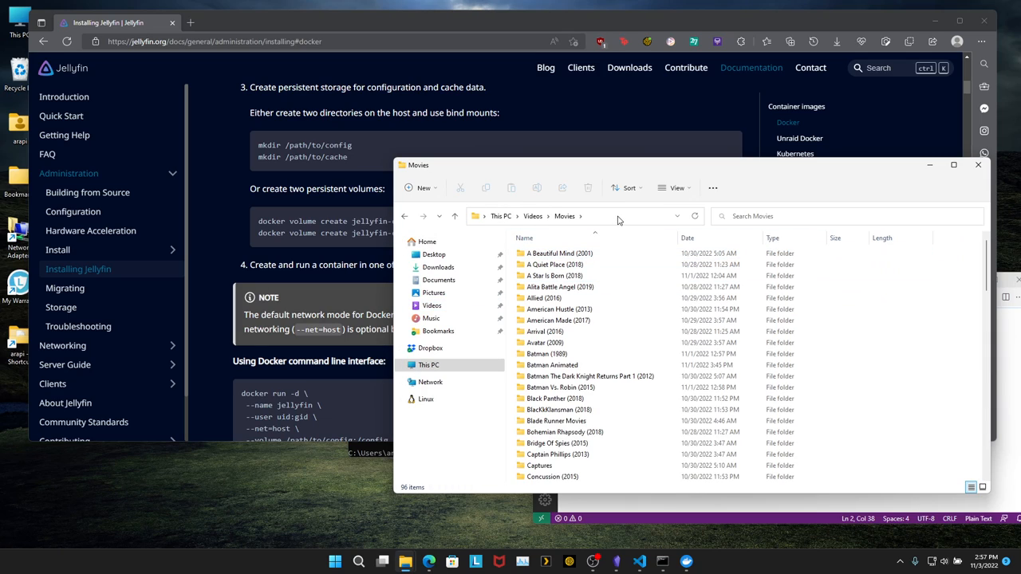
pyautogui.click(574, 217)
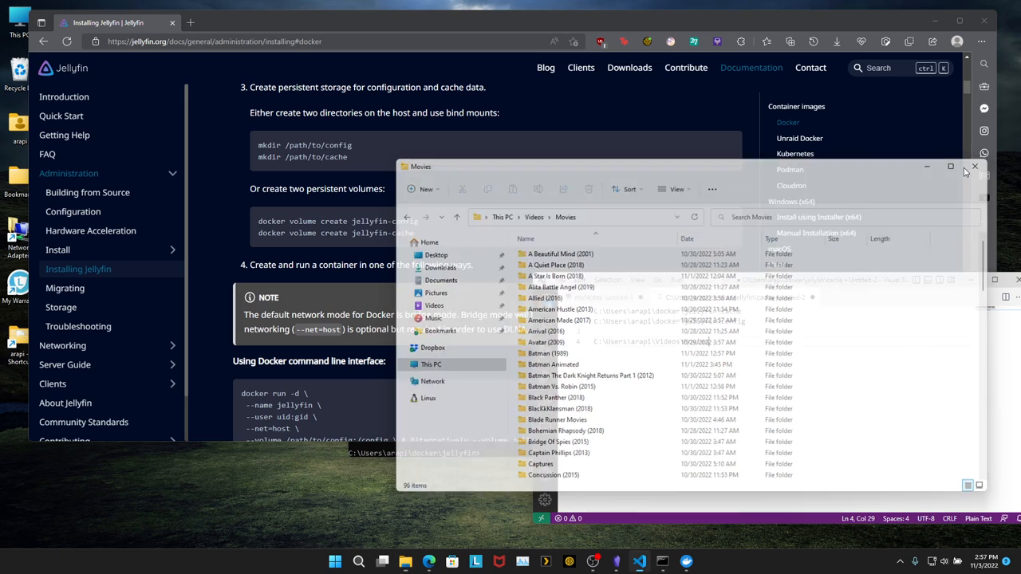
# Bring the Docker guide forward and scroll to its Using Docker Compose example.
pyautogui.click(973, 166)
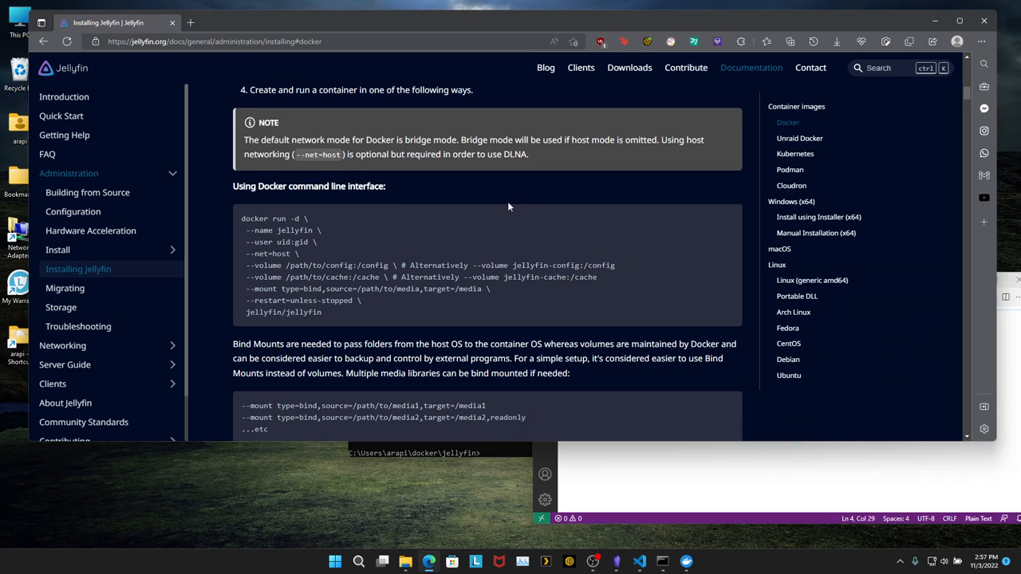
pyautogui.scroll(3)
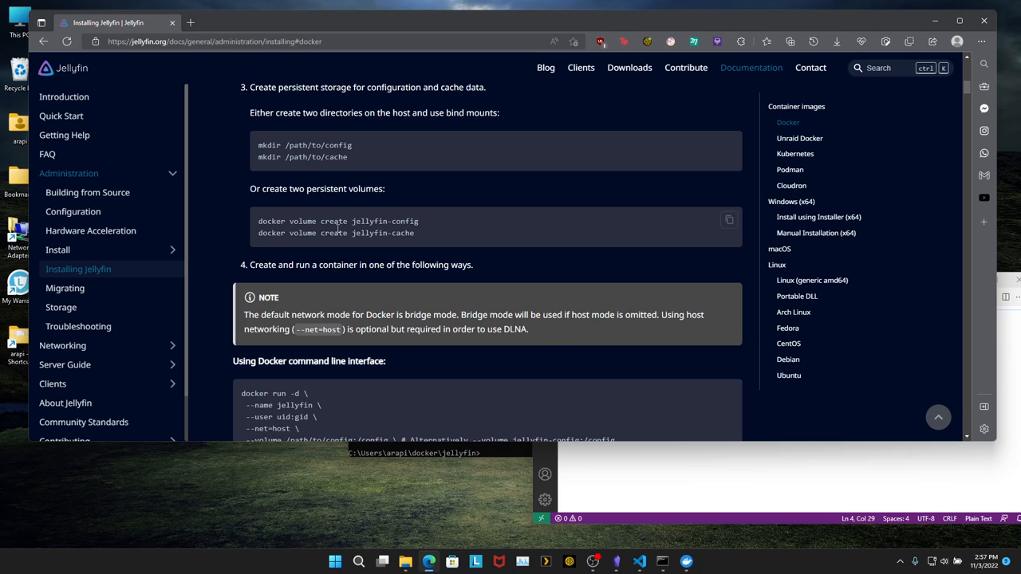
pyautogui.scroll(-3)
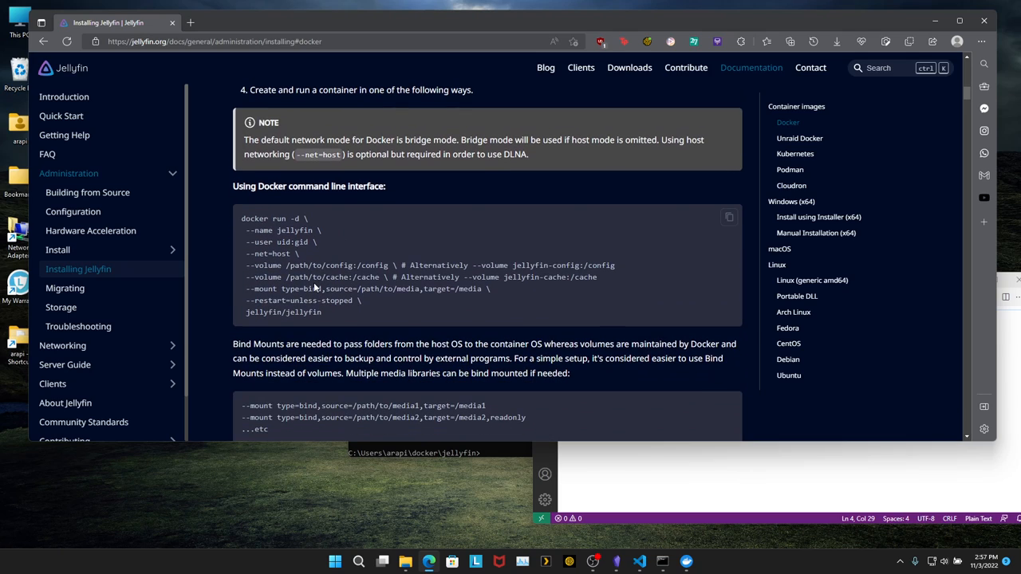
pyautogui.moveTo(363, 263)
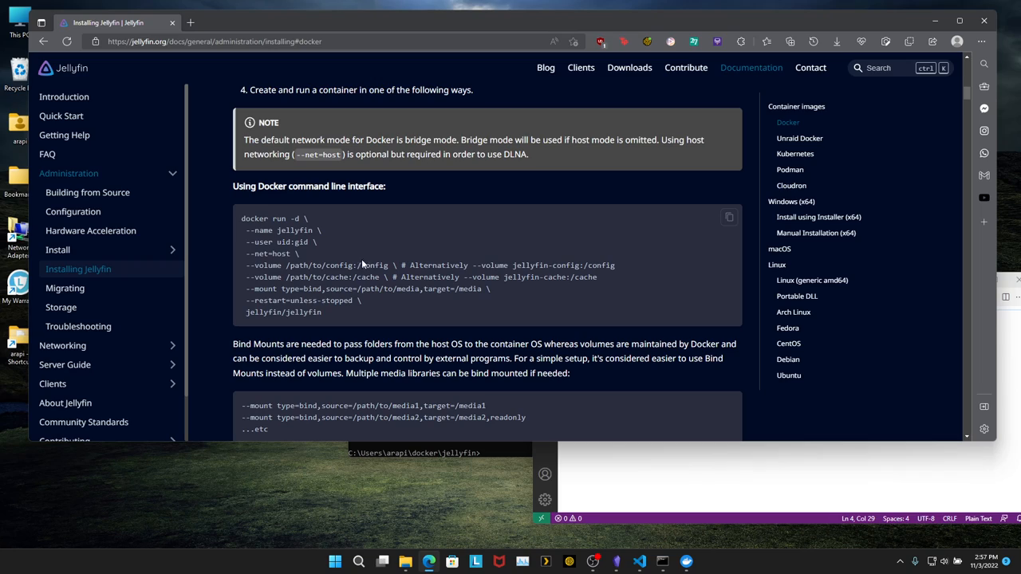
pyautogui.moveTo(363, 274)
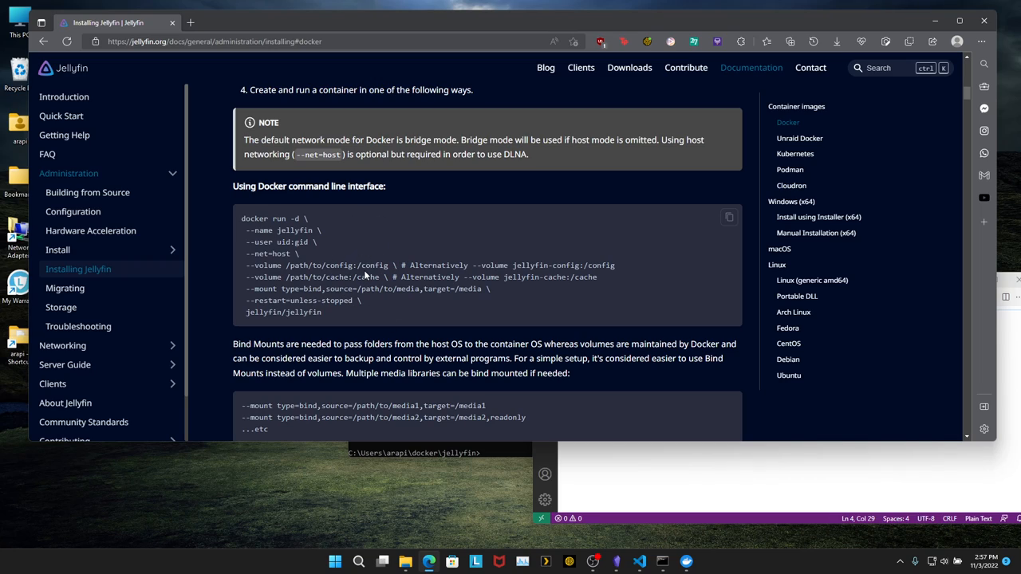
pyautogui.moveTo(402, 259)
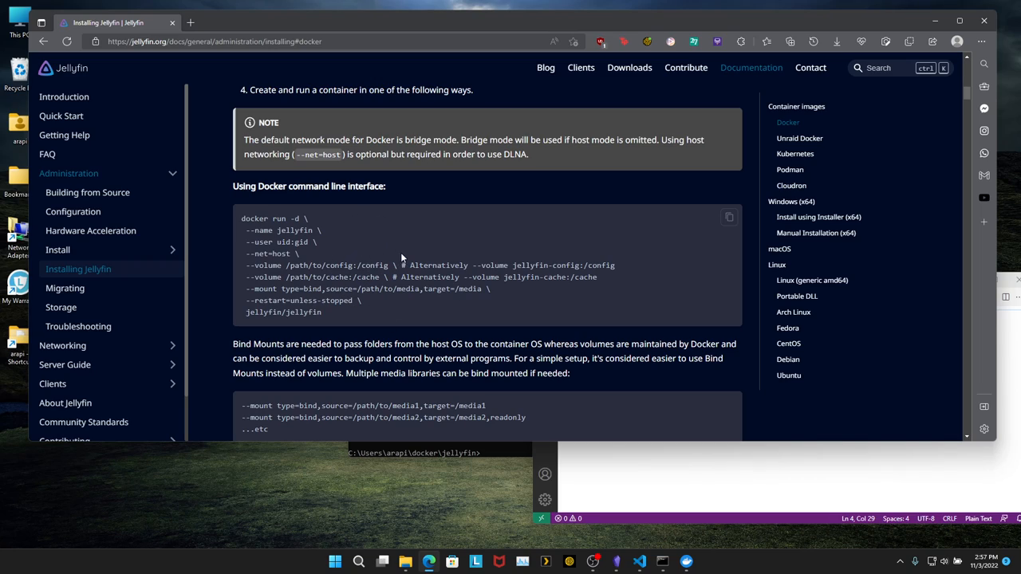
pyautogui.scroll(-3)
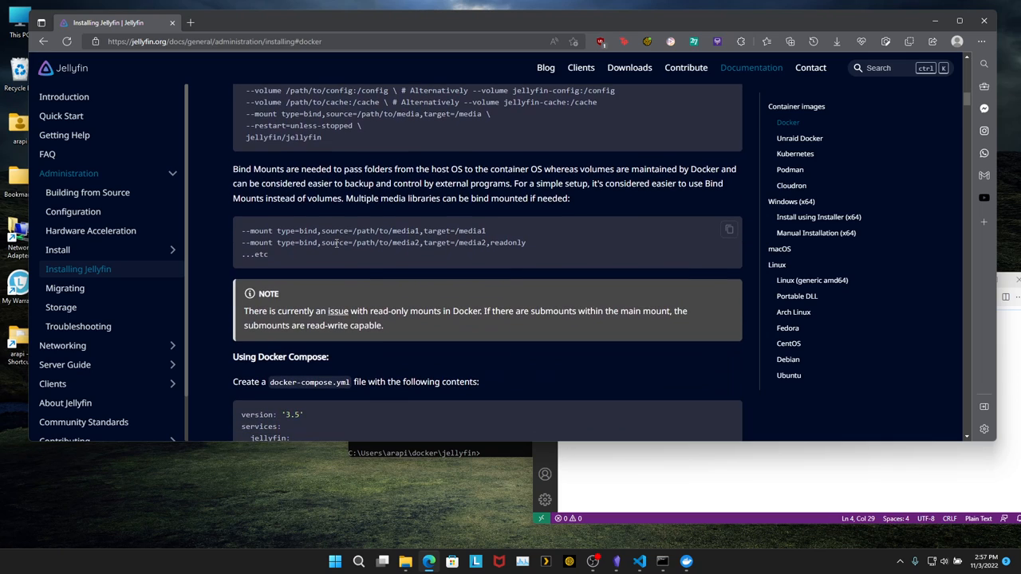
pyautogui.scroll(-3)
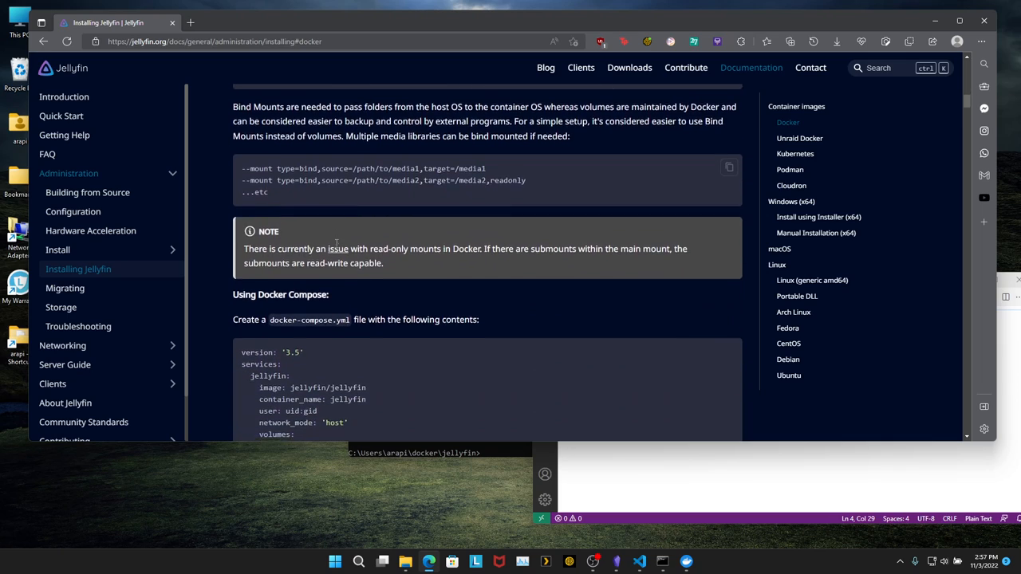
pyautogui.scroll(-3)
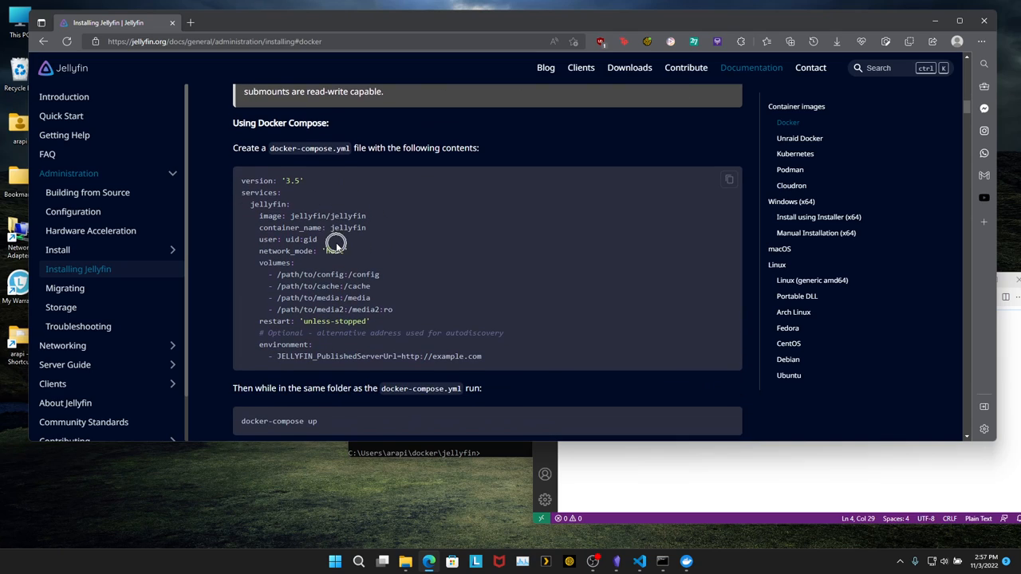
pyautogui.moveTo(335, 242)
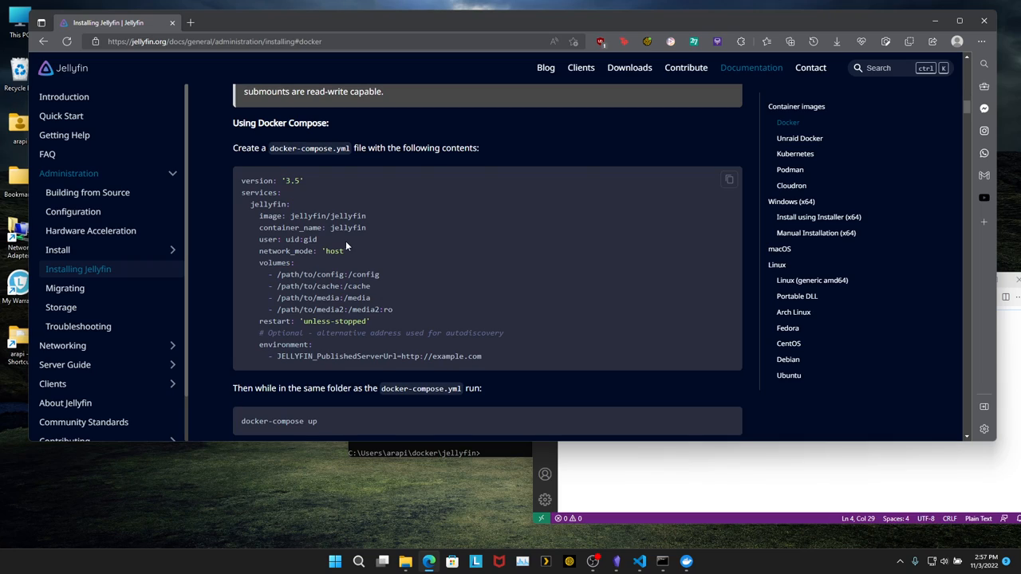
pyautogui.moveTo(491, 355)
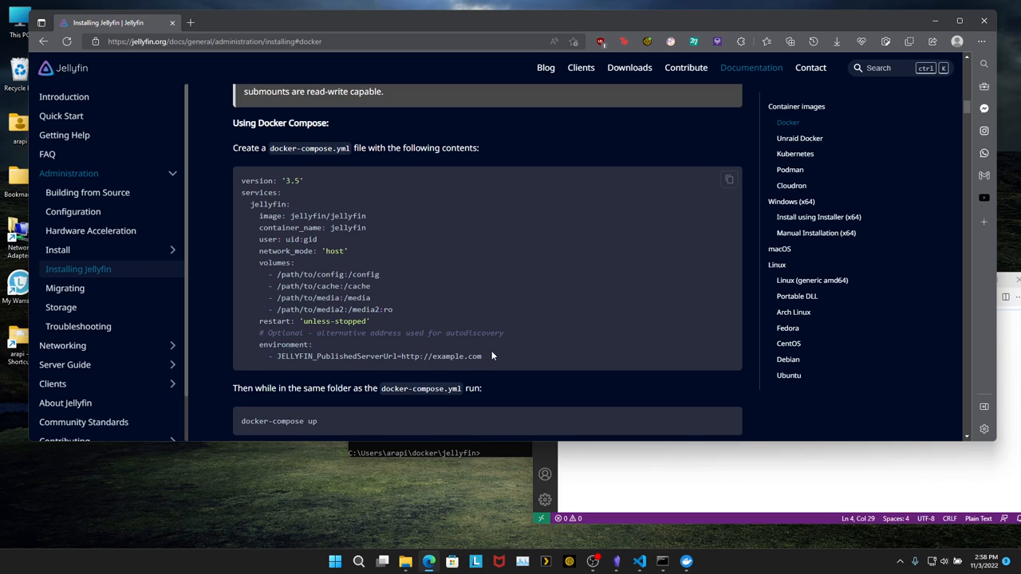
pyautogui.moveTo(453, 196)
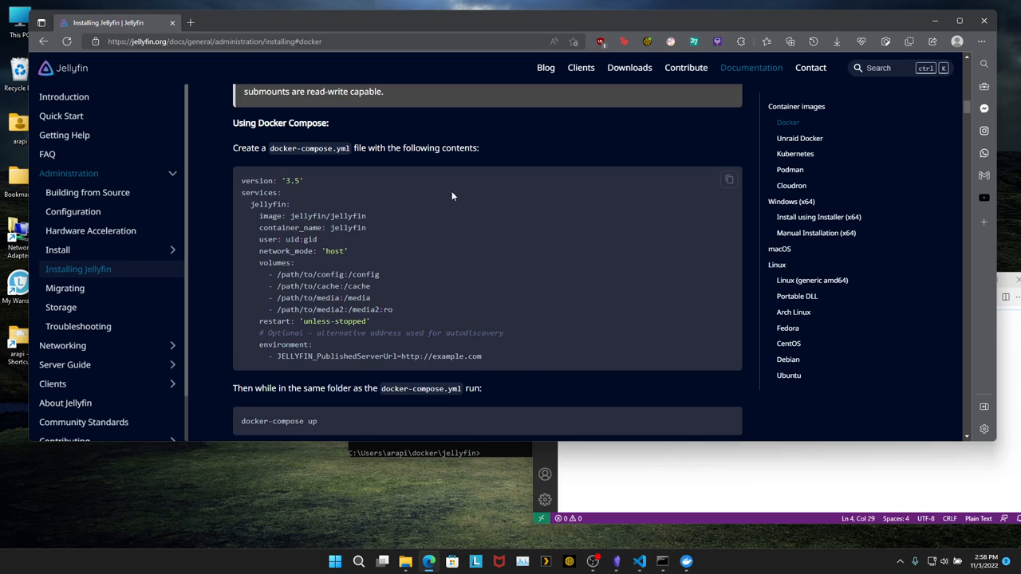
pyautogui.moveTo(651, 300)
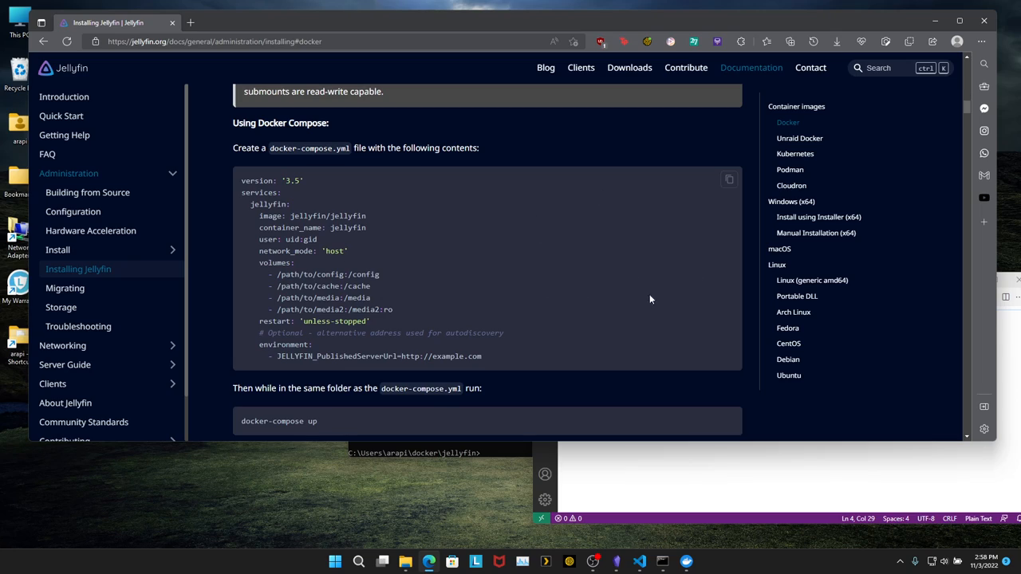
# Bring Visual Studio Code forward for the new docker-compose YAML file.
pyautogui.click(727, 178)
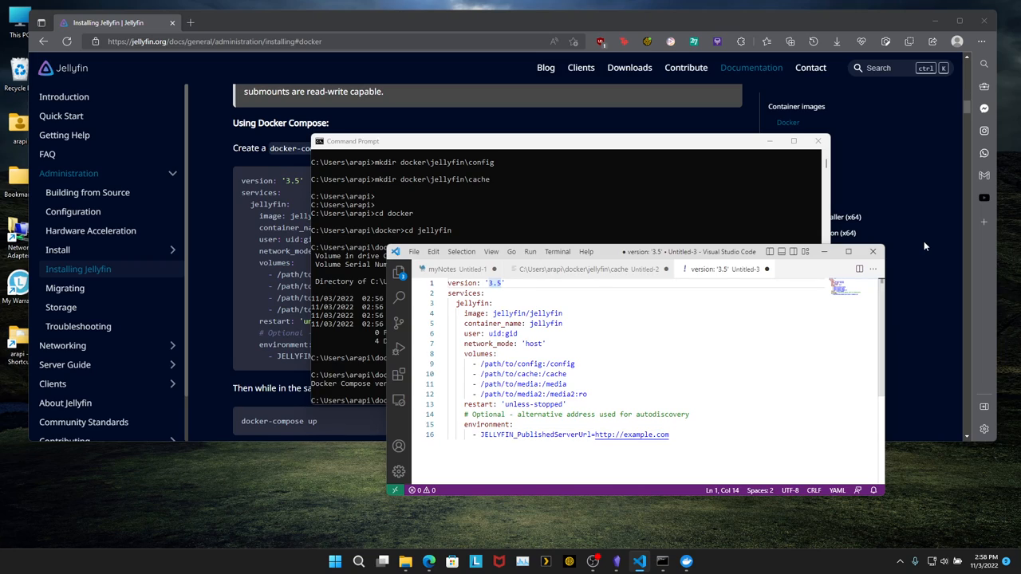
# Finish the image tag as :latest and set the service user to 1000:1000.
pyautogui.write('2.')
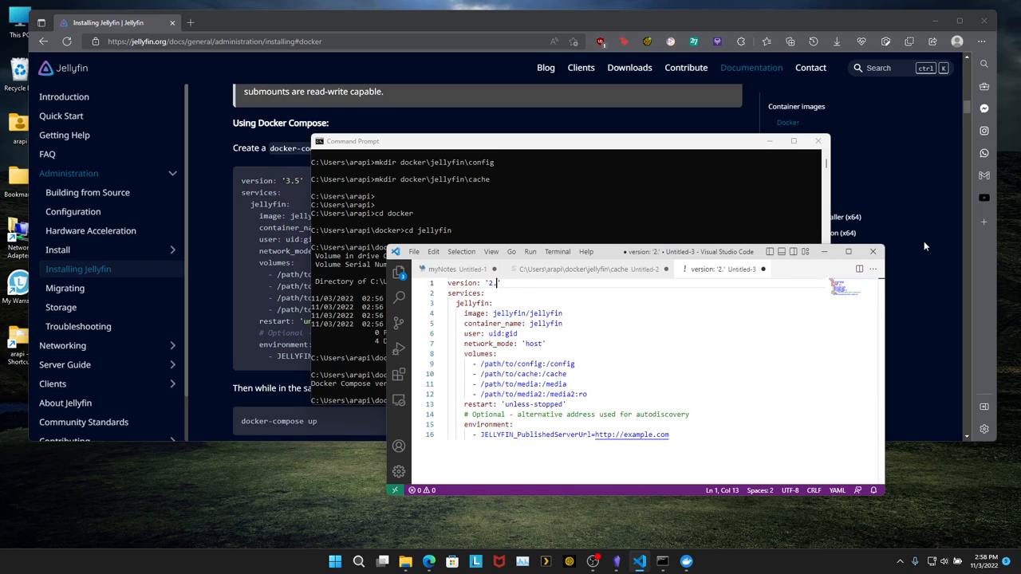
pyautogui.write('.12')
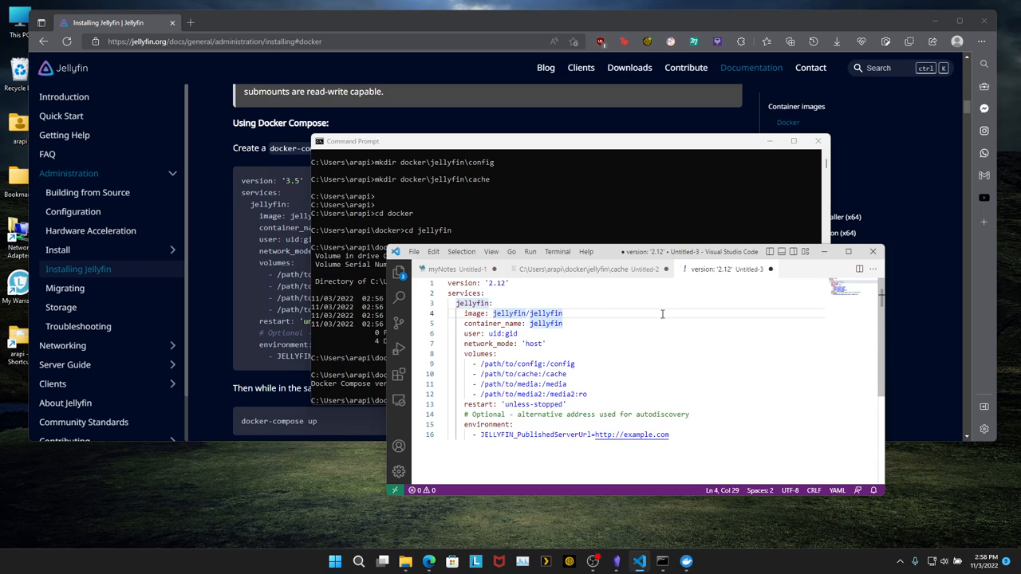
pyautogui.write(':latest')
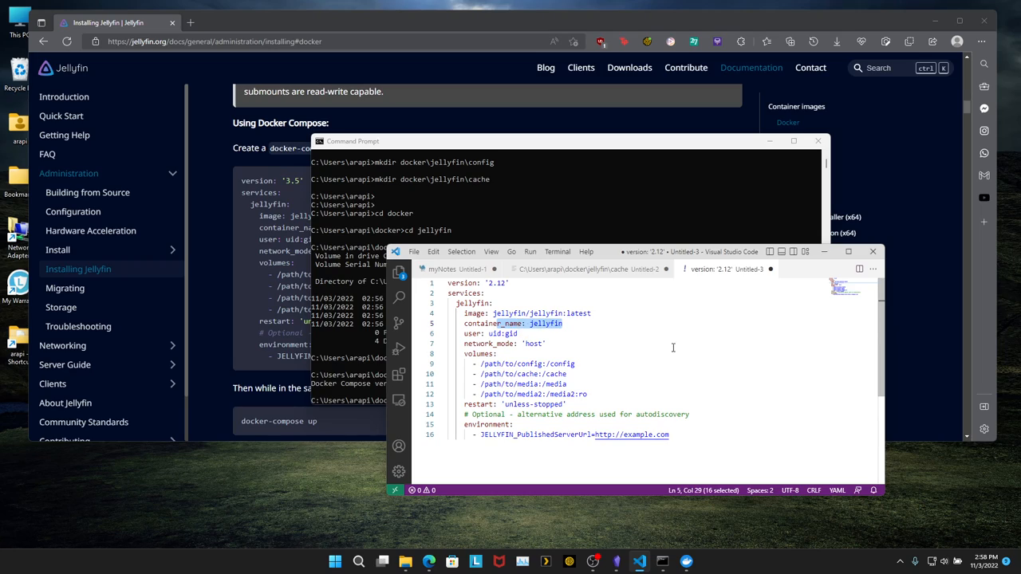
pyautogui.doubleClick(495, 334)
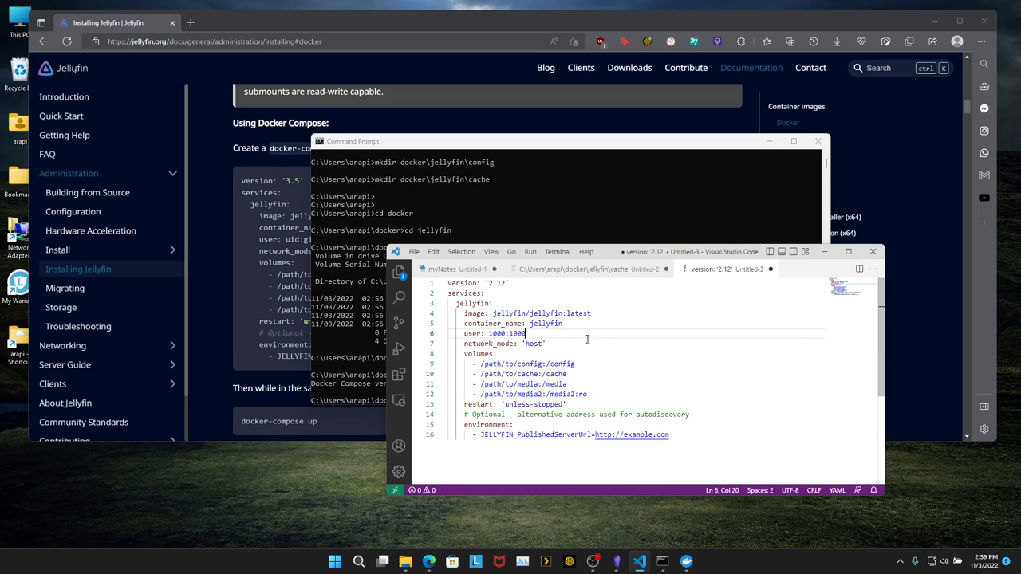
pyautogui.doubleClick(486, 343)
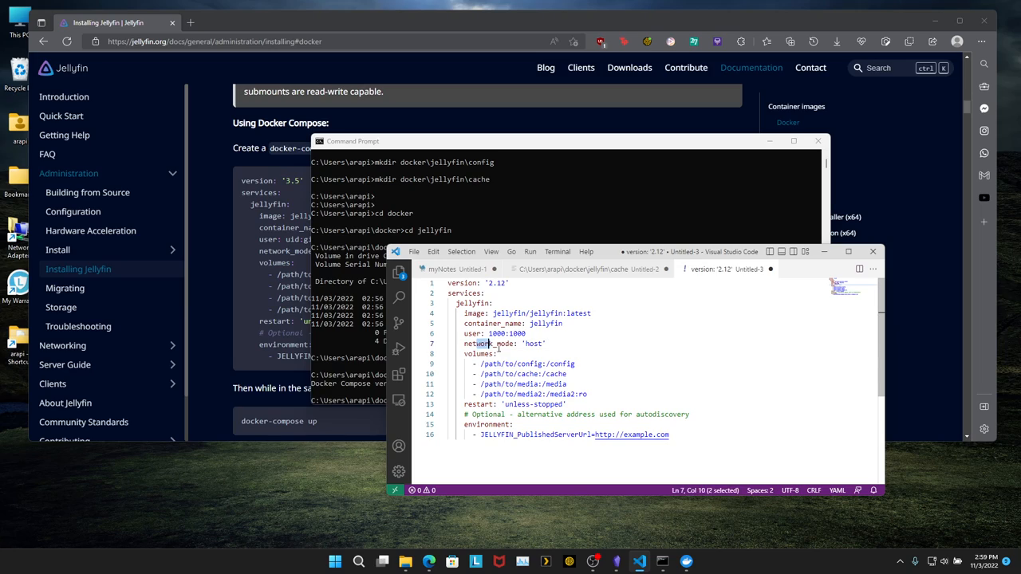
# Change network_mode from host to bridge and start a ports section below it.
pyautogui.click(539, 344)
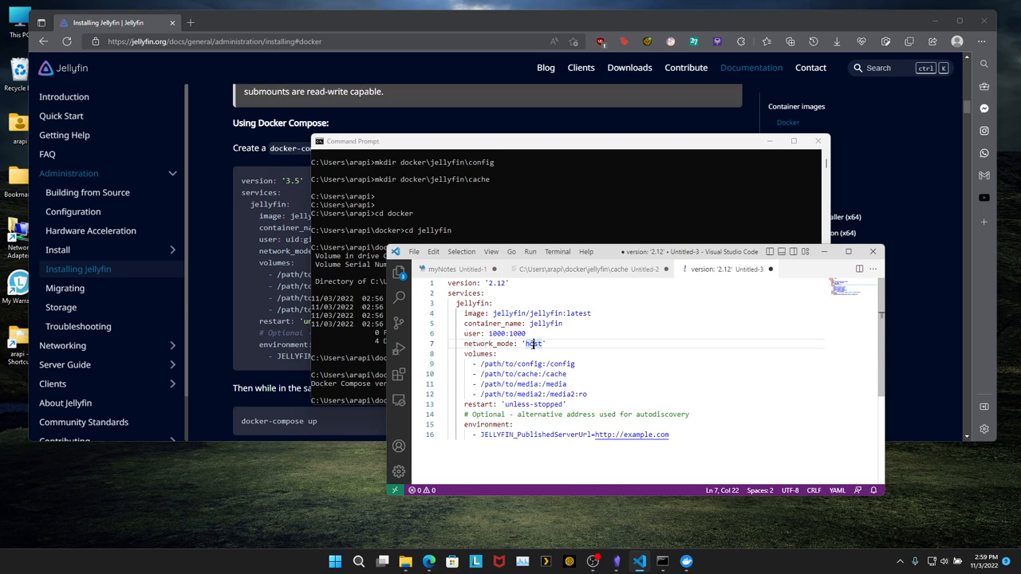
pyautogui.doubleClick(533, 345)
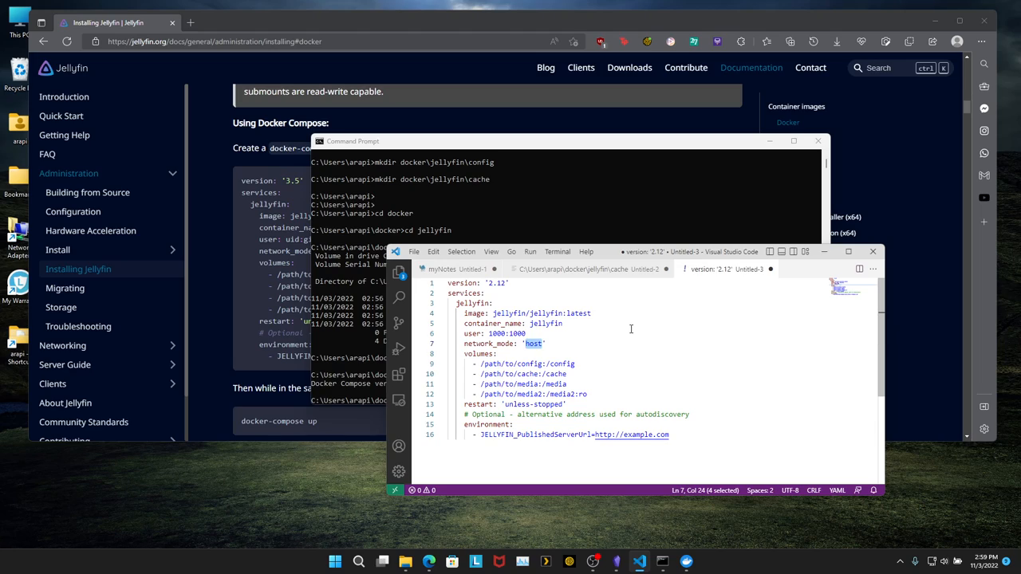
pyautogui.write('bridge')
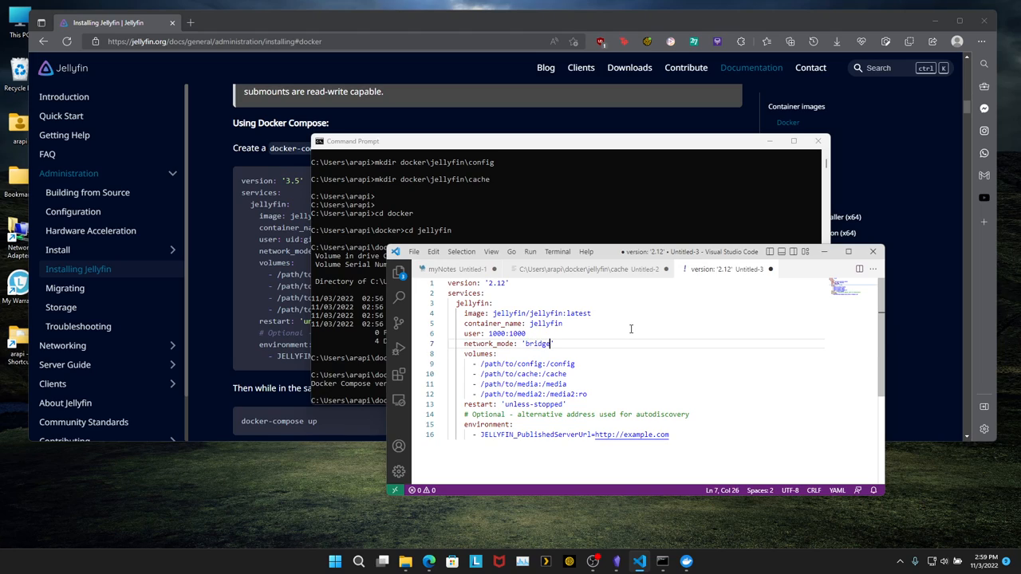
pyautogui.moveTo(561, 348)
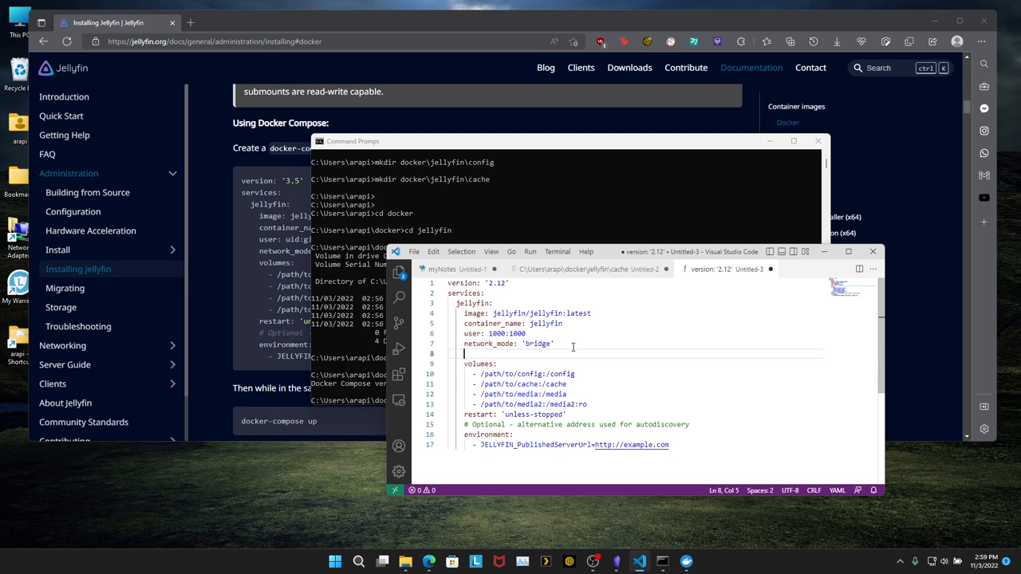
pyautogui.write('ports')
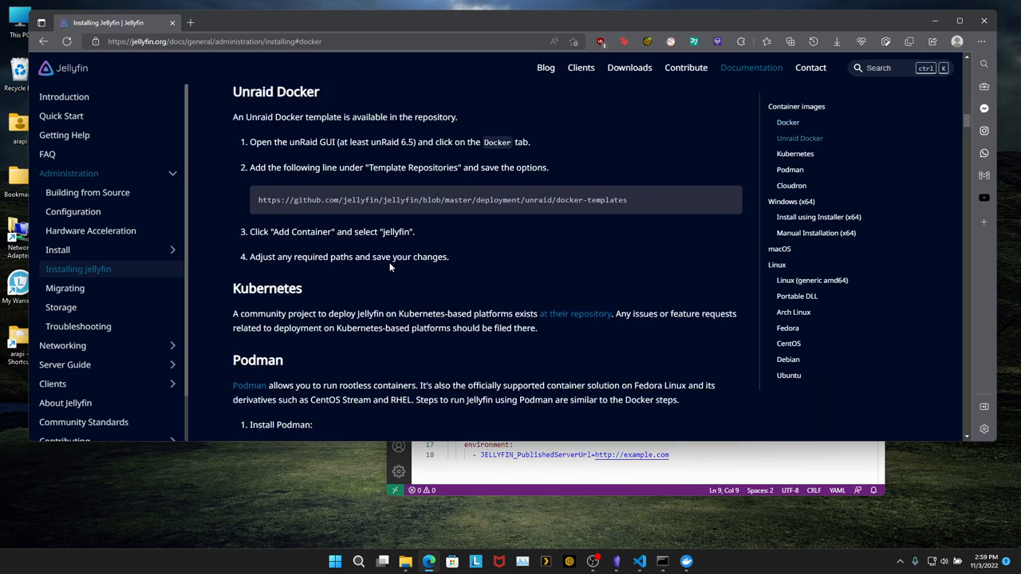
# Search Google for Jellyfin port numbers and note 8096/tcp as the default HTTP port.
pyautogui.scroll(3)
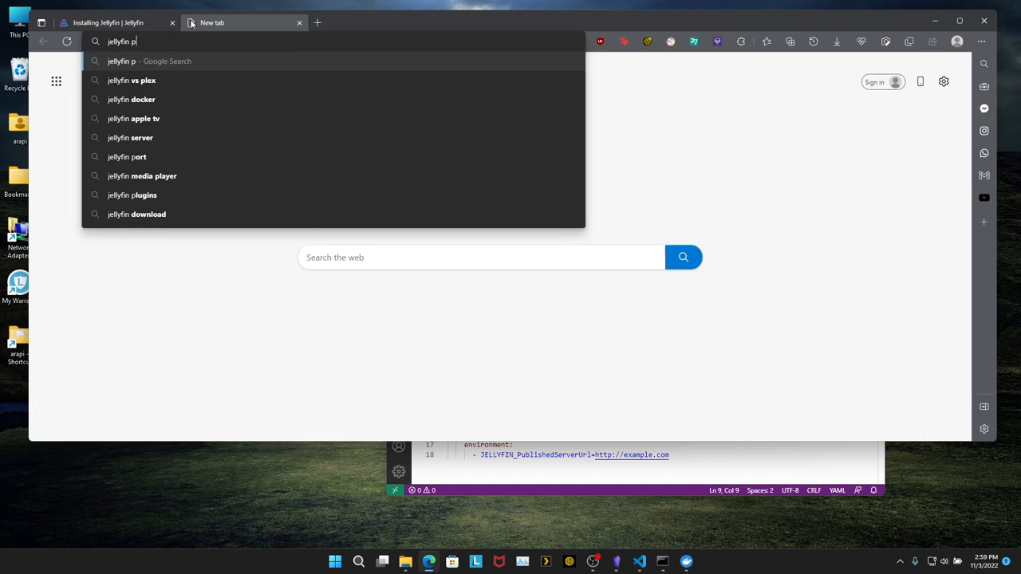
pyautogui.press('Return')
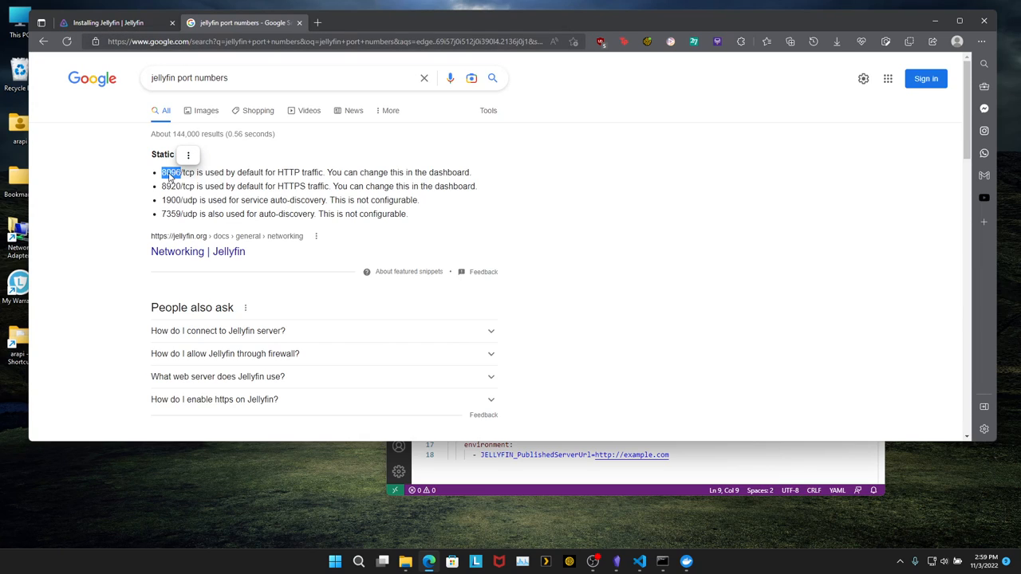
pyautogui.click(108, 22)
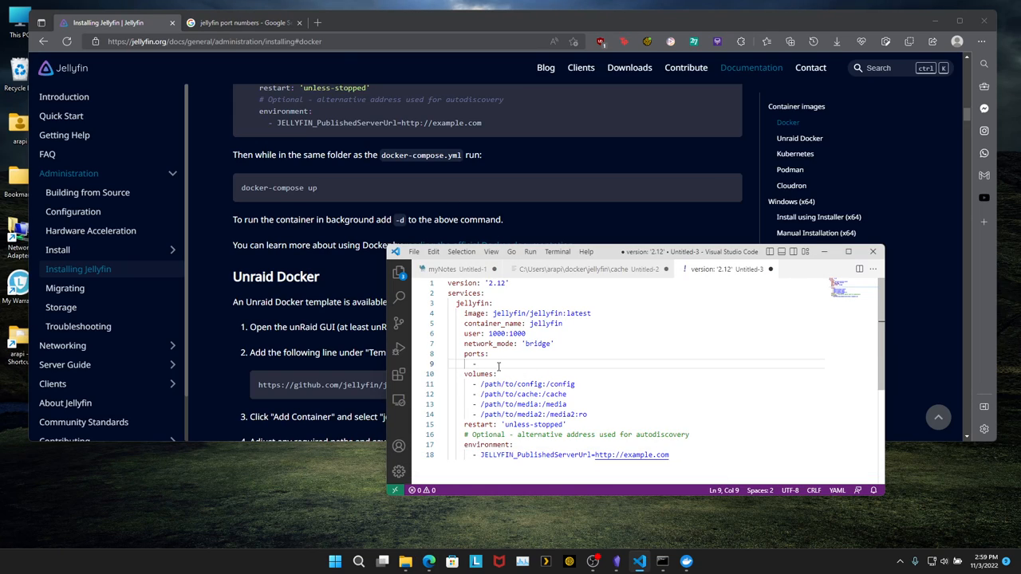
# Map port 8096:8096 and point the config and cache volumes at local folder paths from the notes.
pyautogui.write('8096')
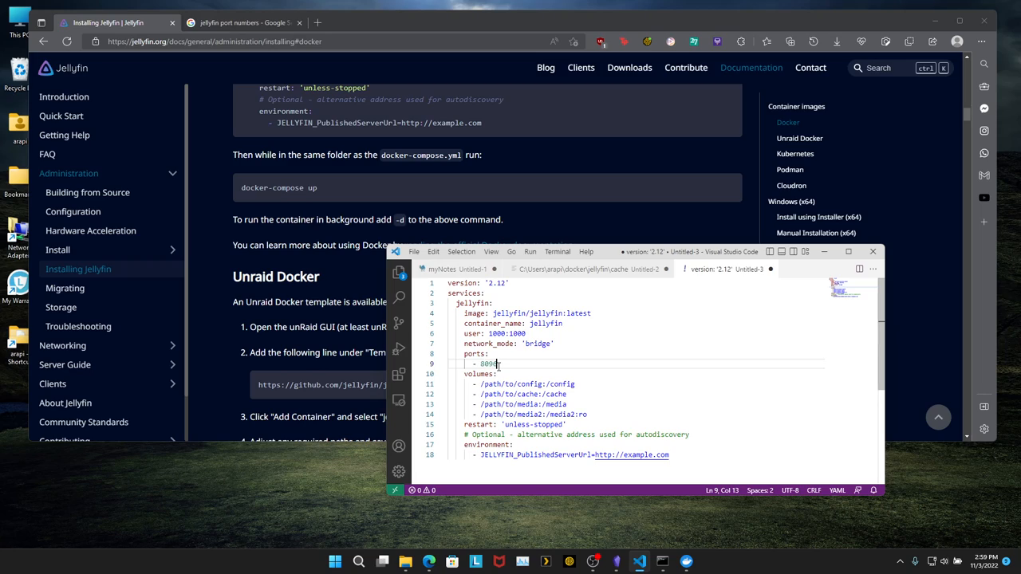
pyautogui.write(':8096')
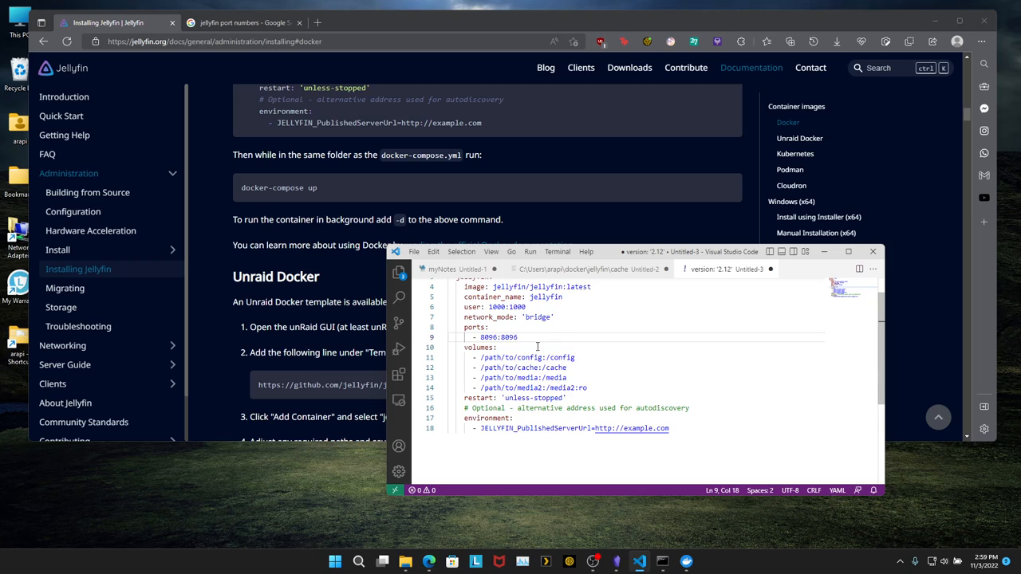
pyautogui.moveTo(476, 357); pyautogui.dragTo(587, 388)
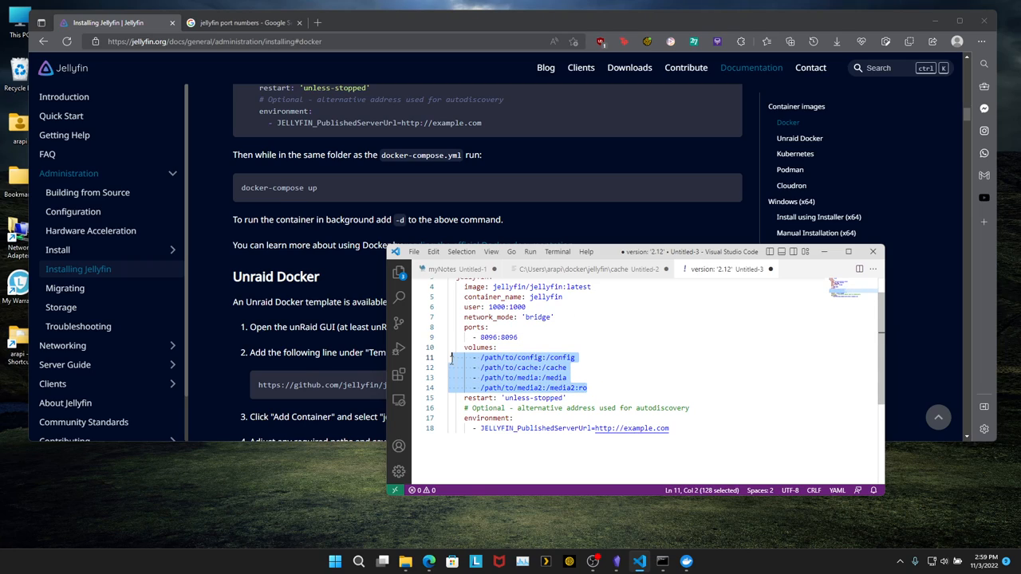
pyautogui.click(587, 268)
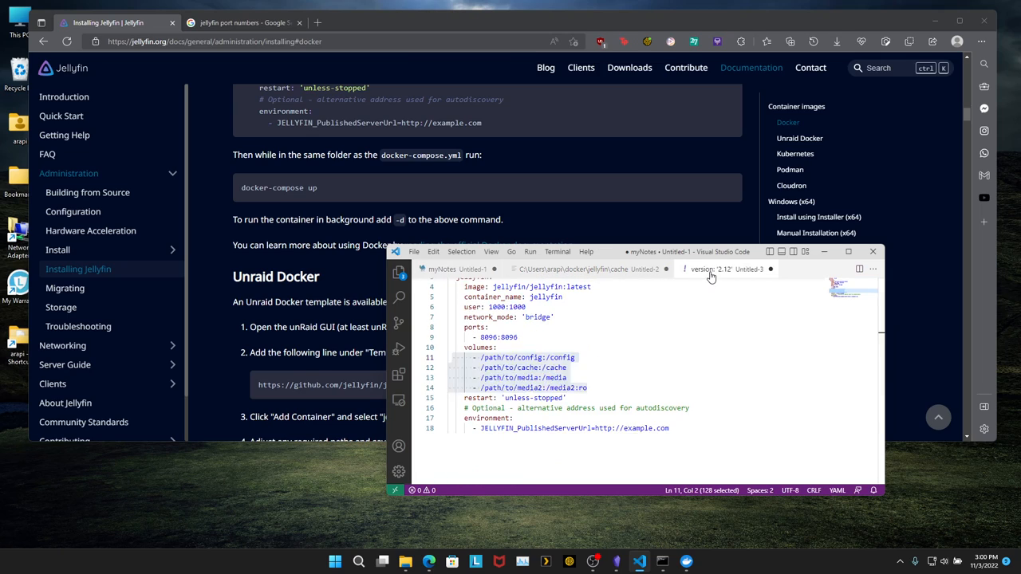
pyautogui.click(543, 358)
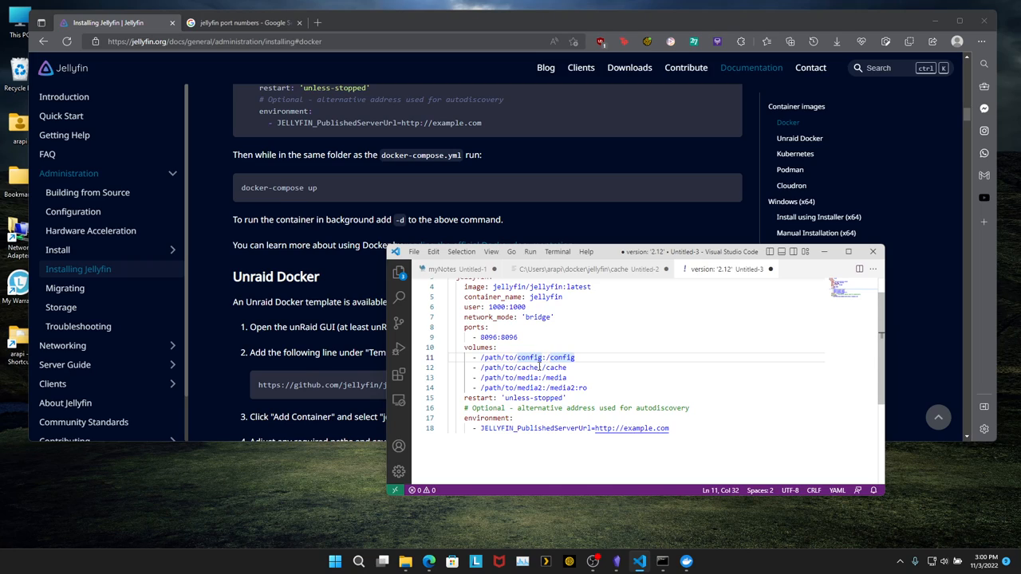
pyautogui.doubleClick(511, 367)
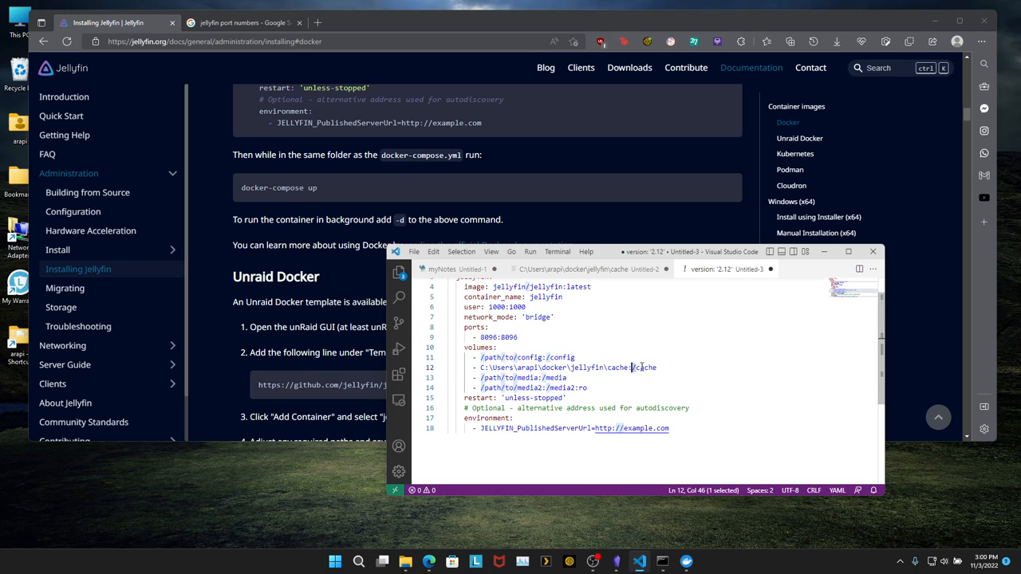
pyautogui.click(590, 268)
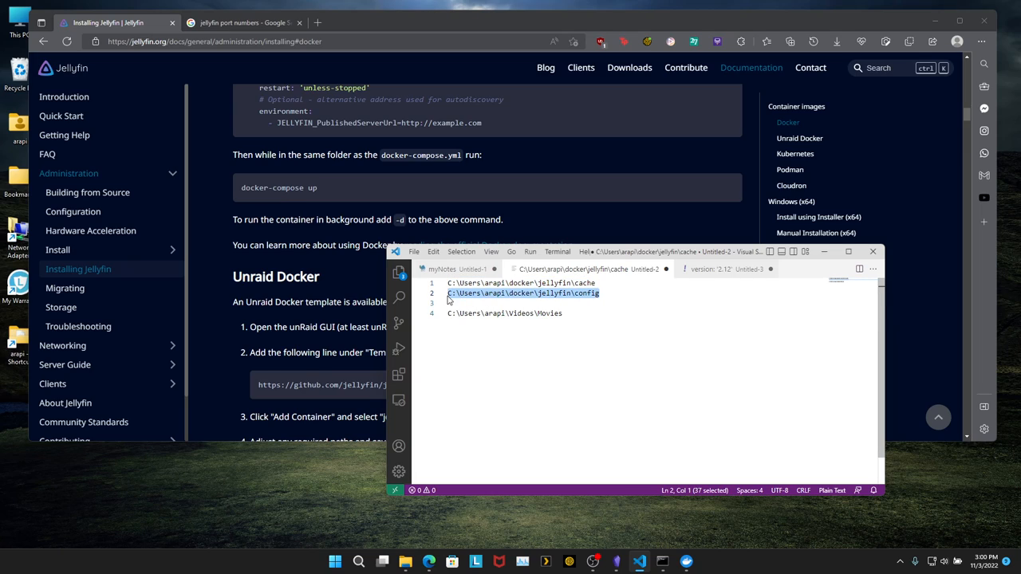
pyautogui.click(724, 268)
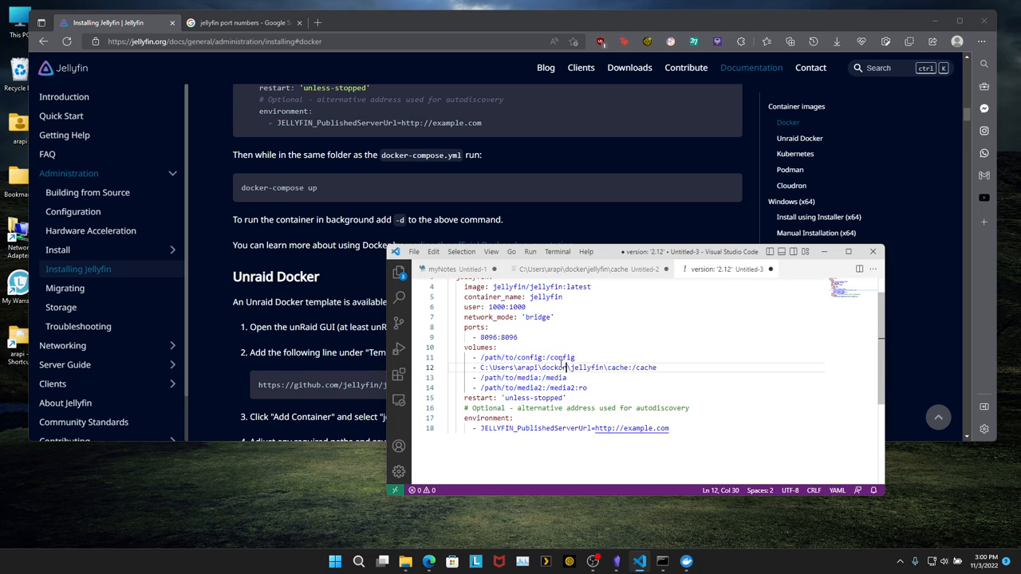
pyautogui.doubleClick(511, 358)
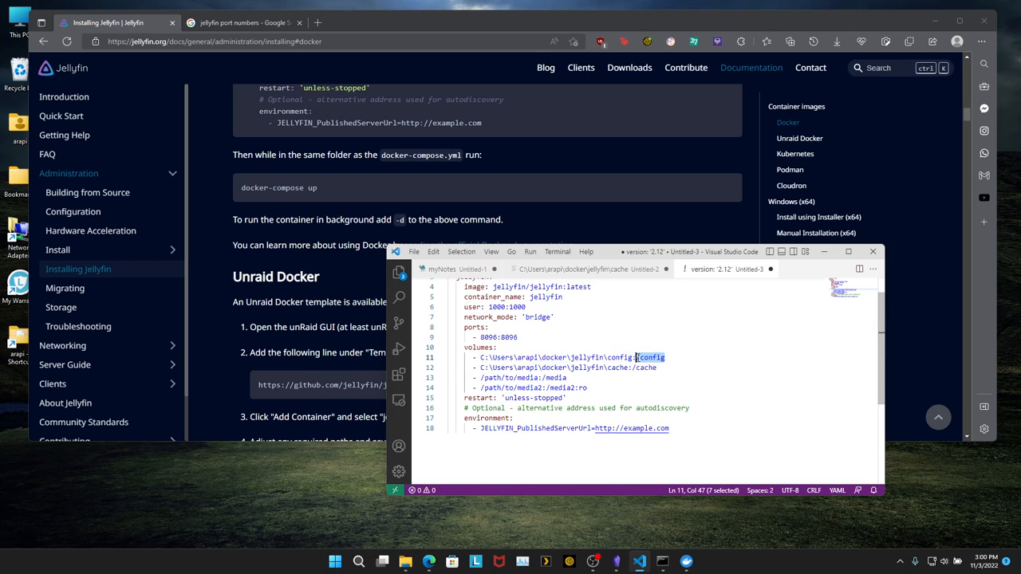
# Mount the Movies folder as the read-only /media volume and drop the media2 and environment lines.
pyautogui.click(606, 376)
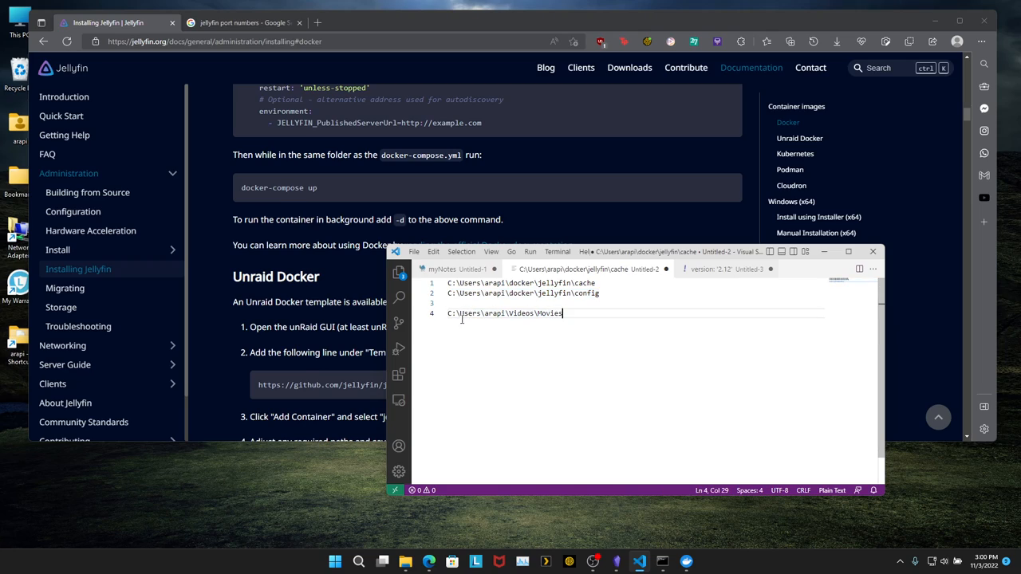
pyautogui.tripleClick(504, 313)
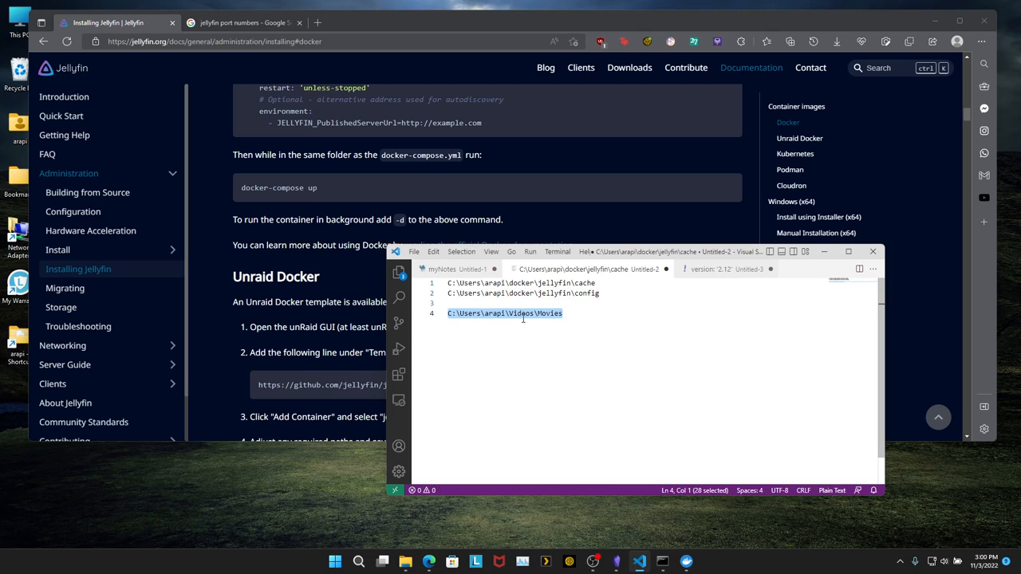
pyautogui.press('Delete')
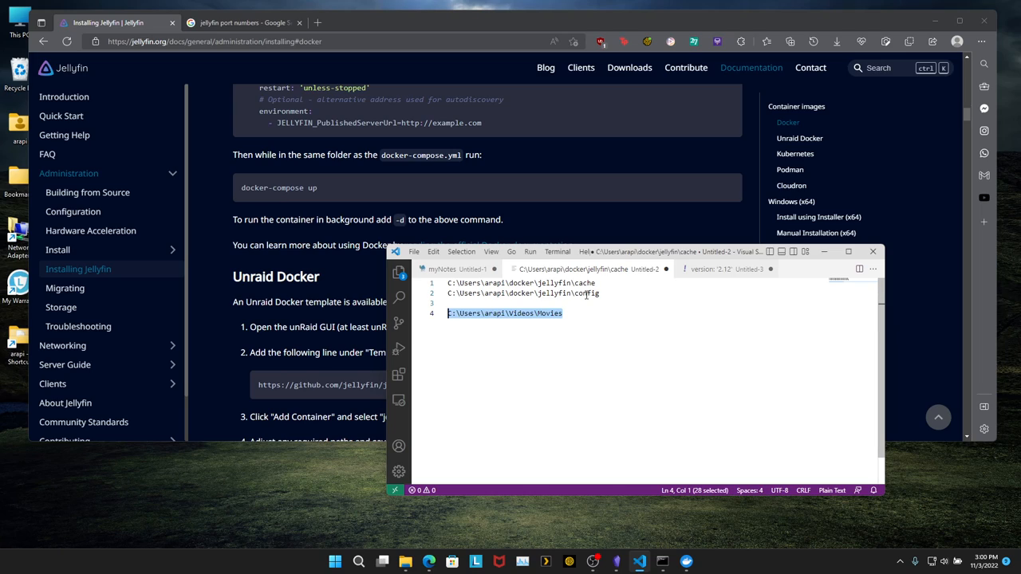
pyautogui.click(724, 268)
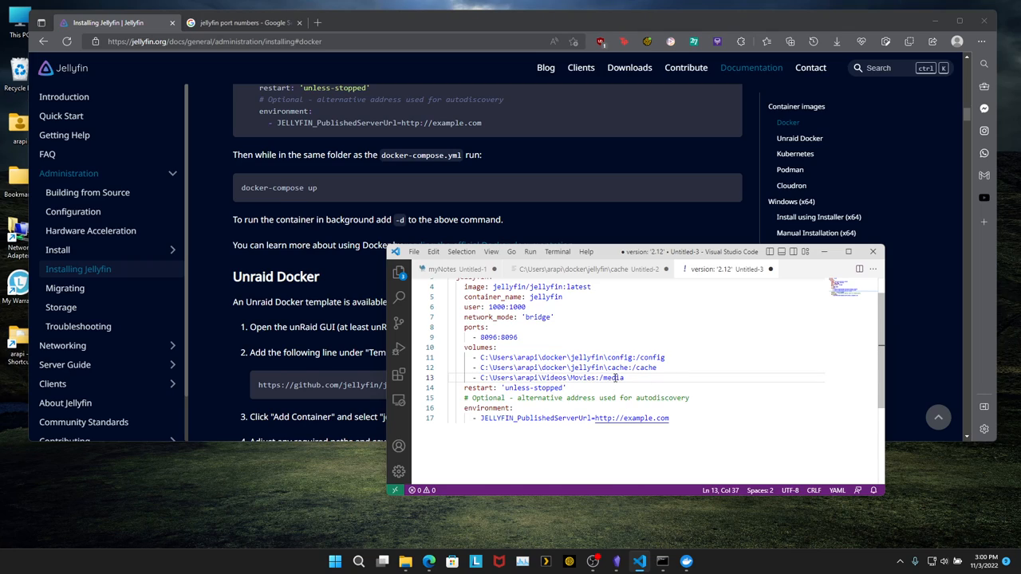
pyautogui.doubleClick(610, 377)
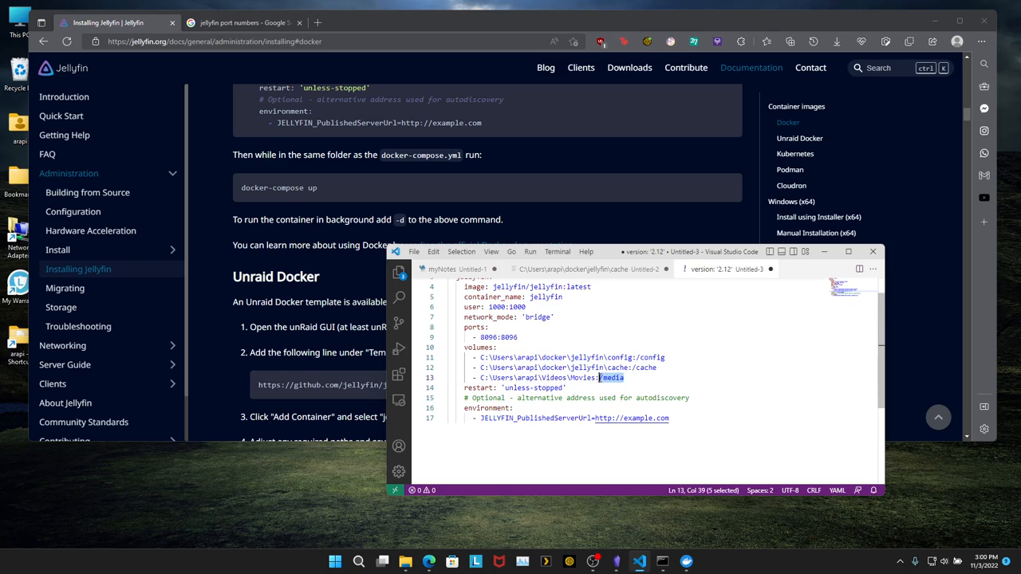
pyautogui.click(628, 377)
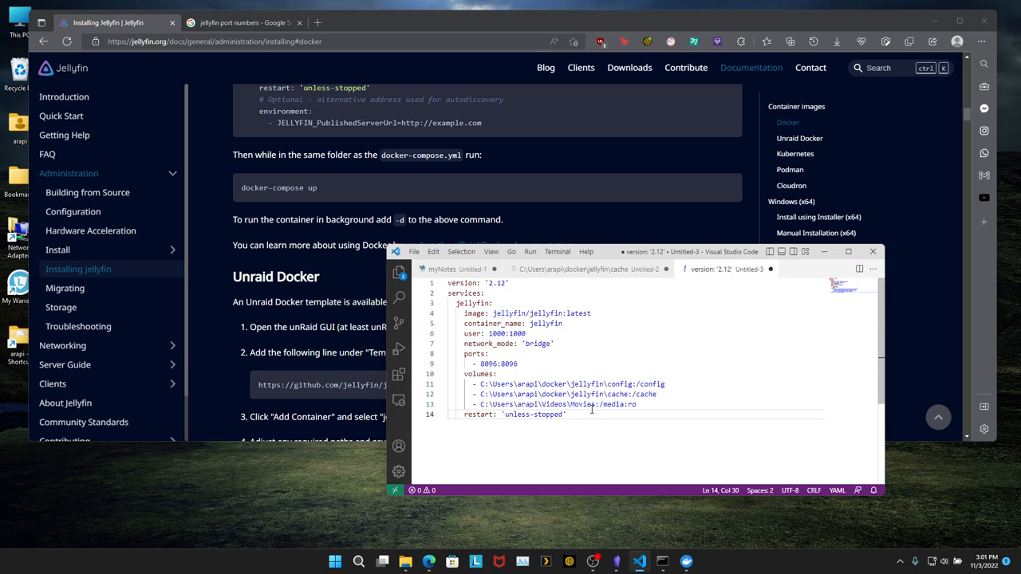
pyautogui.moveTo(608, 447)
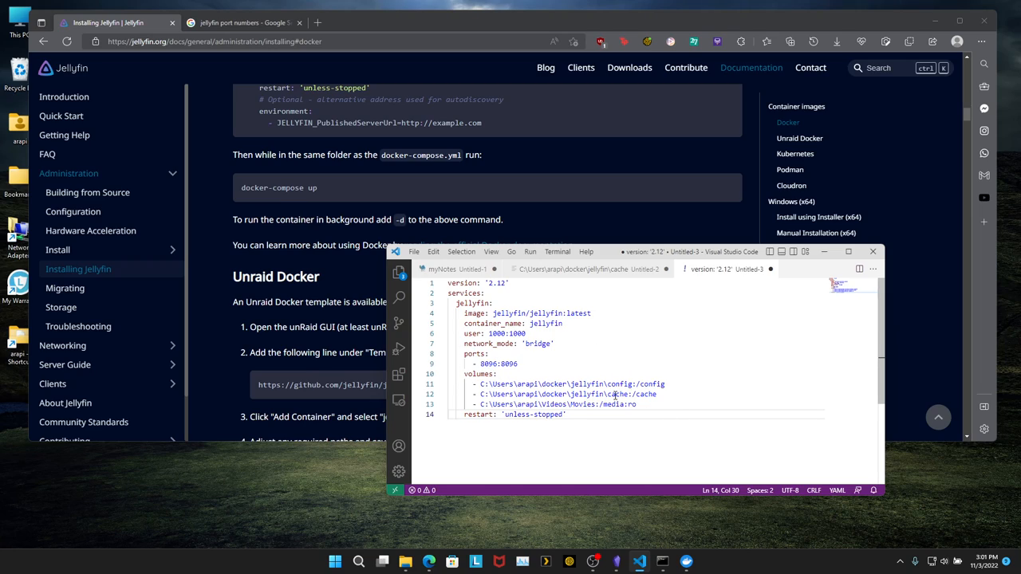
pyautogui.moveTo(586, 405)
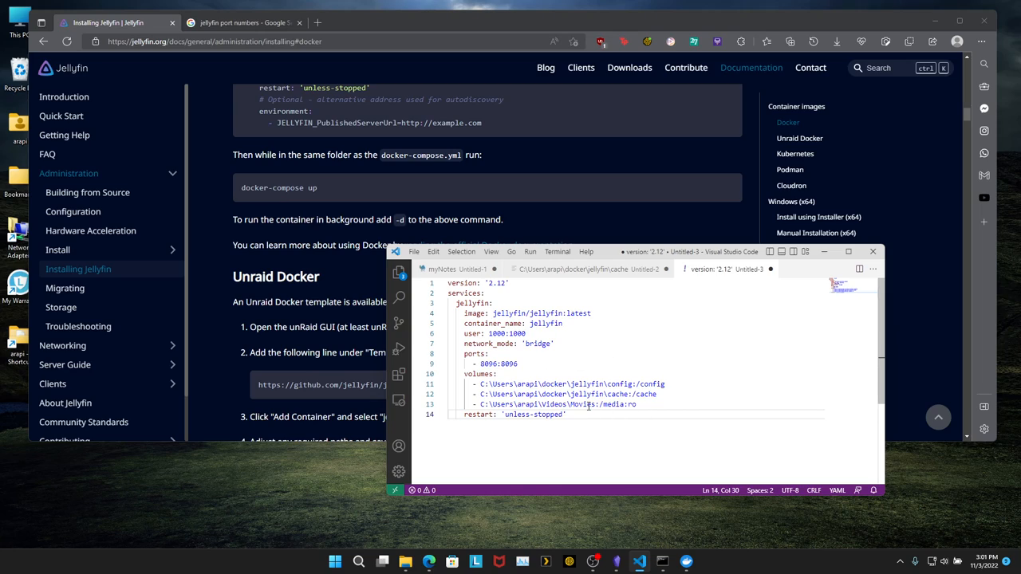
pyautogui.click(552, 344)
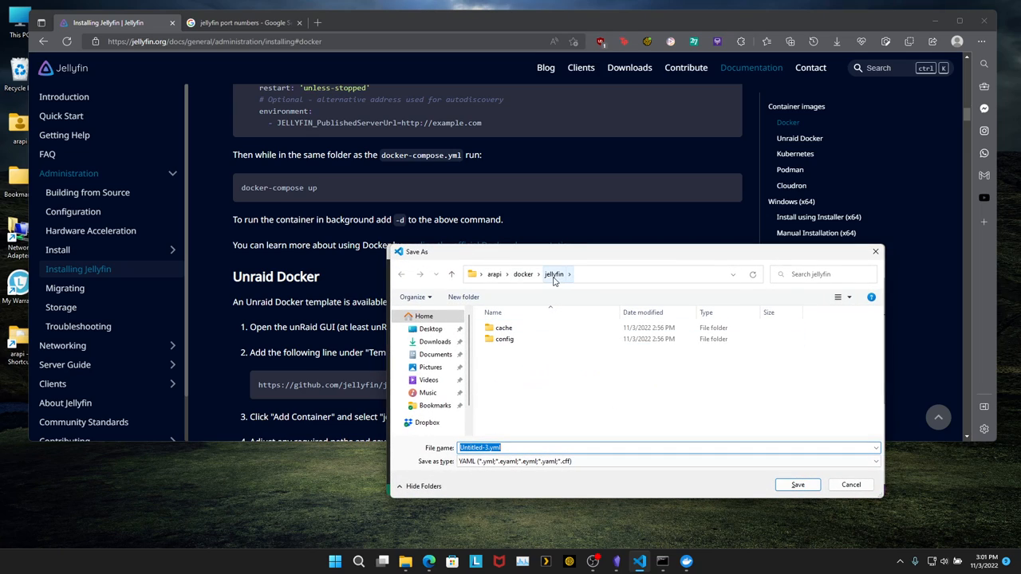
# Save the file as docker-compose.yml in the jellyfin docker folder.
pyautogui.click(514, 447)
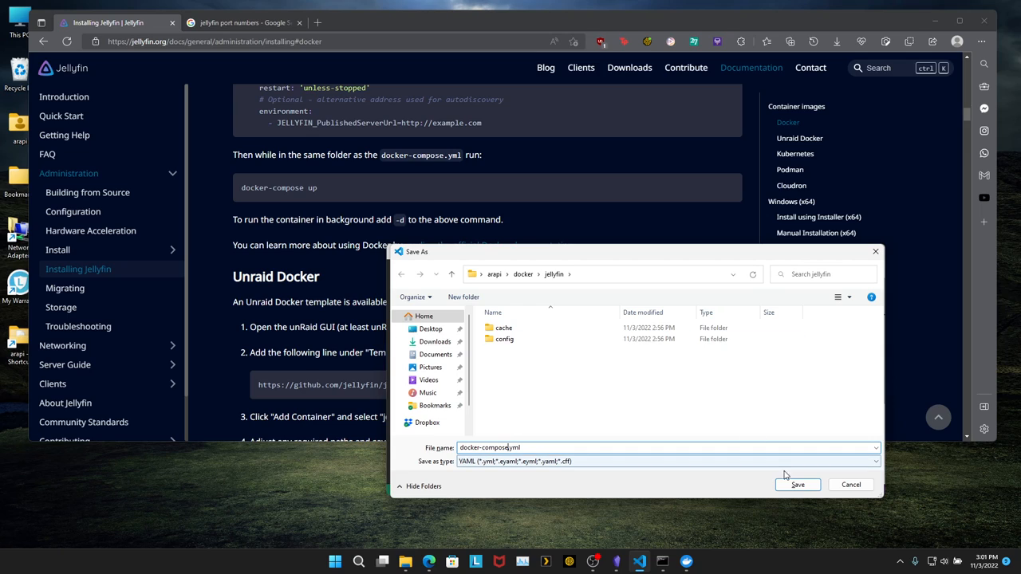
pyautogui.click(797, 485)
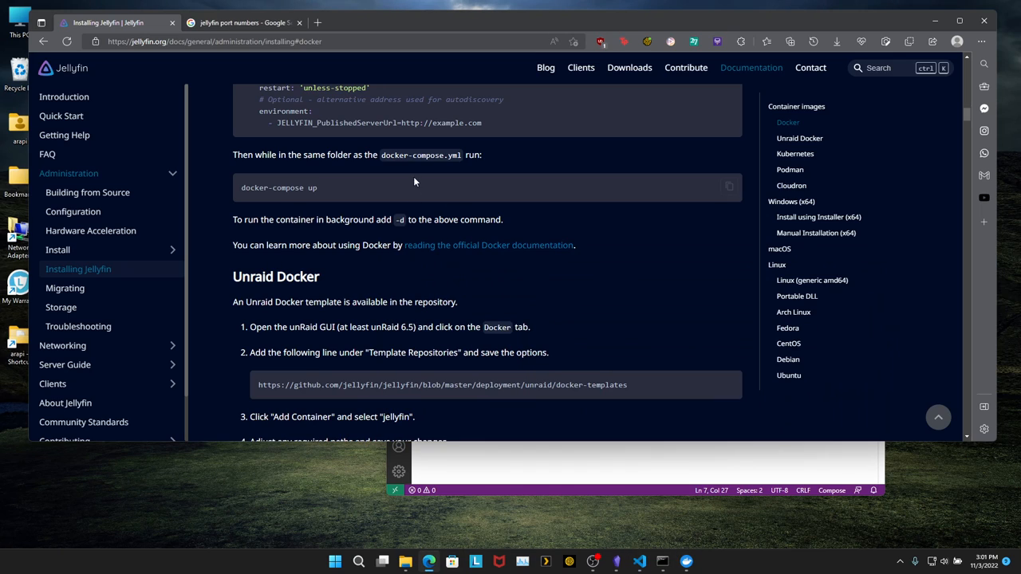
pyautogui.scroll(3)
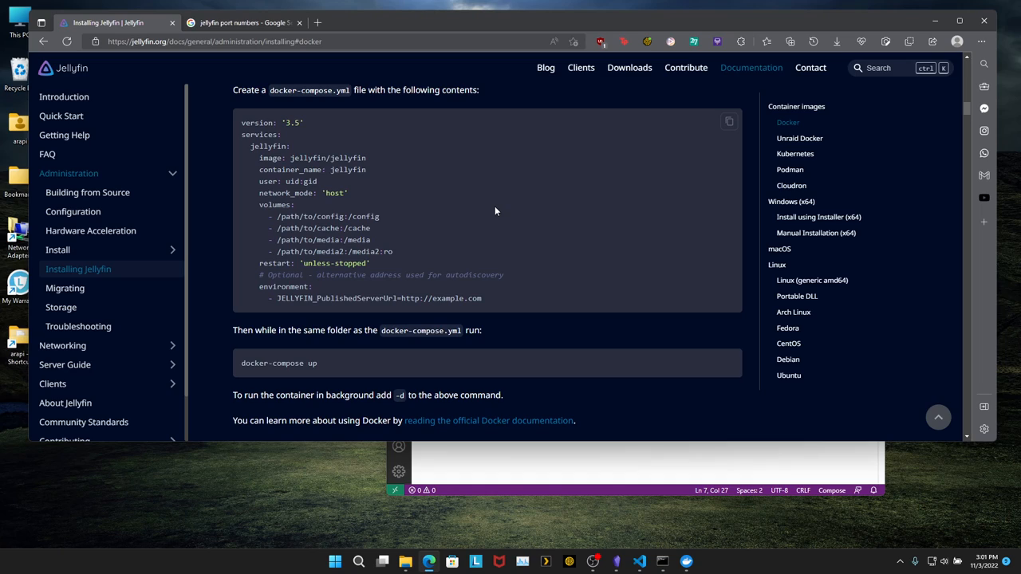
pyautogui.scroll(-3)
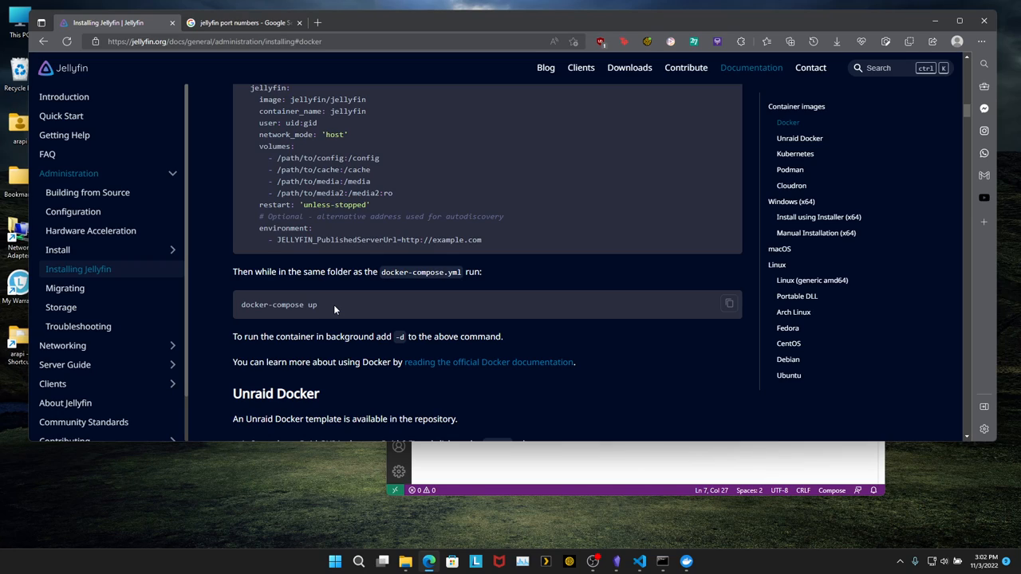
pyautogui.moveTo(447, 290)
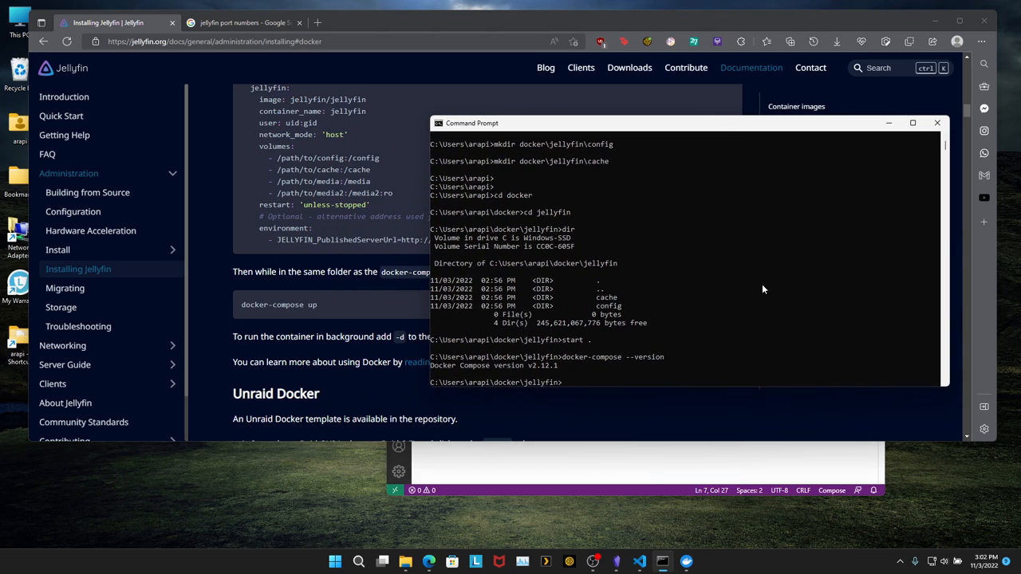
# Start the container with docker-compose up -d and list it running with docker ps.
pyautogui.scroll(-3)
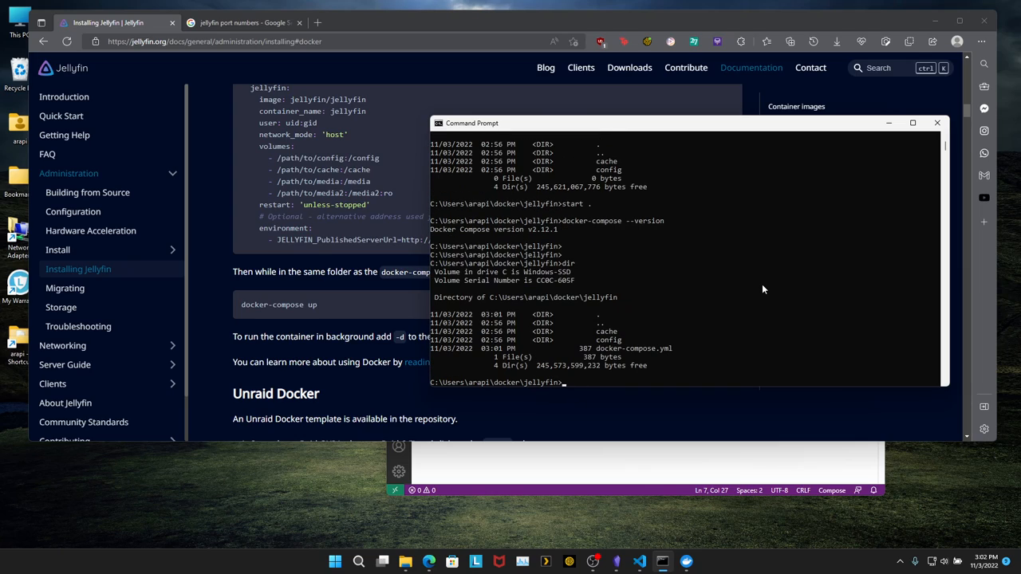
pyautogui.moveTo(667, 350)
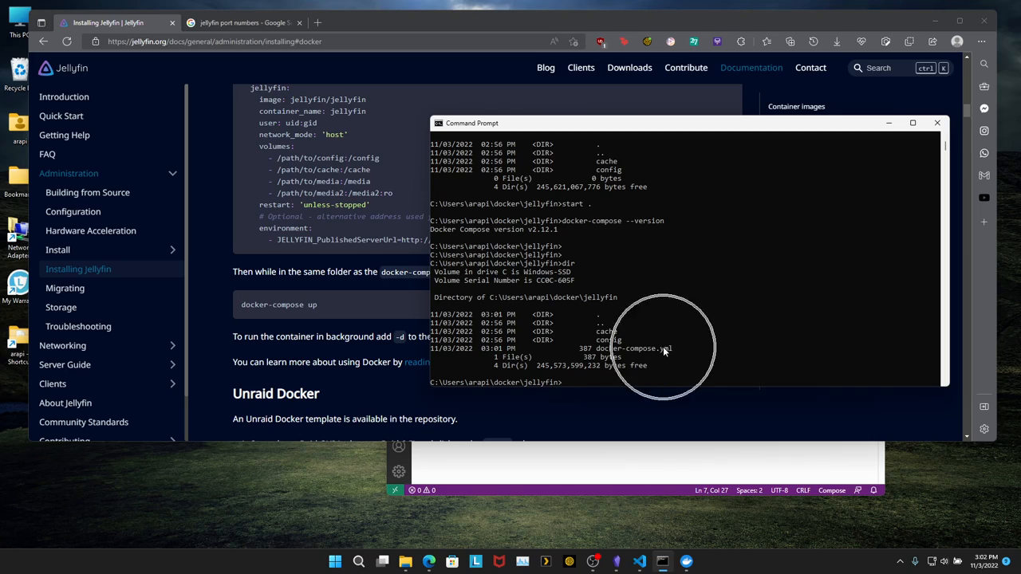
pyautogui.moveTo(778, 325)
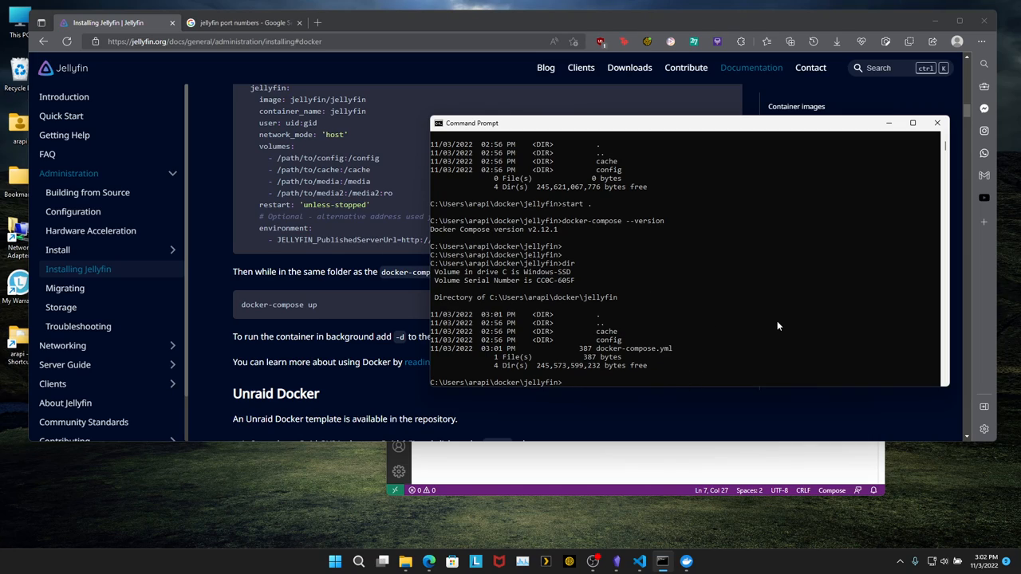
pyautogui.write('docker-compose')
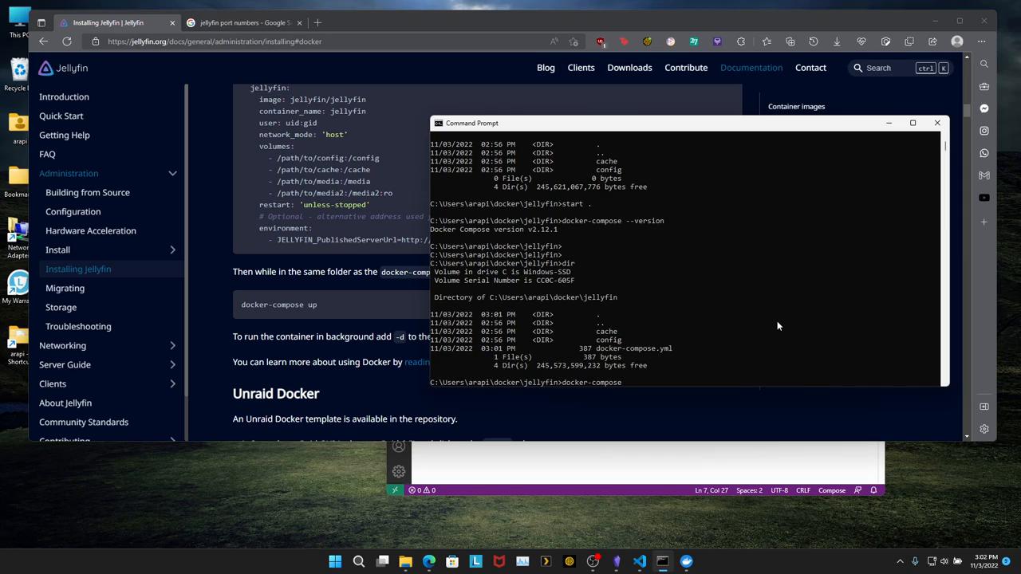
pyautogui.write('up')
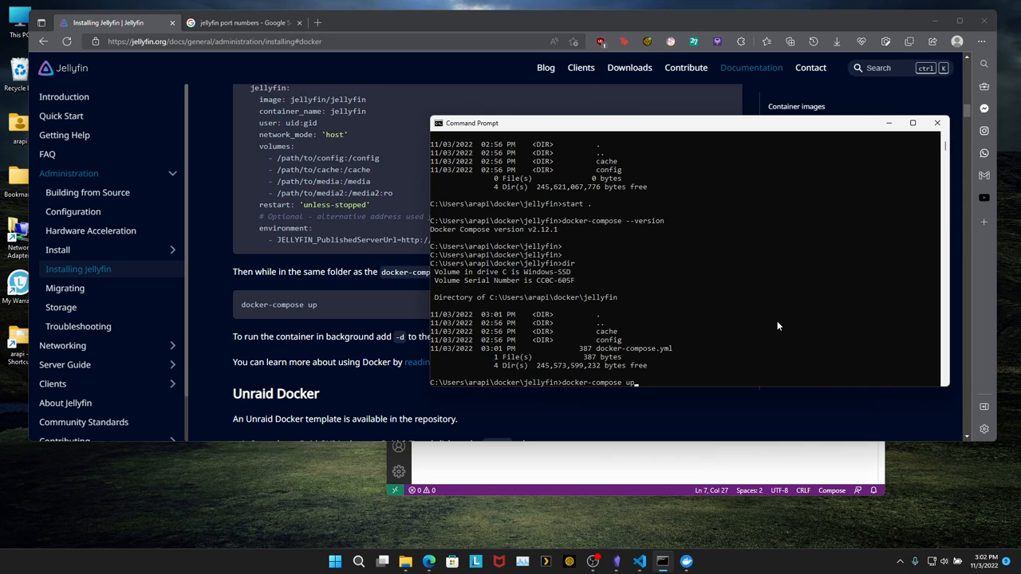
pyautogui.write('-d')
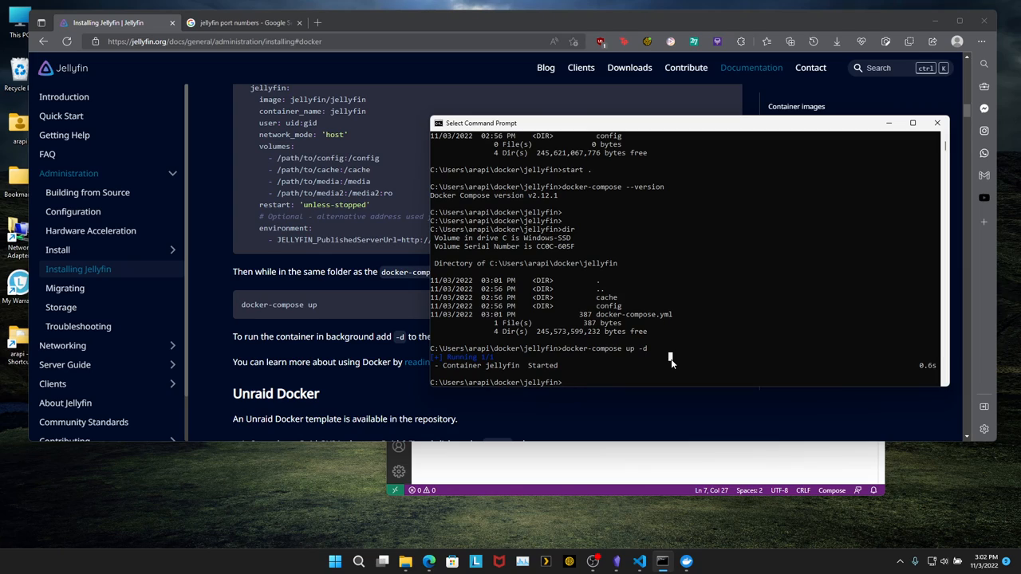
pyautogui.write('docker ps')
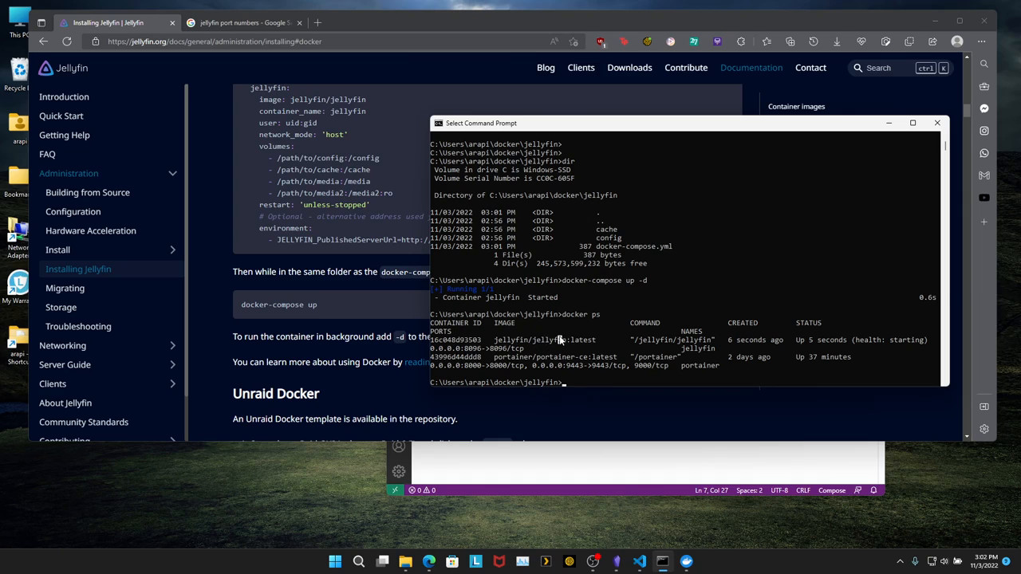
pyautogui.moveTo(422, 239)
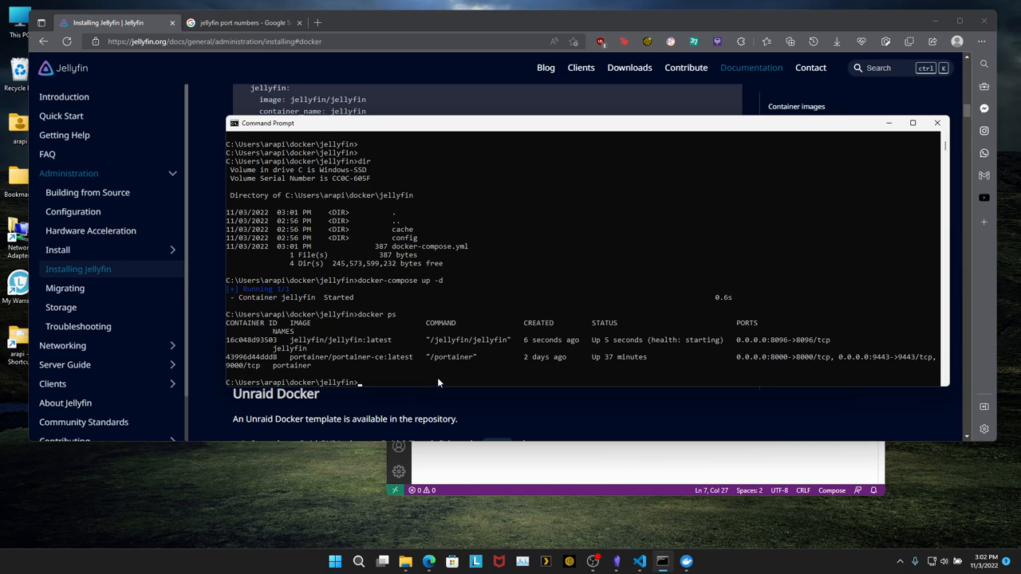
# Stop and restart container 16c048d93503 with docker stop and docker start.
pyautogui.write('docker stop')
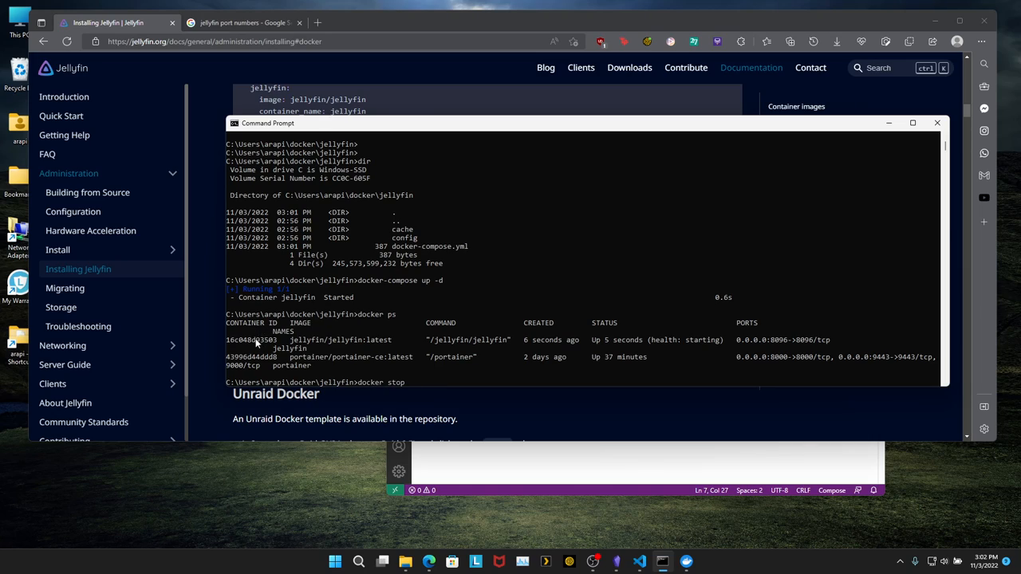
pyautogui.doubleClick(253, 340)
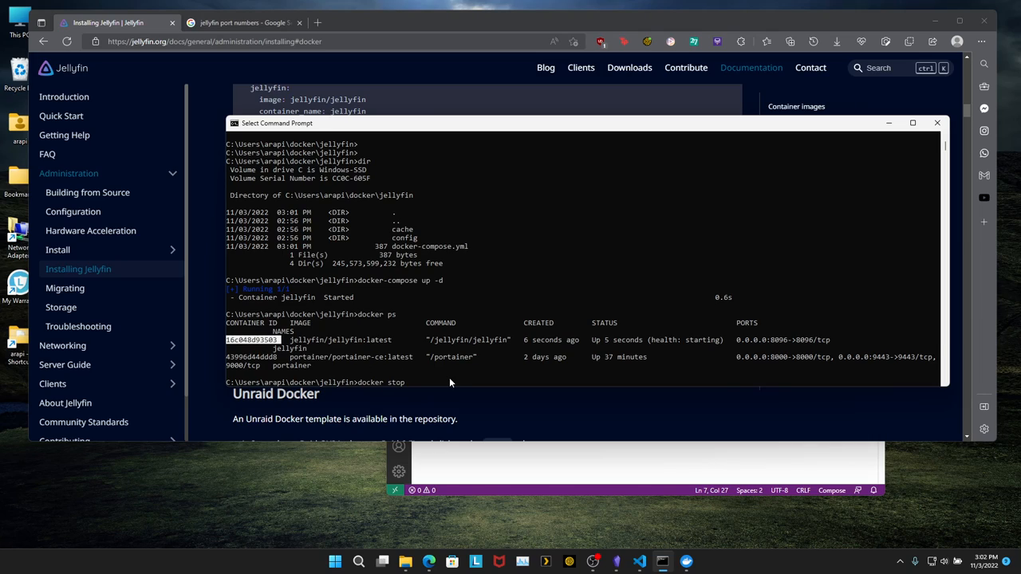
pyautogui.write('16c048d93503')
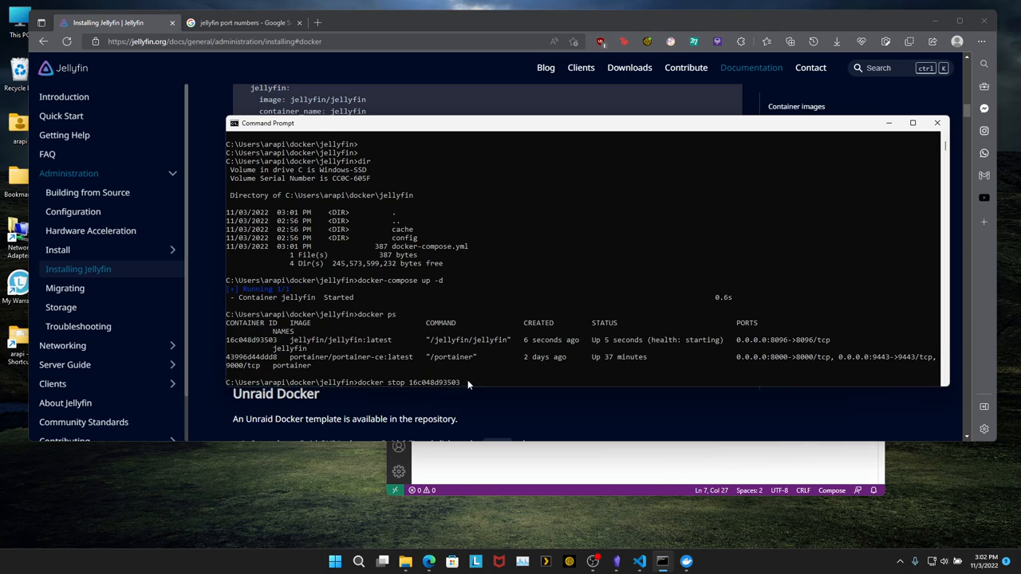
pyautogui.press('Return')
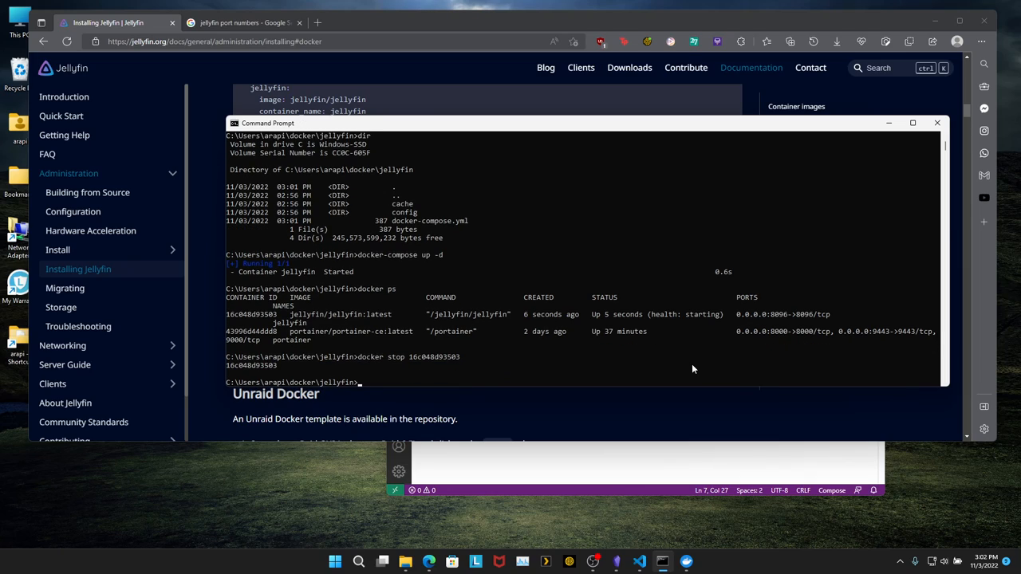
pyautogui.write('docker start 16c048d93503')
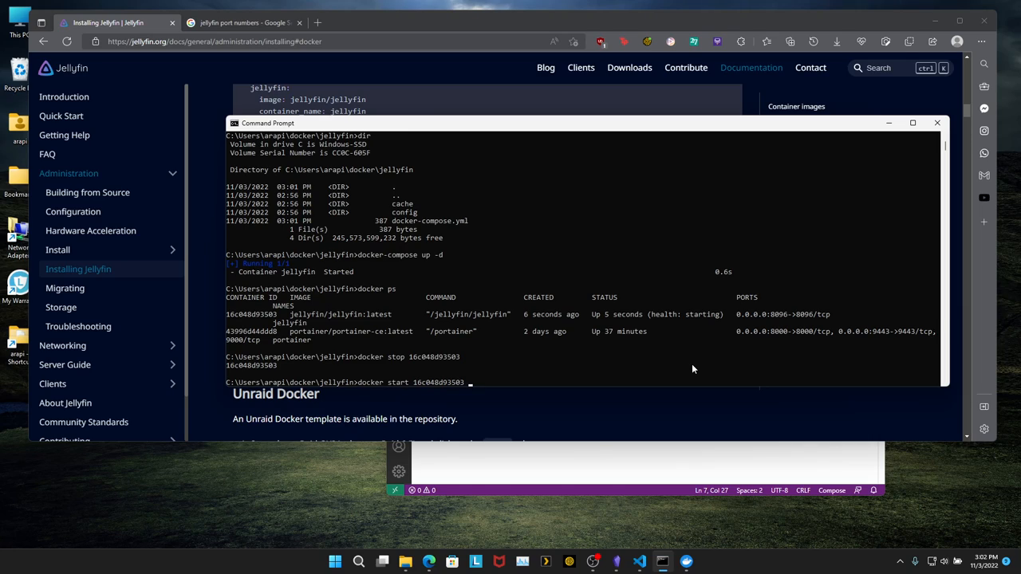
pyautogui.press('Return')
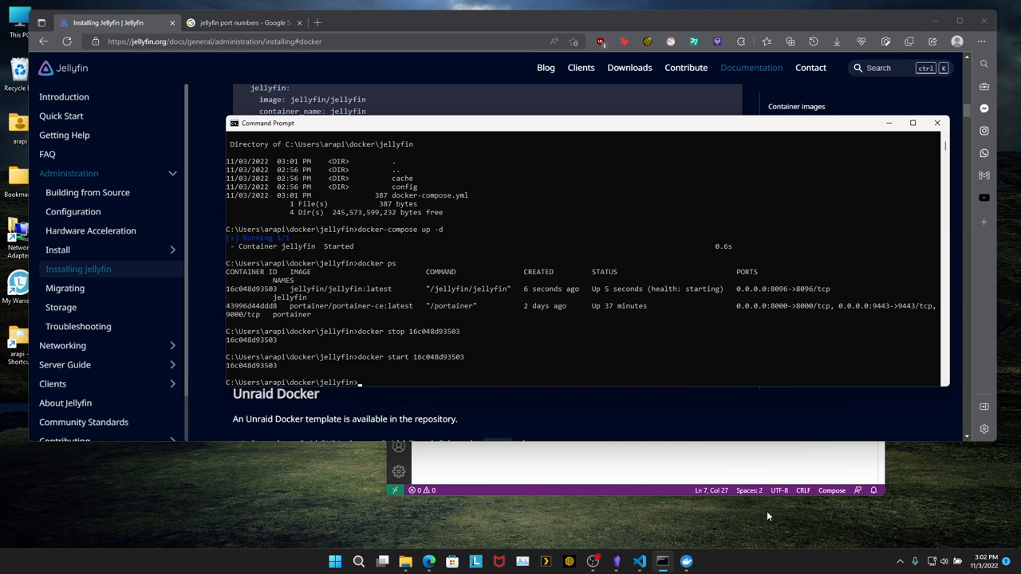
# In Docker Desktop's Containers list, stop the jellyfin container and start it again.
pyautogui.click(686, 561)
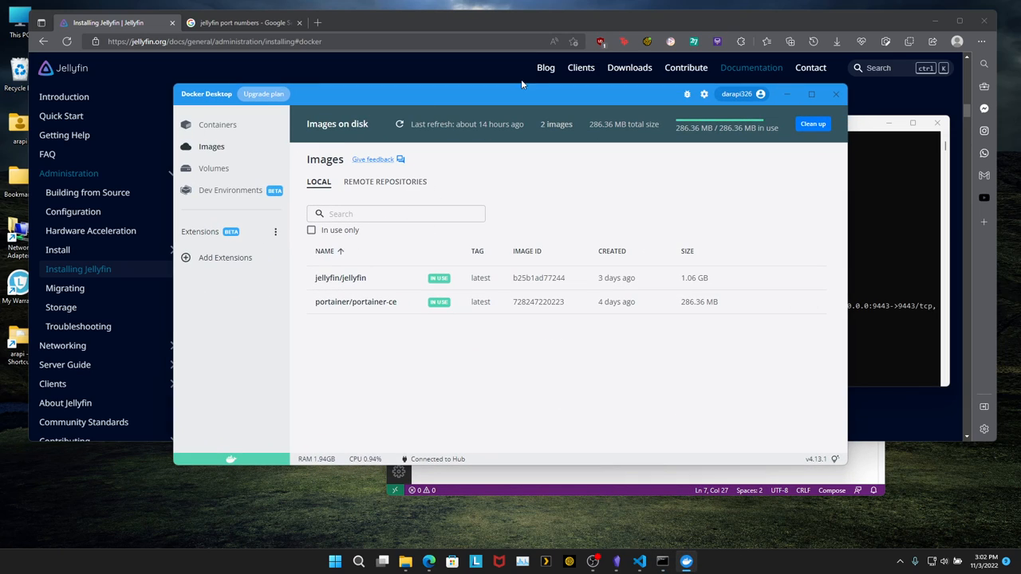
pyautogui.moveTo(211, 124)
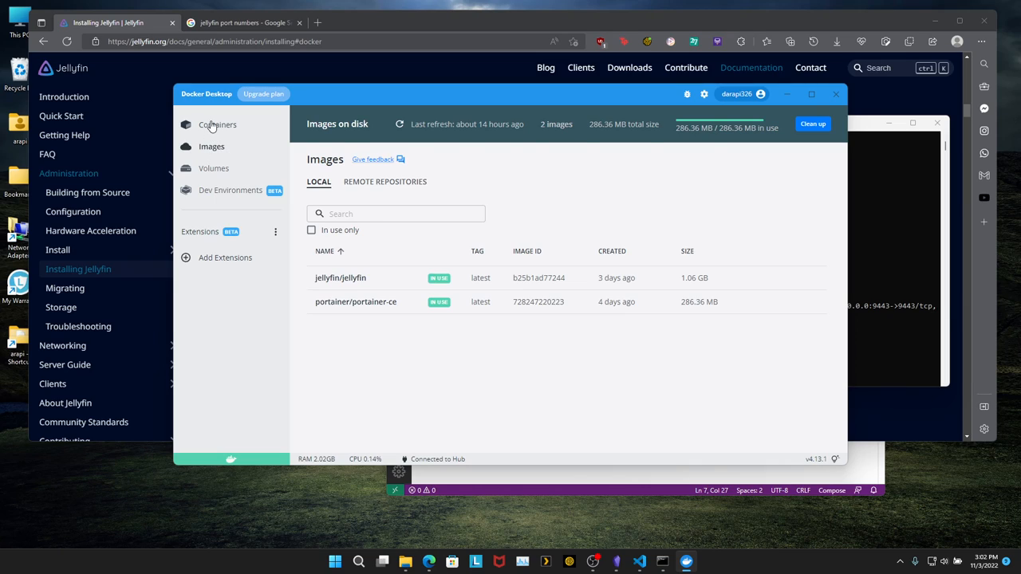
pyautogui.click(217, 124)
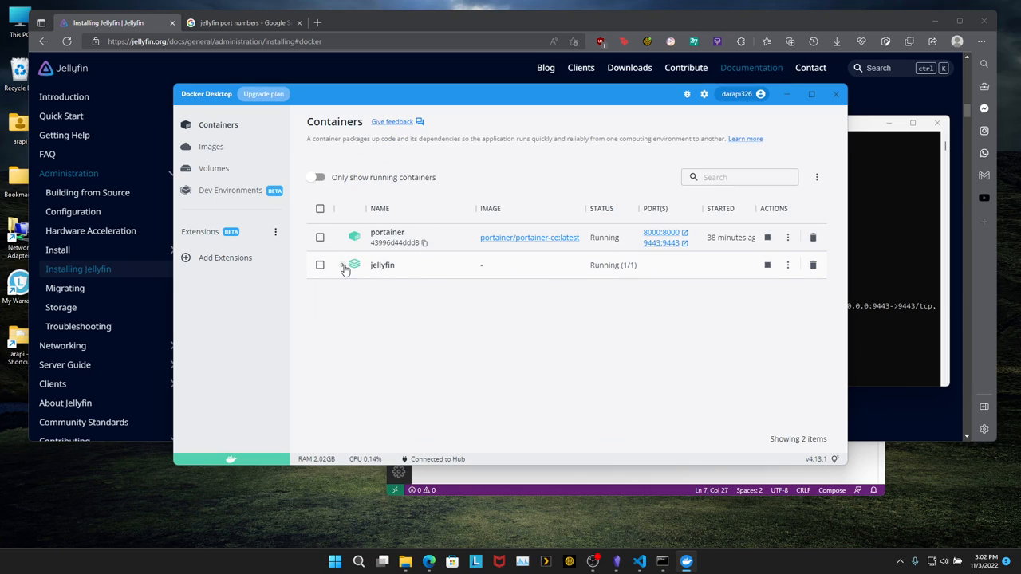
pyautogui.click(343, 264)
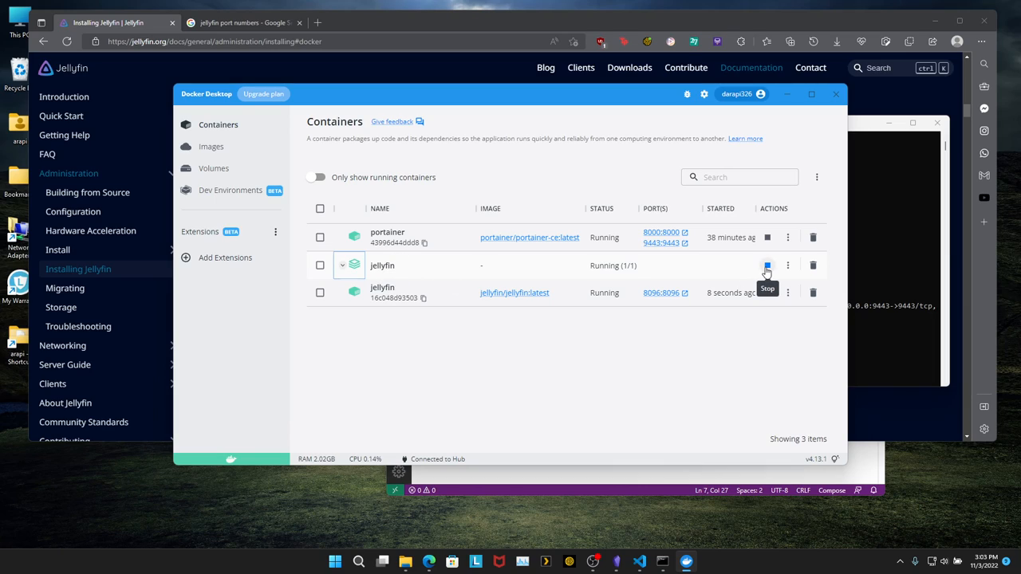
pyautogui.click(766, 265)
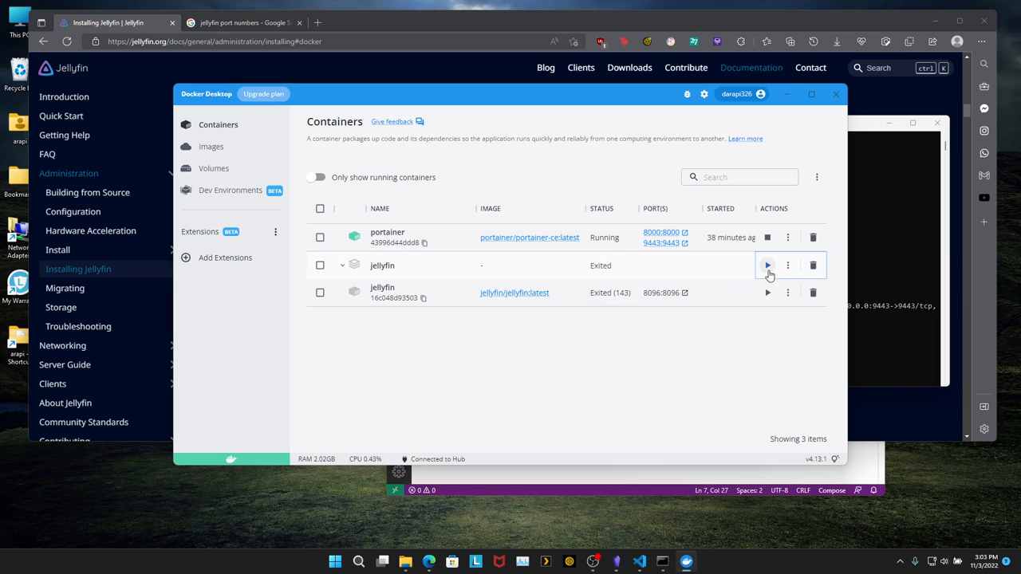
pyautogui.click(765, 265)
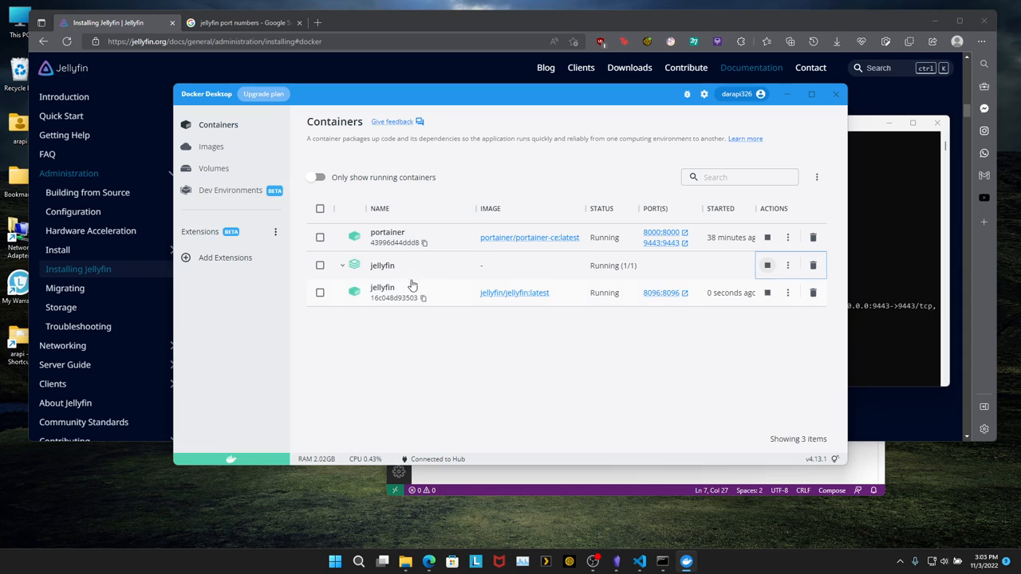
pyautogui.moveTo(813, 265)
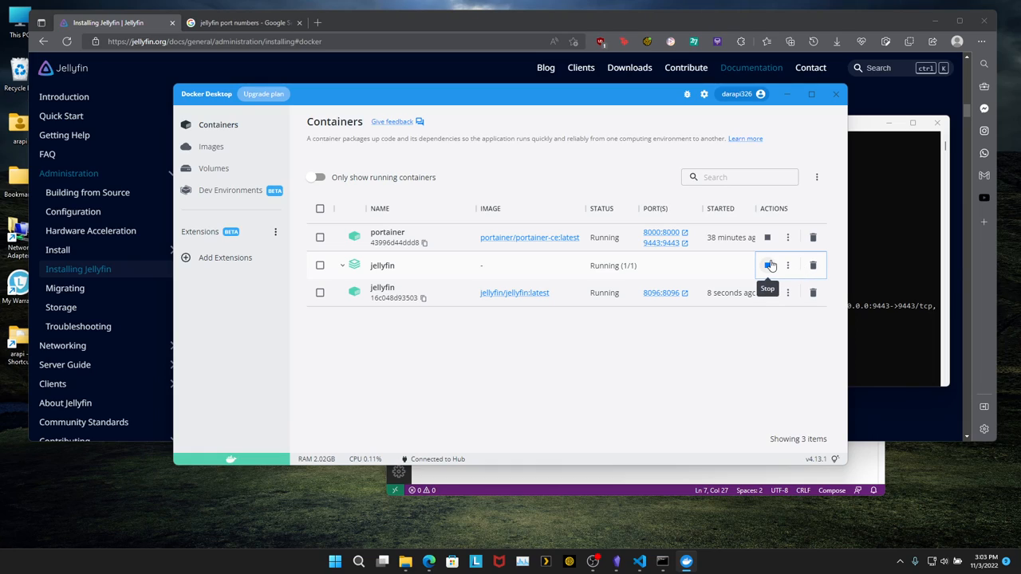
pyautogui.moveTo(625, 347)
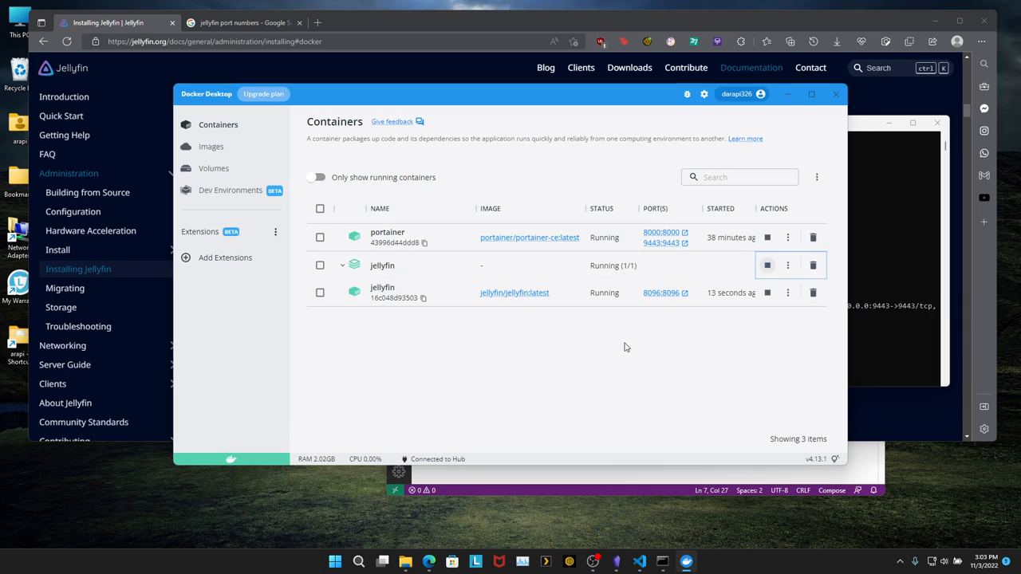
pyautogui.moveTo(660, 294)
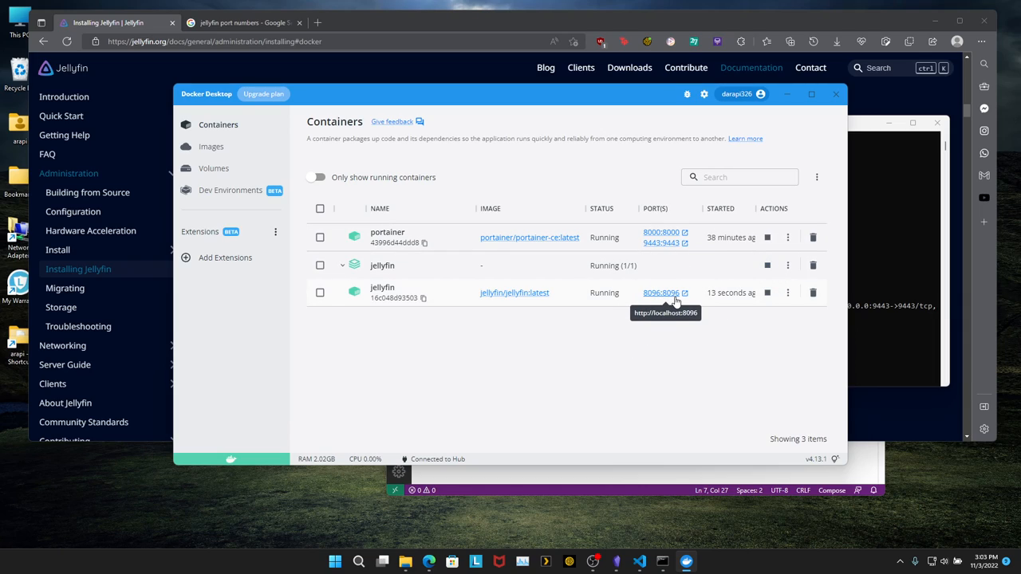
pyautogui.moveTo(663, 298)
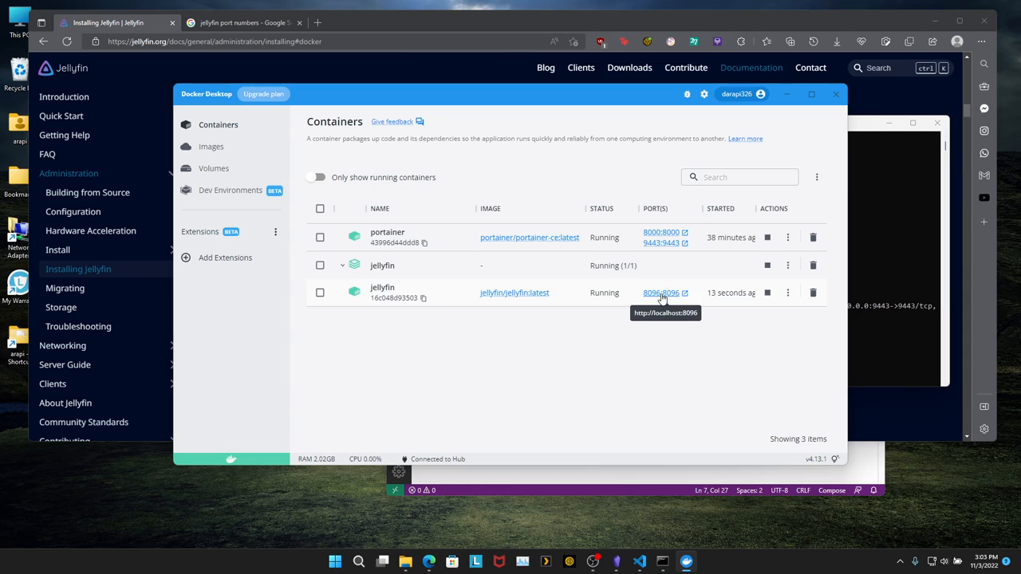
# Open Jellyfin at localhost:8096, keep English, and create the admin account darapi.
pyautogui.click(660, 293)
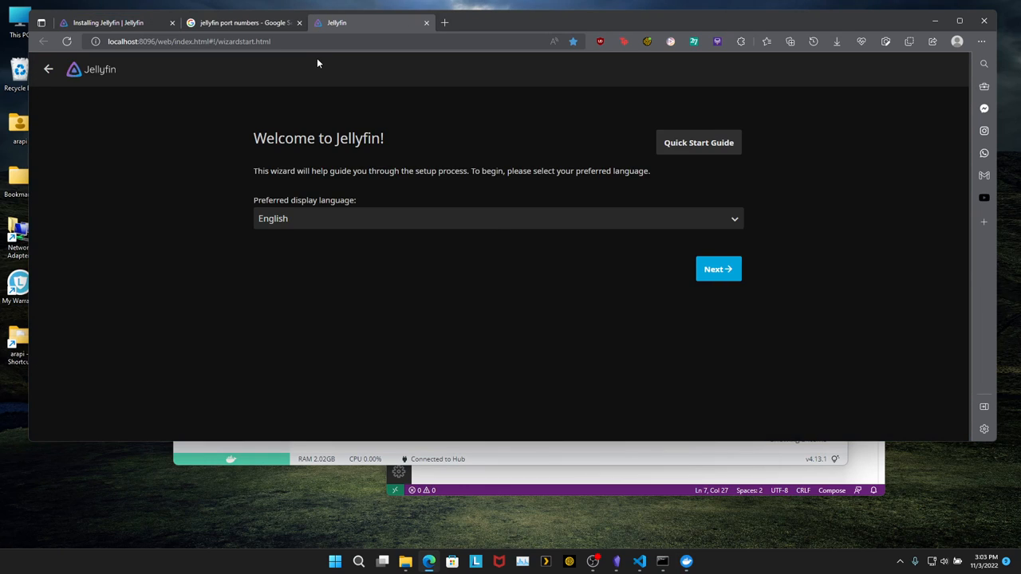
pyautogui.moveTo(380, 84)
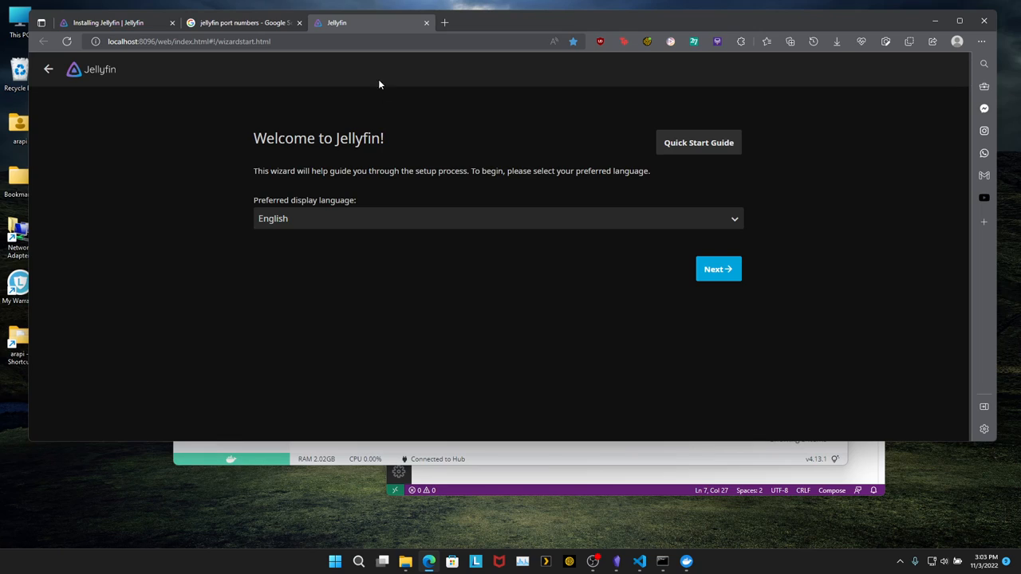
pyautogui.moveTo(730, 255)
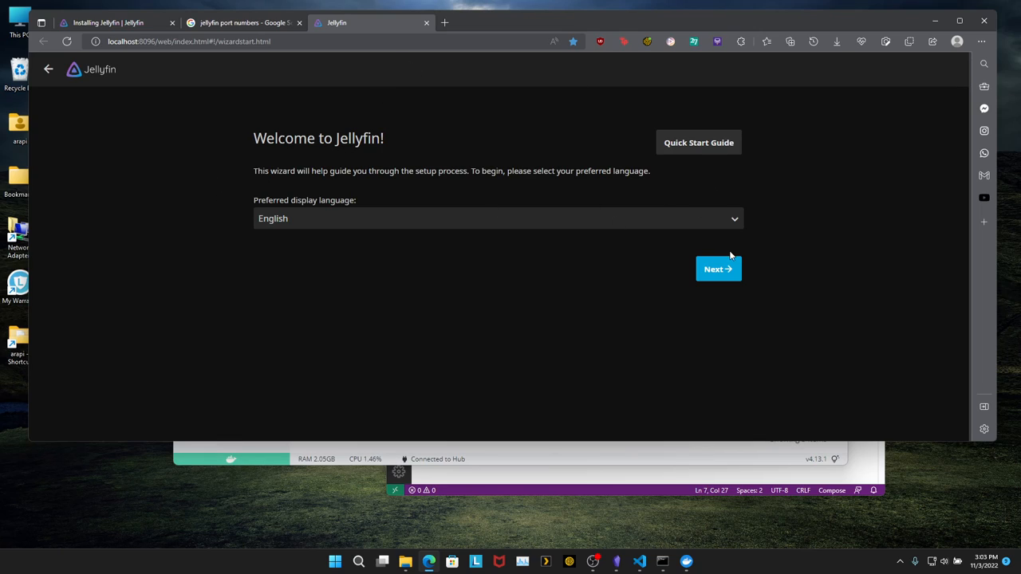
pyautogui.click(713, 268)
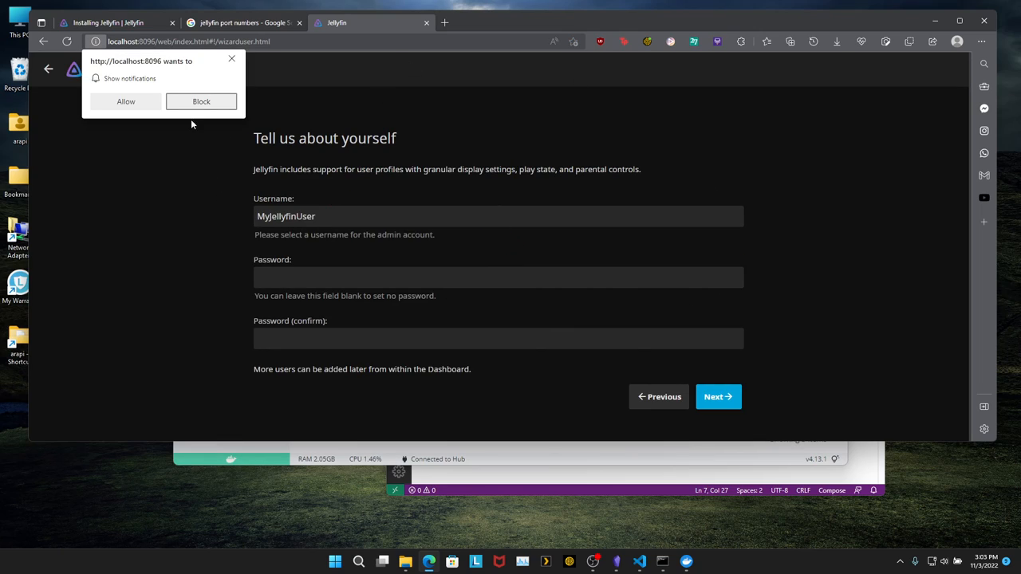
pyautogui.click(201, 102)
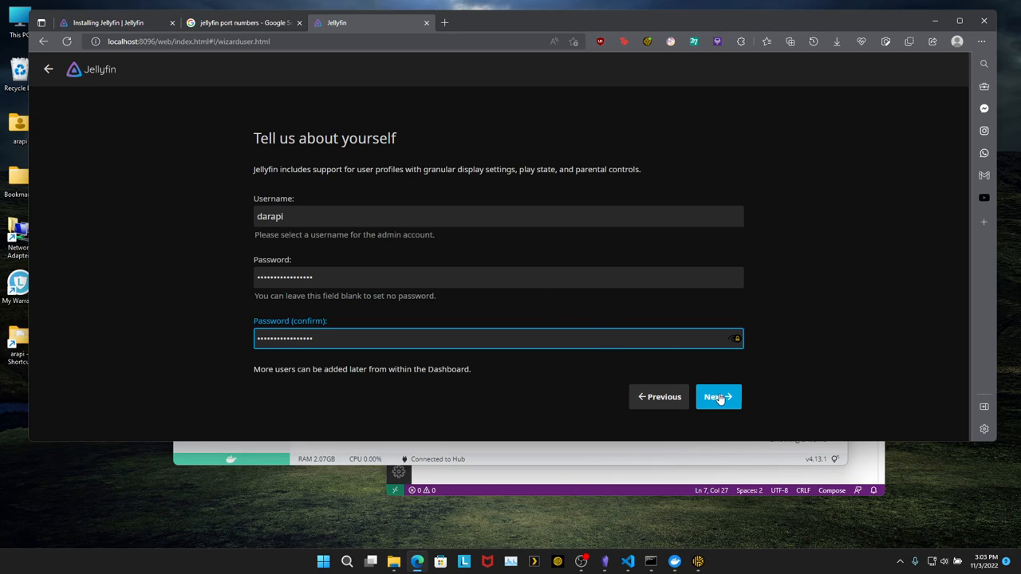
pyautogui.click(718, 395)
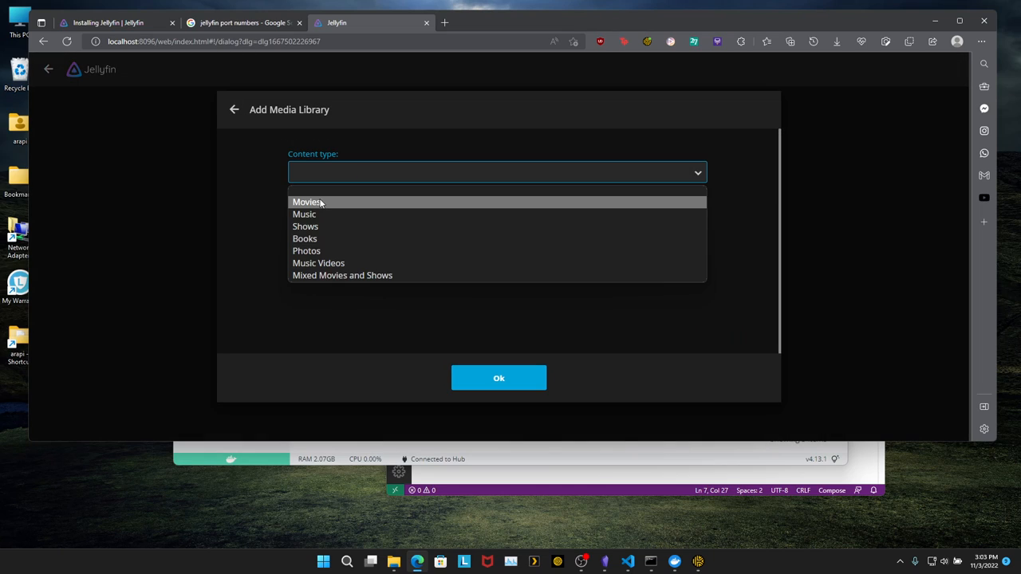
# Choose Movies as the content type and pick /media as the library folder.
pyautogui.click(308, 201)
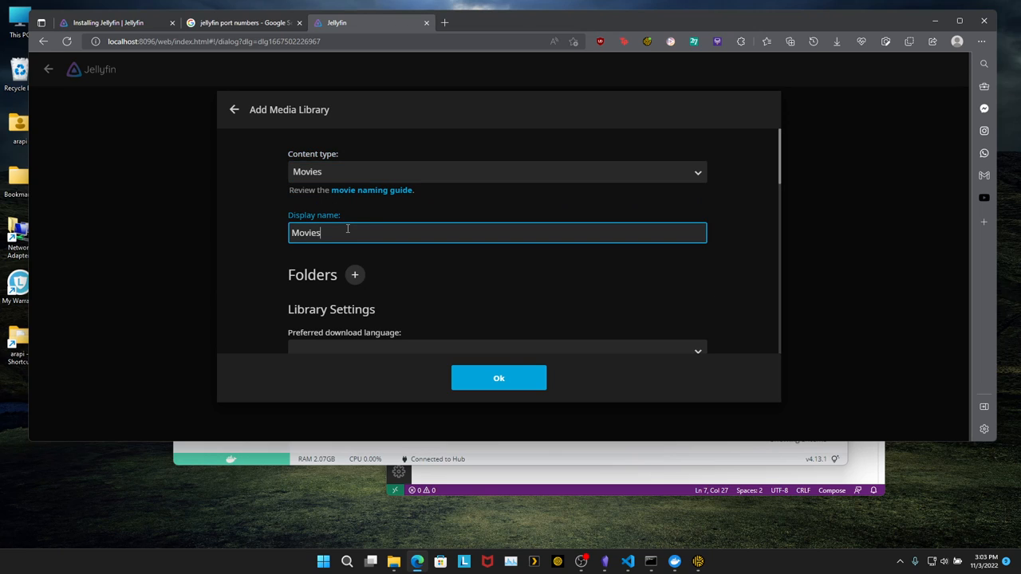
pyautogui.click(354, 275)
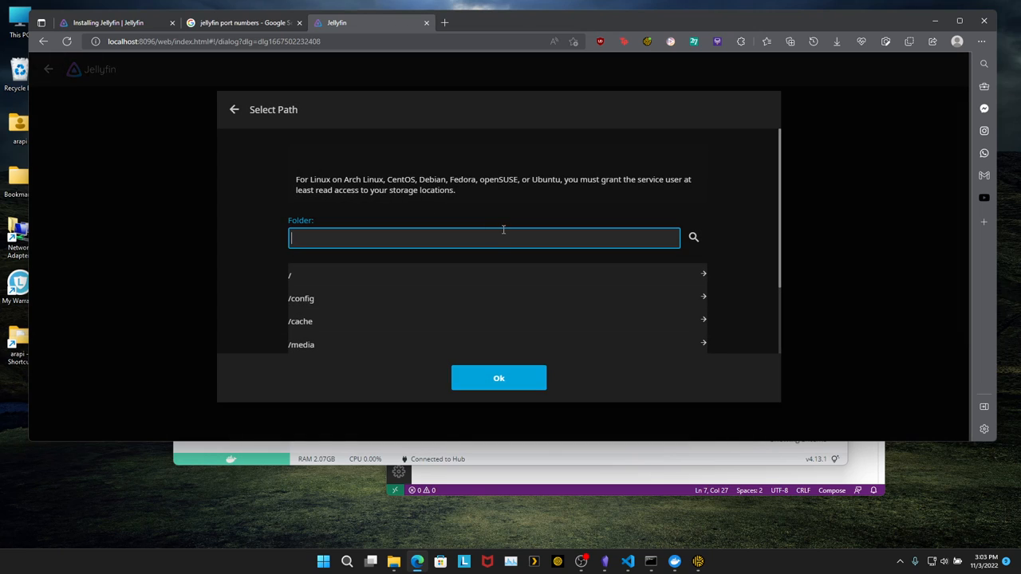
pyautogui.scroll(-3)
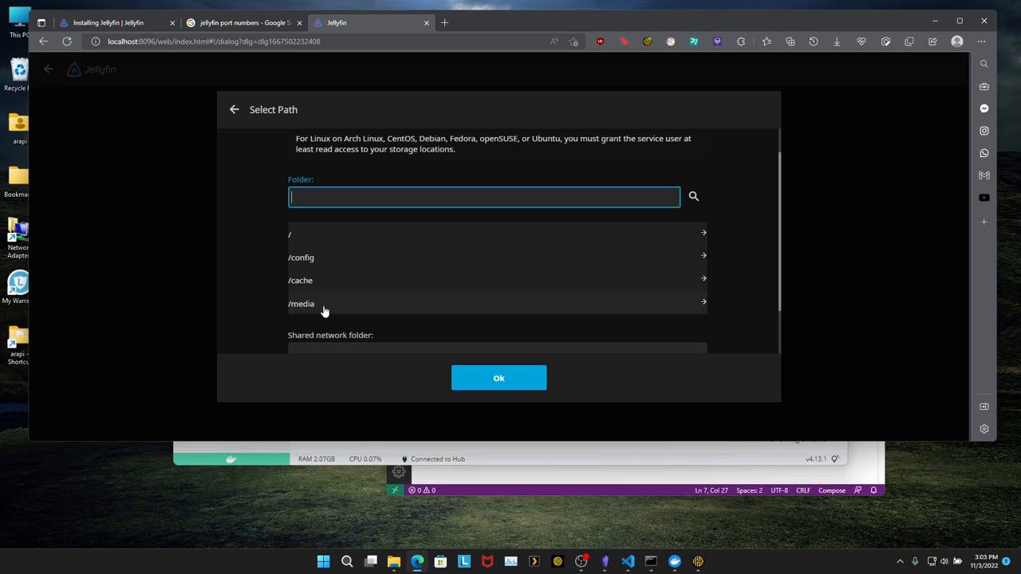
pyautogui.click(300, 303)
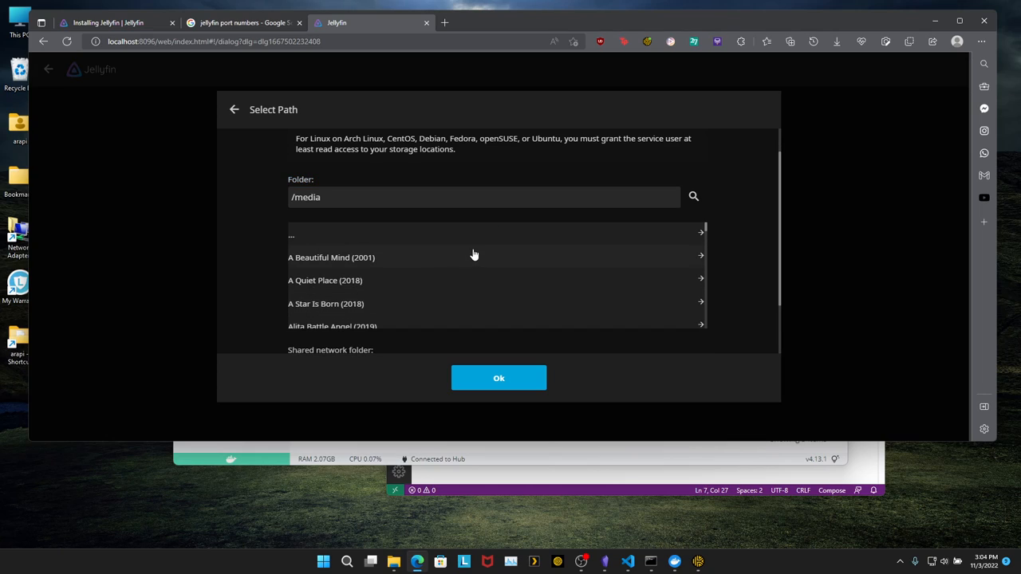
pyautogui.scroll(-3)
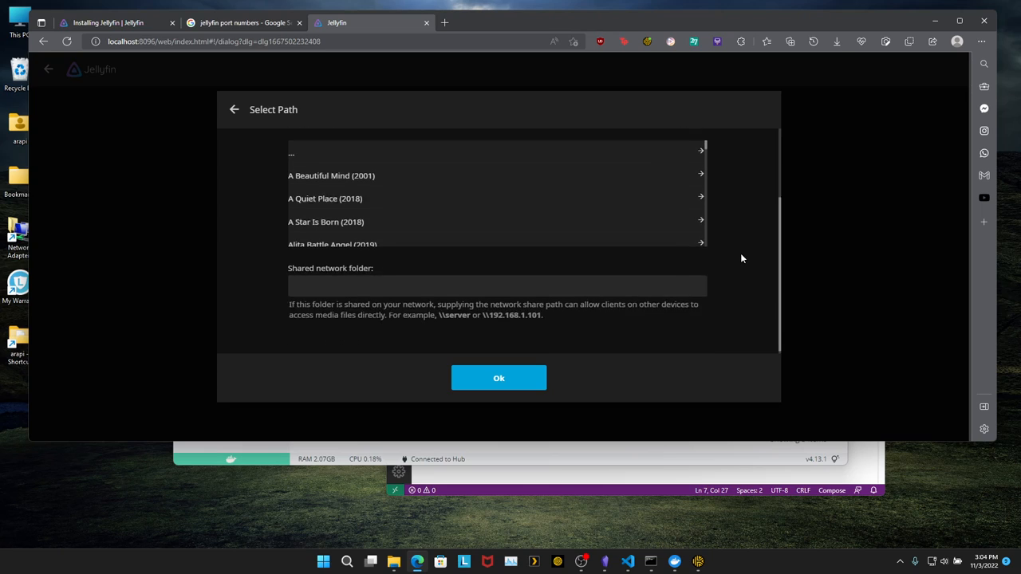
pyautogui.click(497, 376)
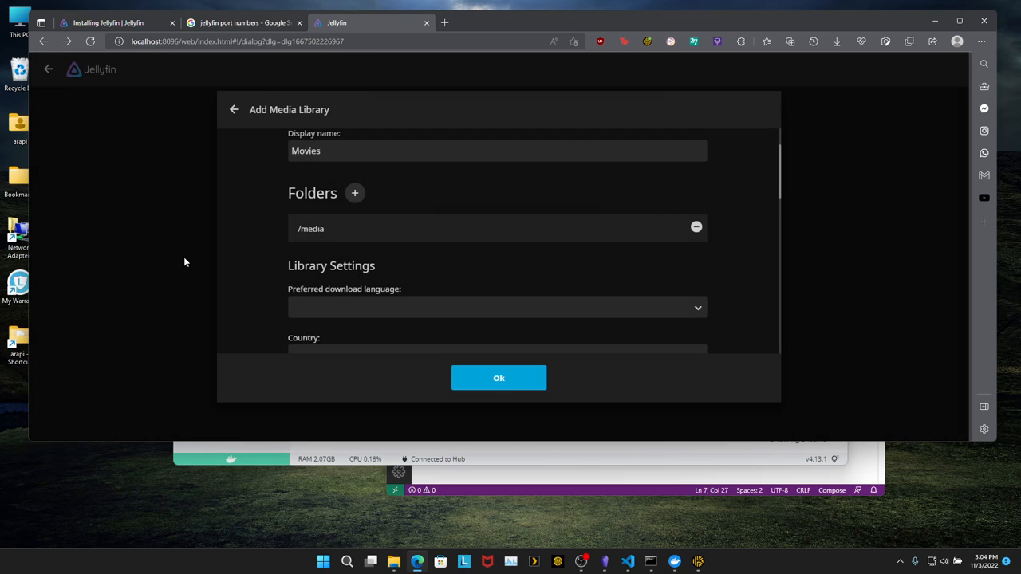
# Review the library settings and save the new Movies library.
pyautogui.scroll(-3)
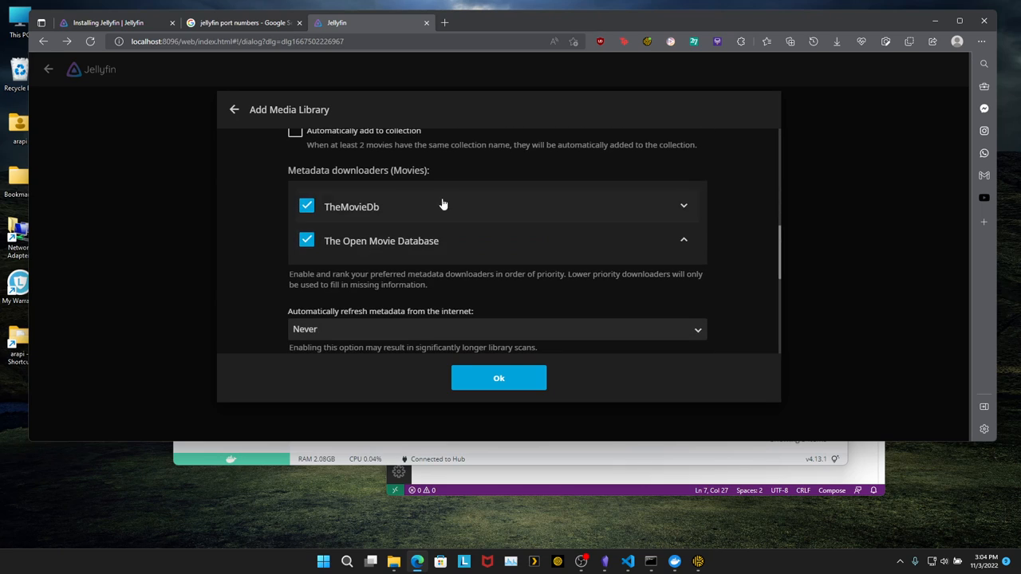
pyautogui.scroll(-3)
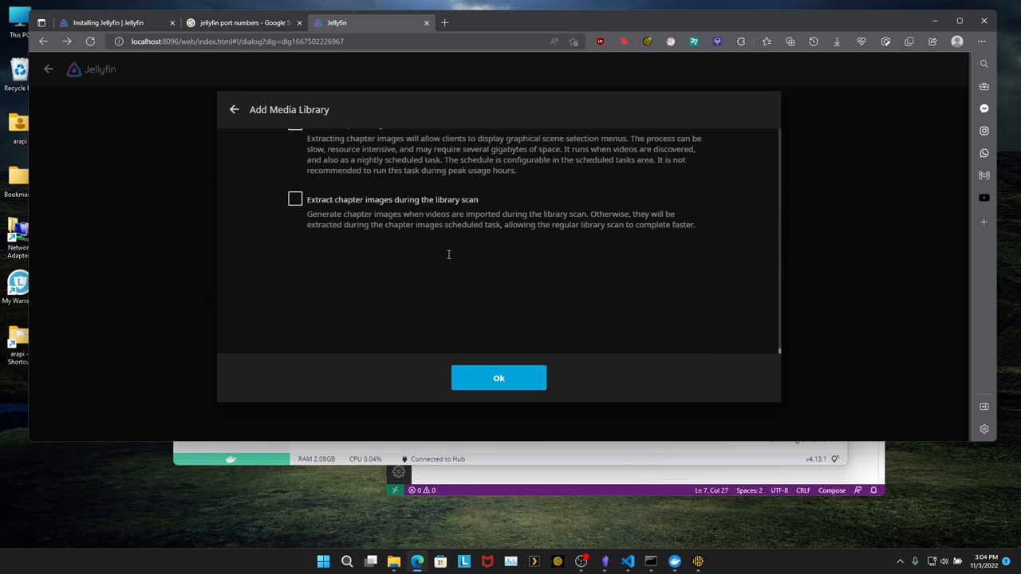
pyautogui.scroll(3)
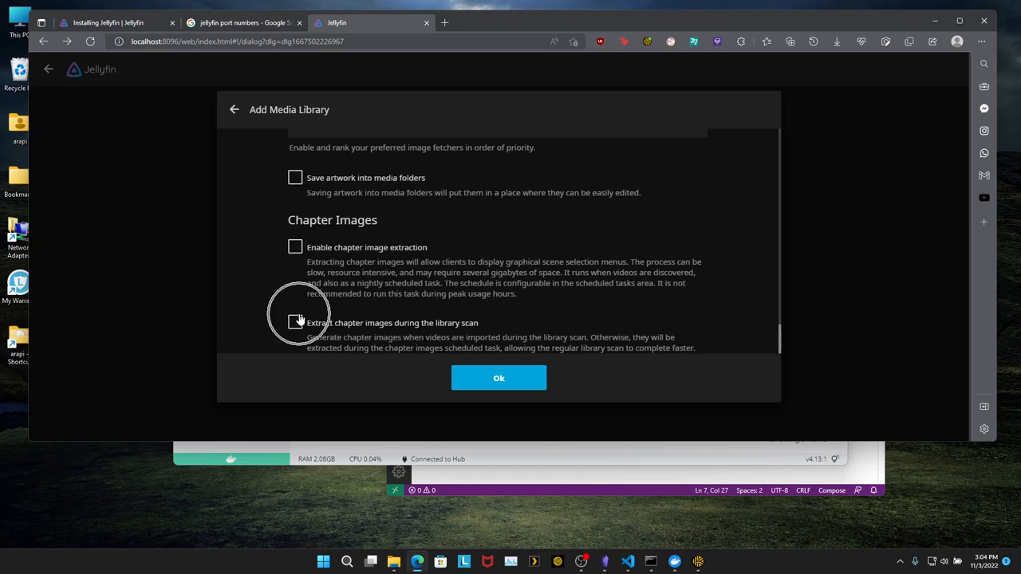
pyautogui.moveTo(277, 279)
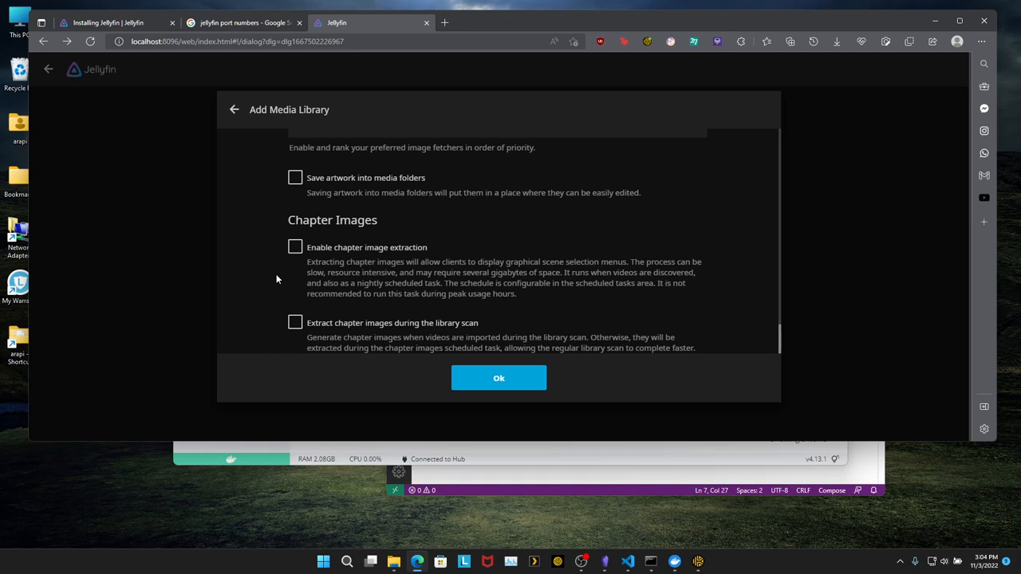
pyautogui.moveTo(454, 364)
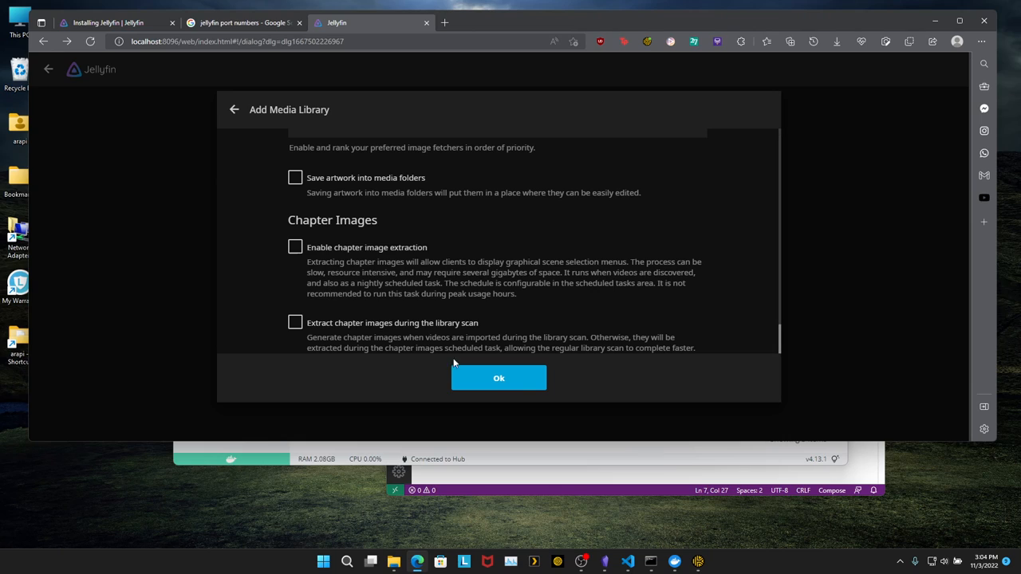
pyautogui.click(498, 377)
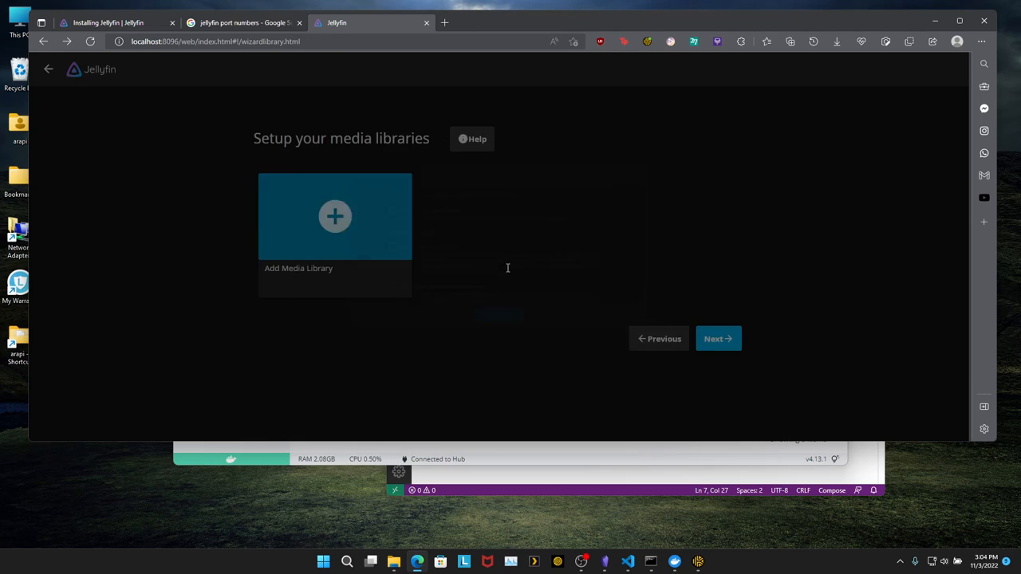
# Finish the wizard with English, United States metadata and remote access allowed.
pyautogui.click(718, 338)
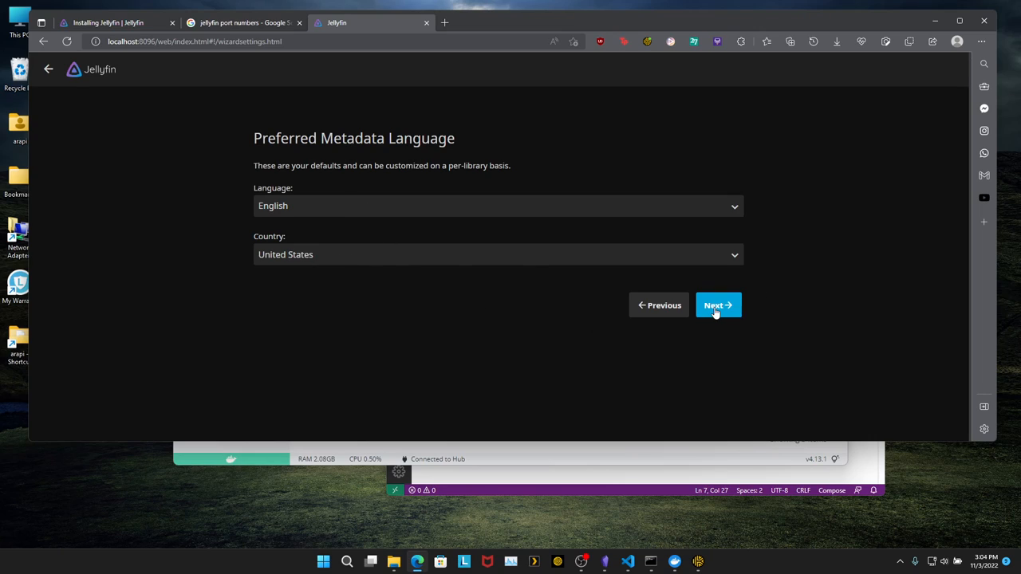
pyautogui.click(713, 305)
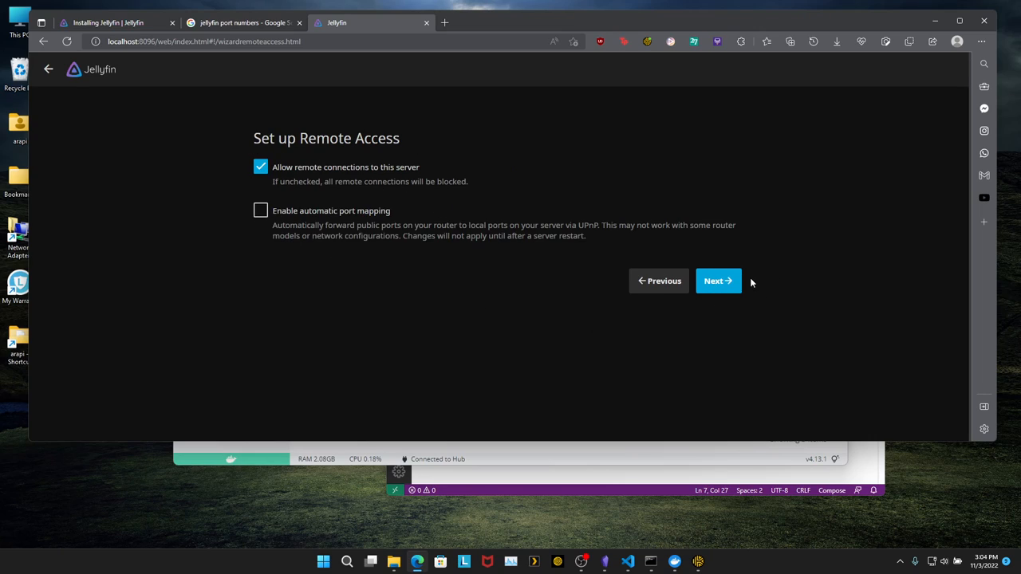
pyautogui.click(713, 281)
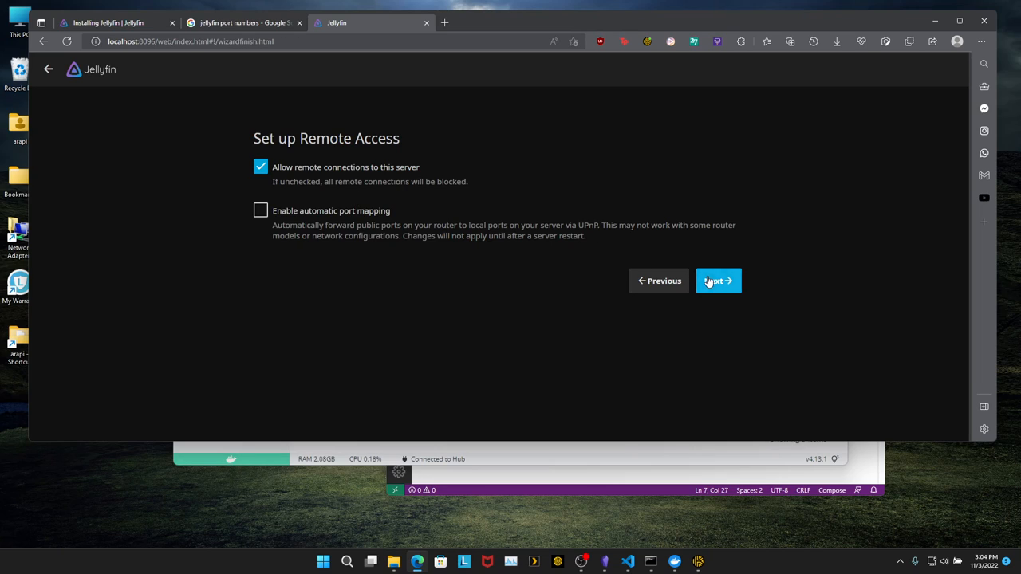
pyautogui.click(711, 280)
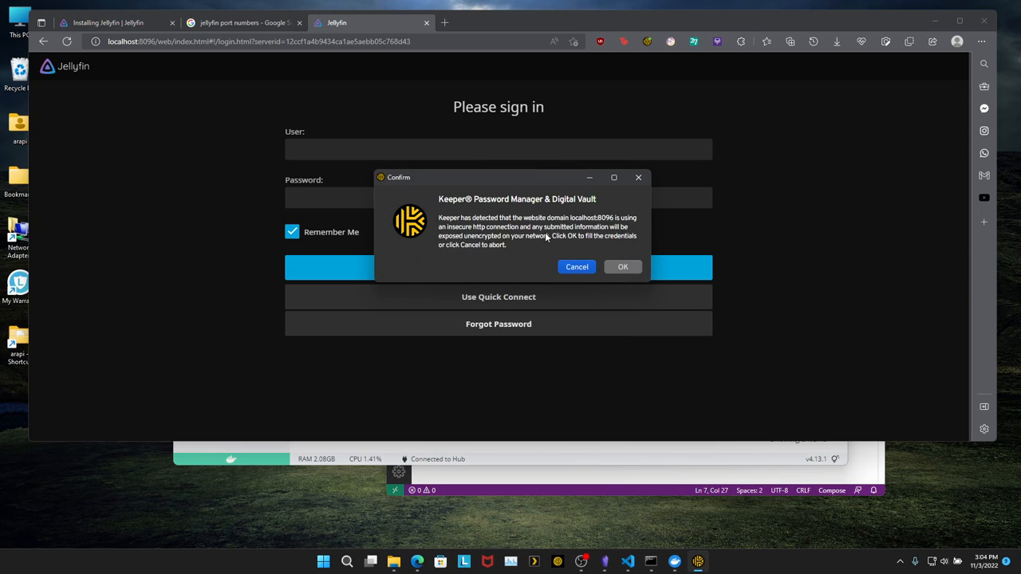
# Dismiss the password manager prompt and sign in as darapi to reach the Home page.
pyautogui.click(577, 267)
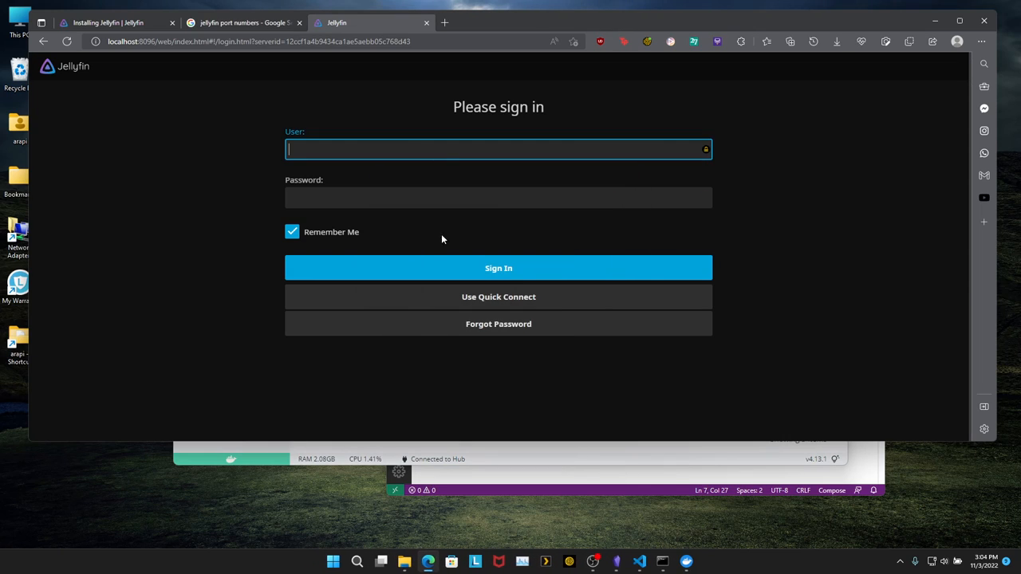
pyautogui.moveTo(361, 150)
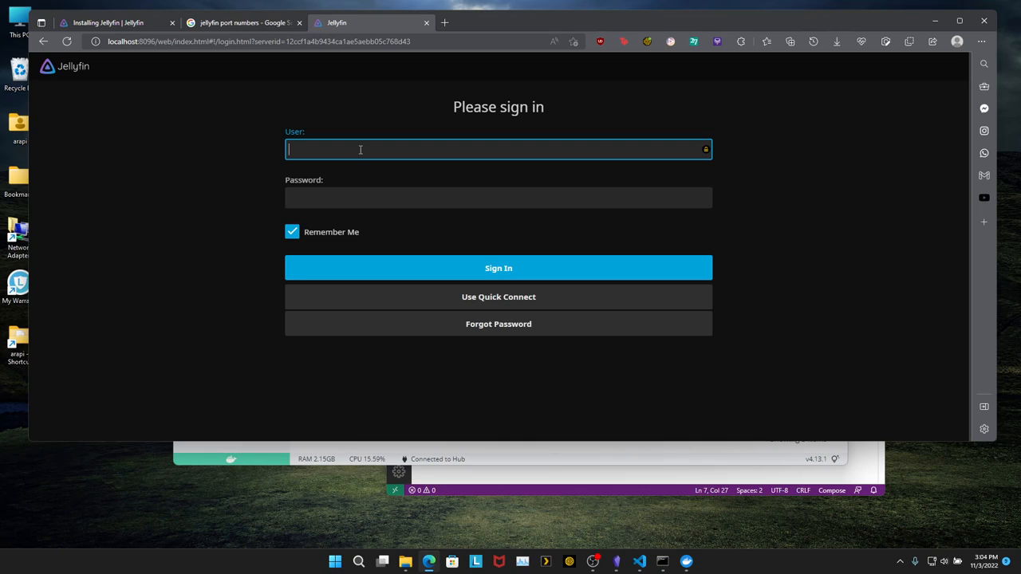
pyautogui.write('darapi')
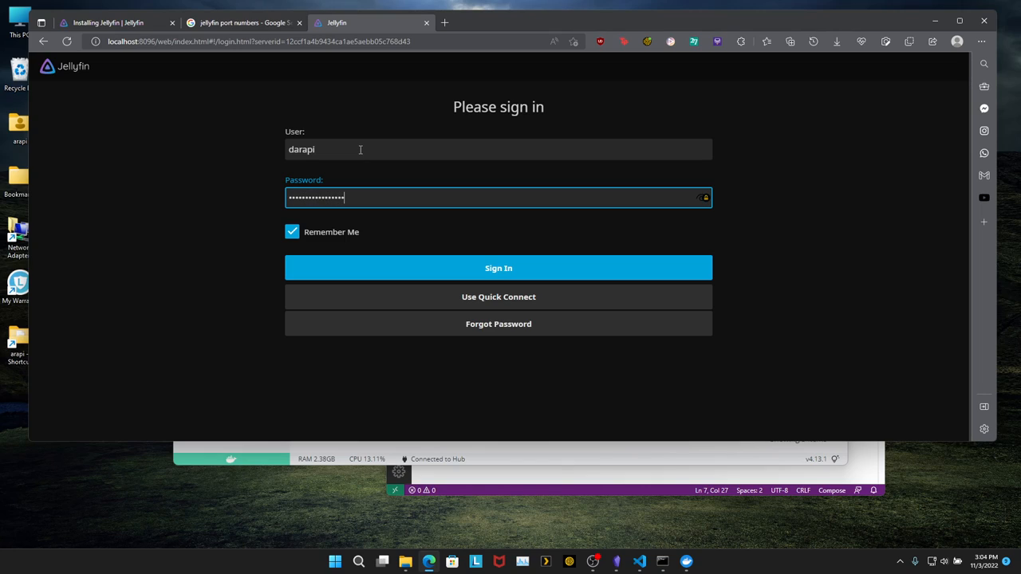
pyautogui.click(497, 268)
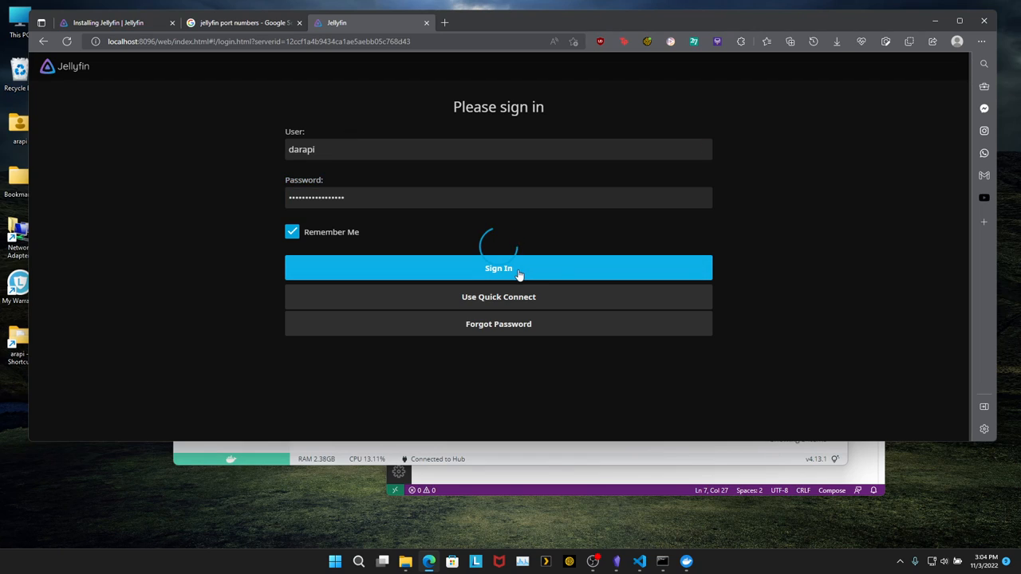
pyautogui.click(497, 268)
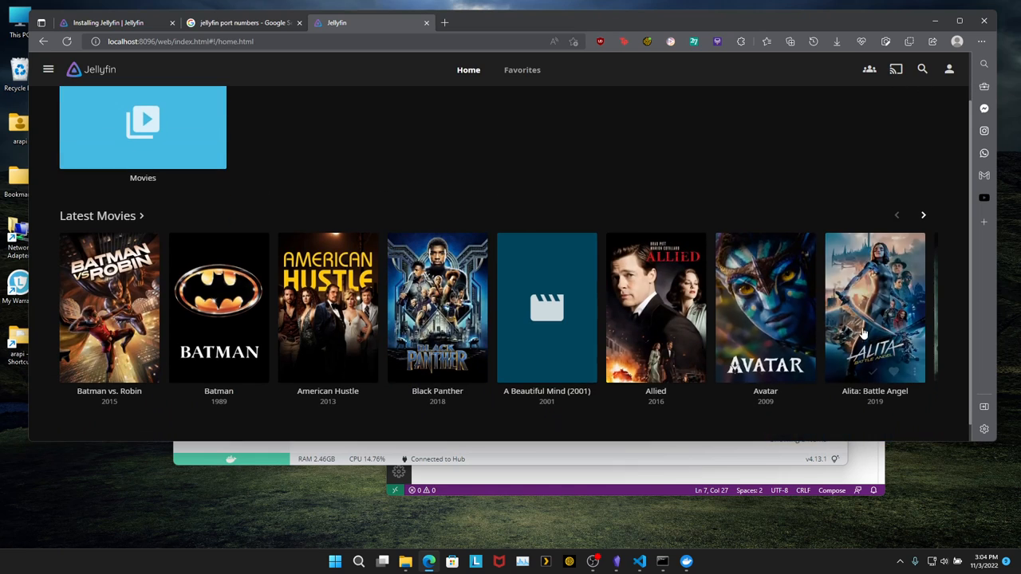
# Open the Movies library from Home and browse the movie poster grid.
pyautogui.click(144, 128)
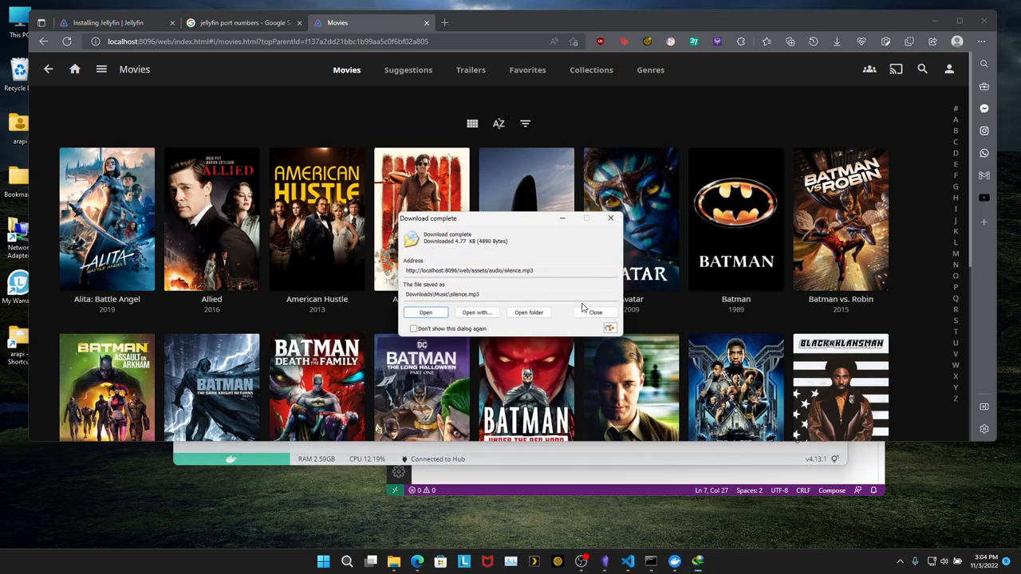
pyautogui.moveTo(523, 226)
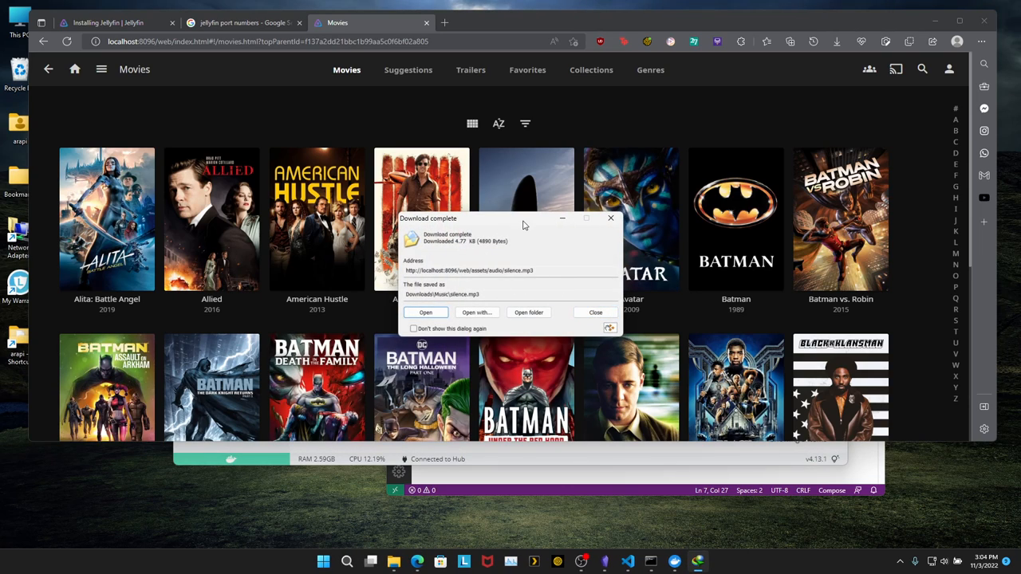
pyautogui.click(595, 311)
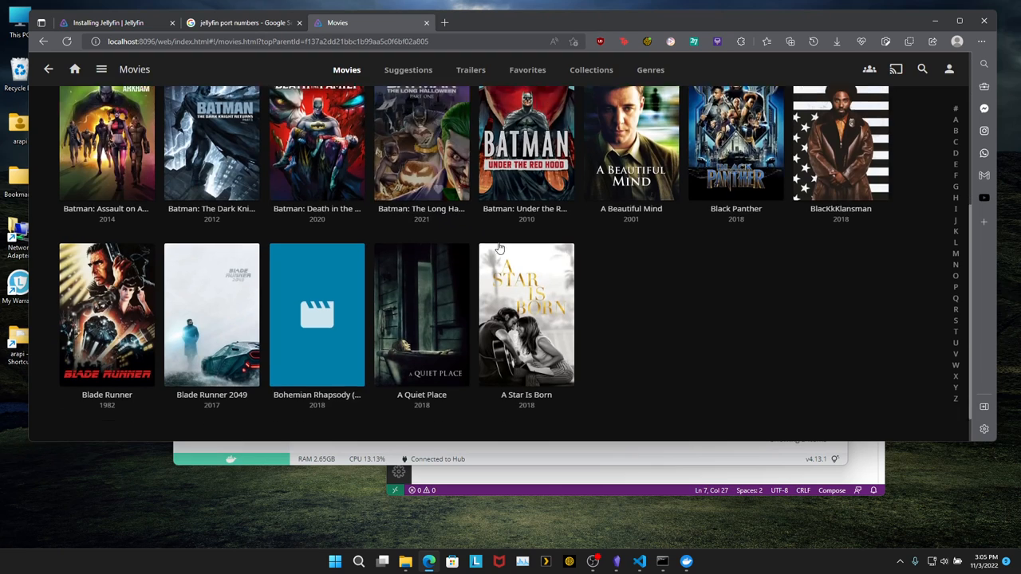
pyautogui.scroll(3)
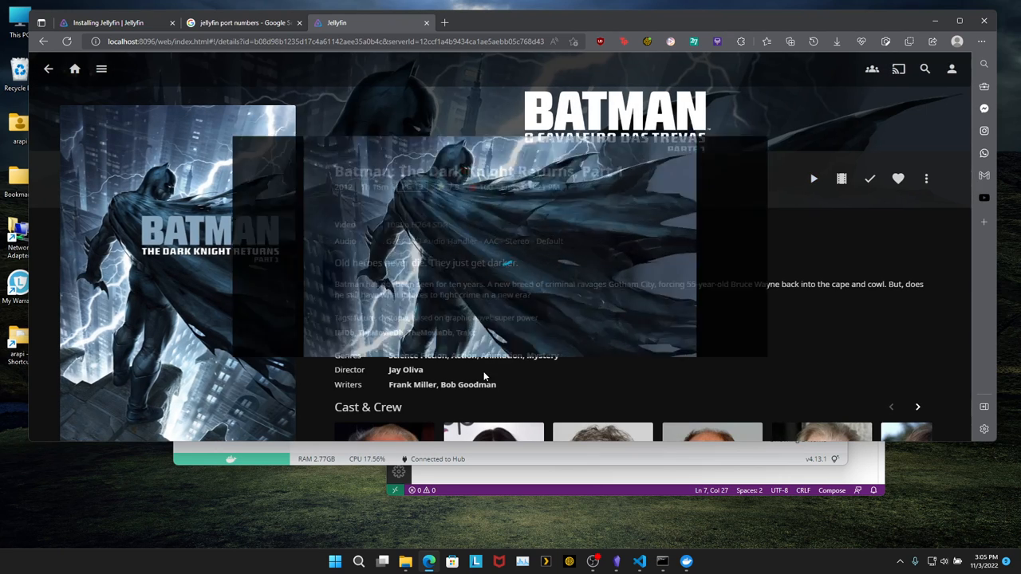
# Start playback, seek to 11:07 then 20:18, and go back to the movie's details page.
pyautogui.click(814, 179)
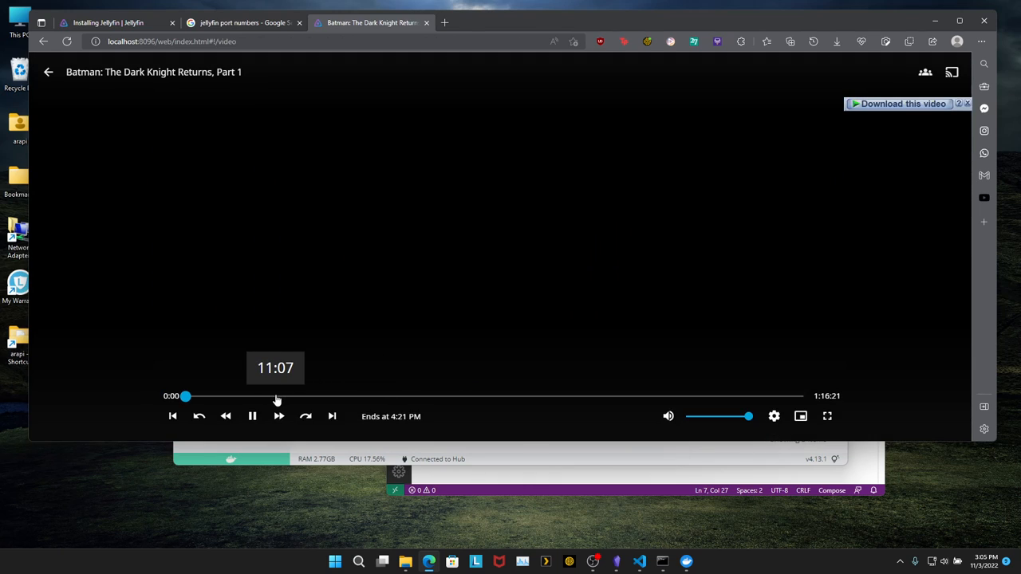
pyautogui.click(279, 396)
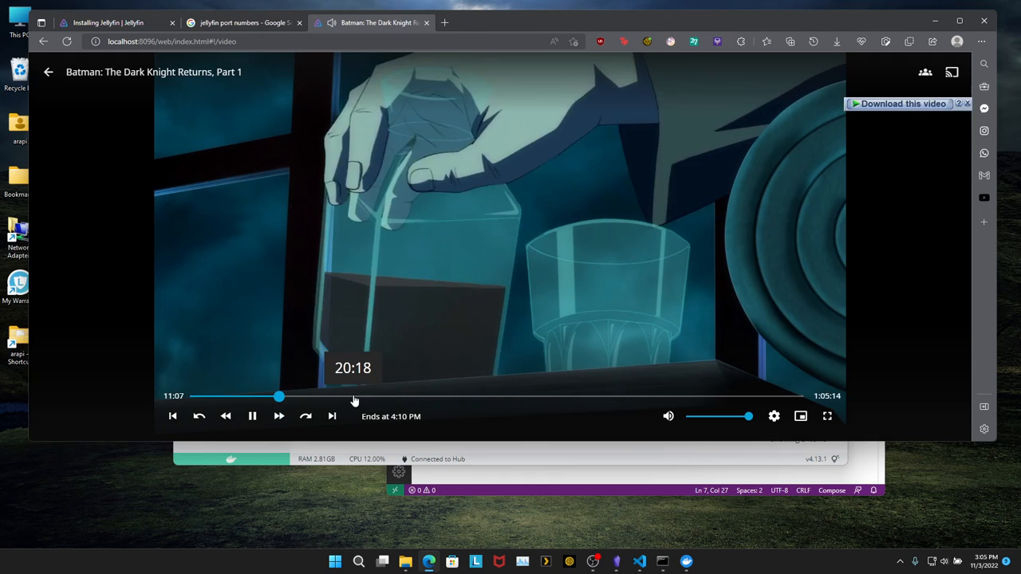
pyautogui.click(519, 396)
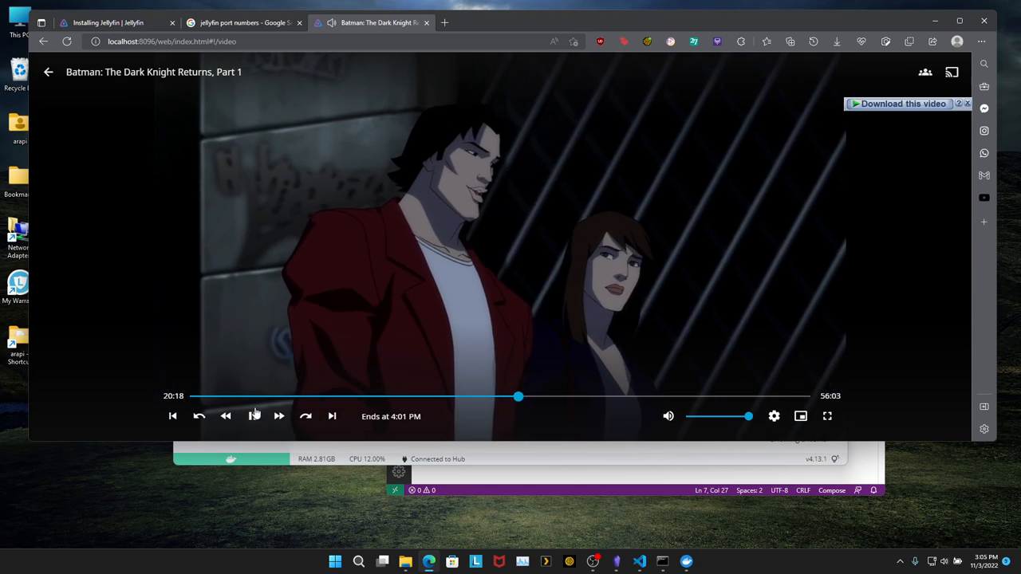
pyautogui.click(48, 70)
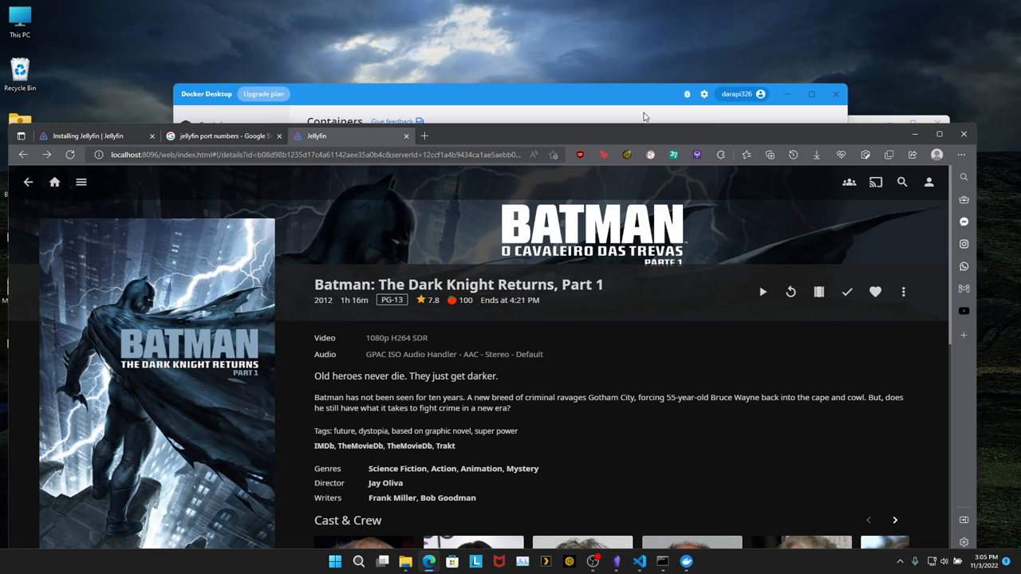
pyautogui.moveTo(593, 561)
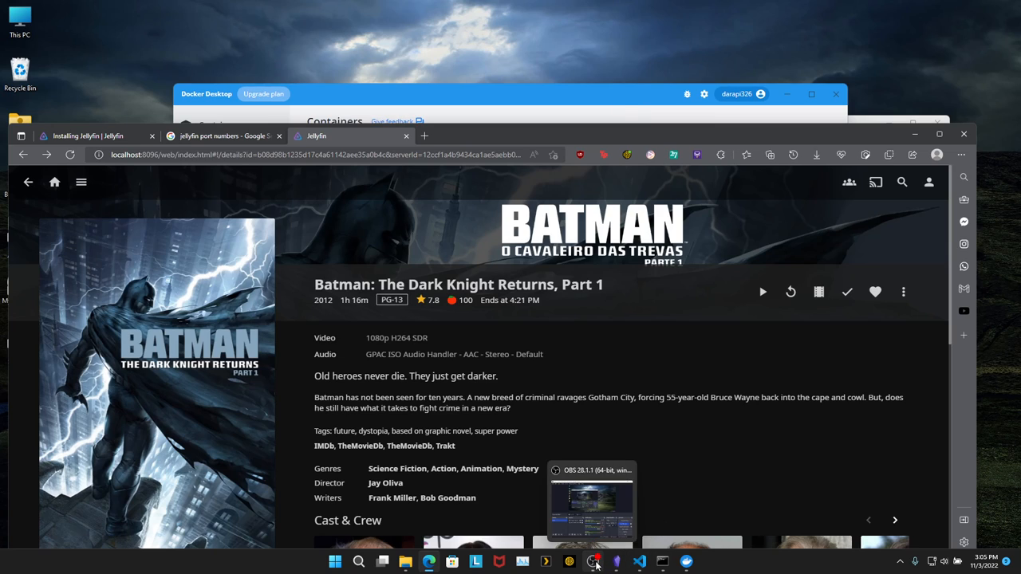